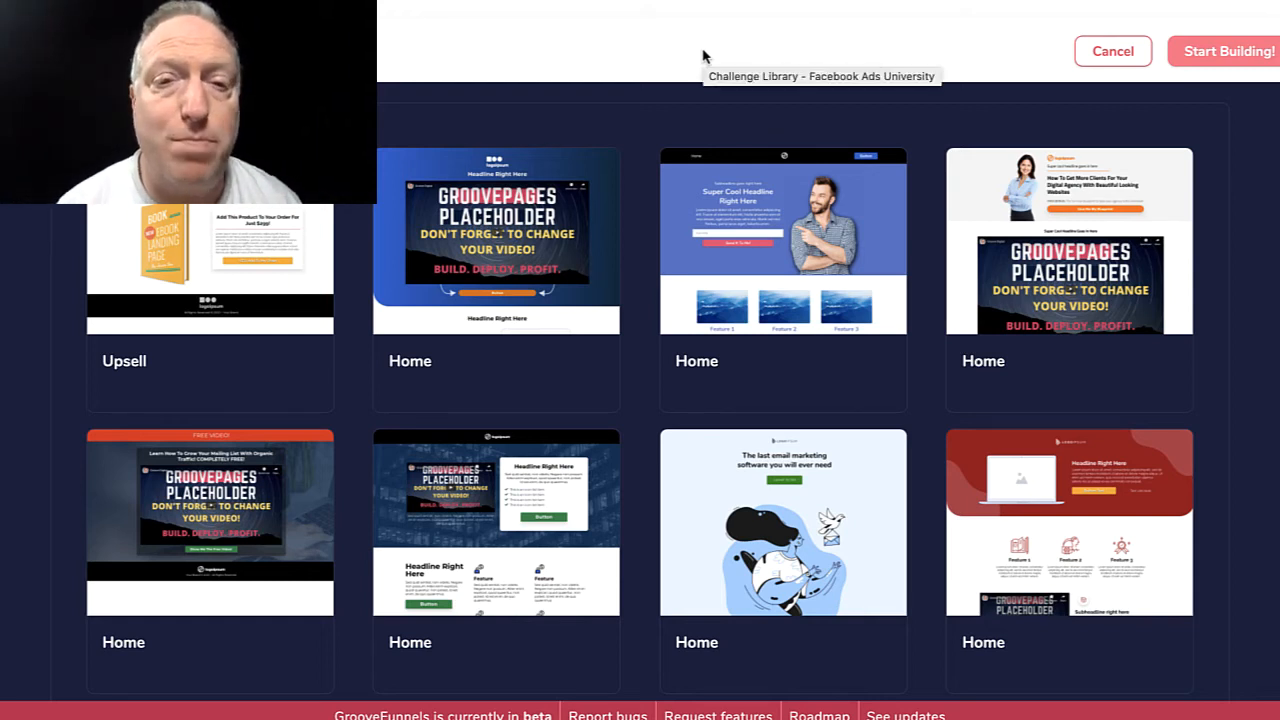
mouse_move(458, 50)
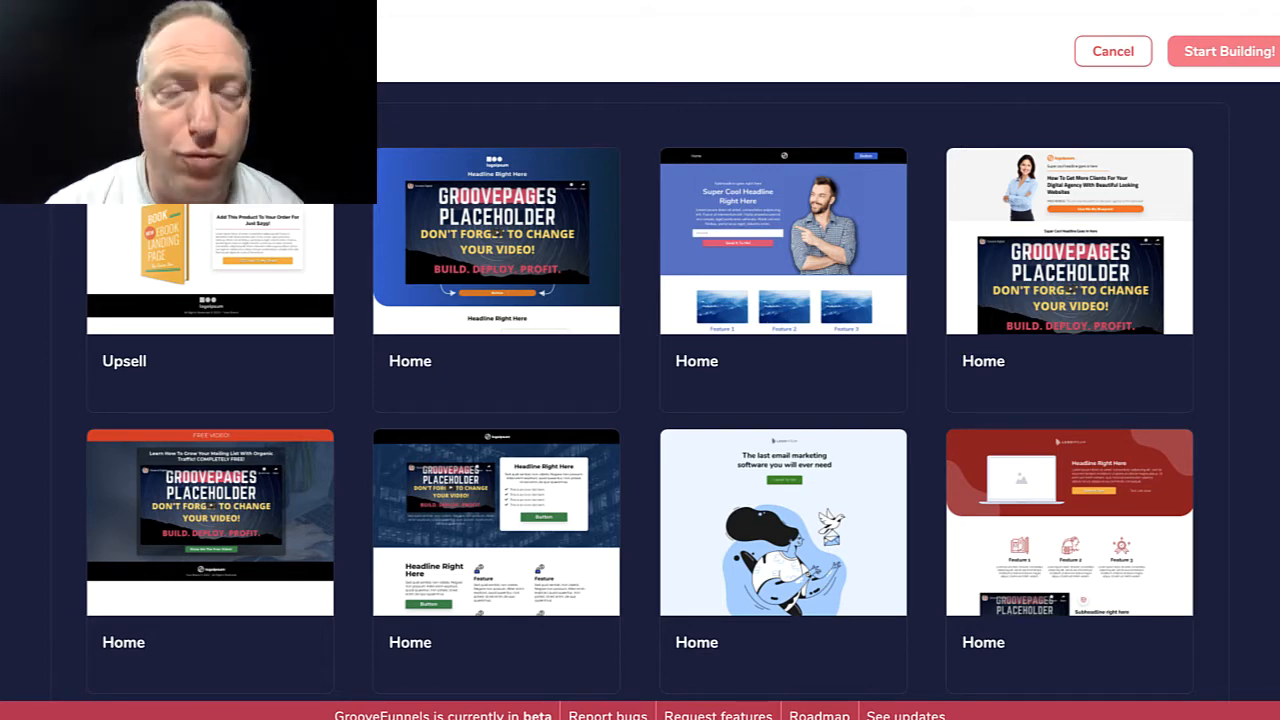
Browse the page templates and preview the 7-figures webinar template
scroll("down", 3)
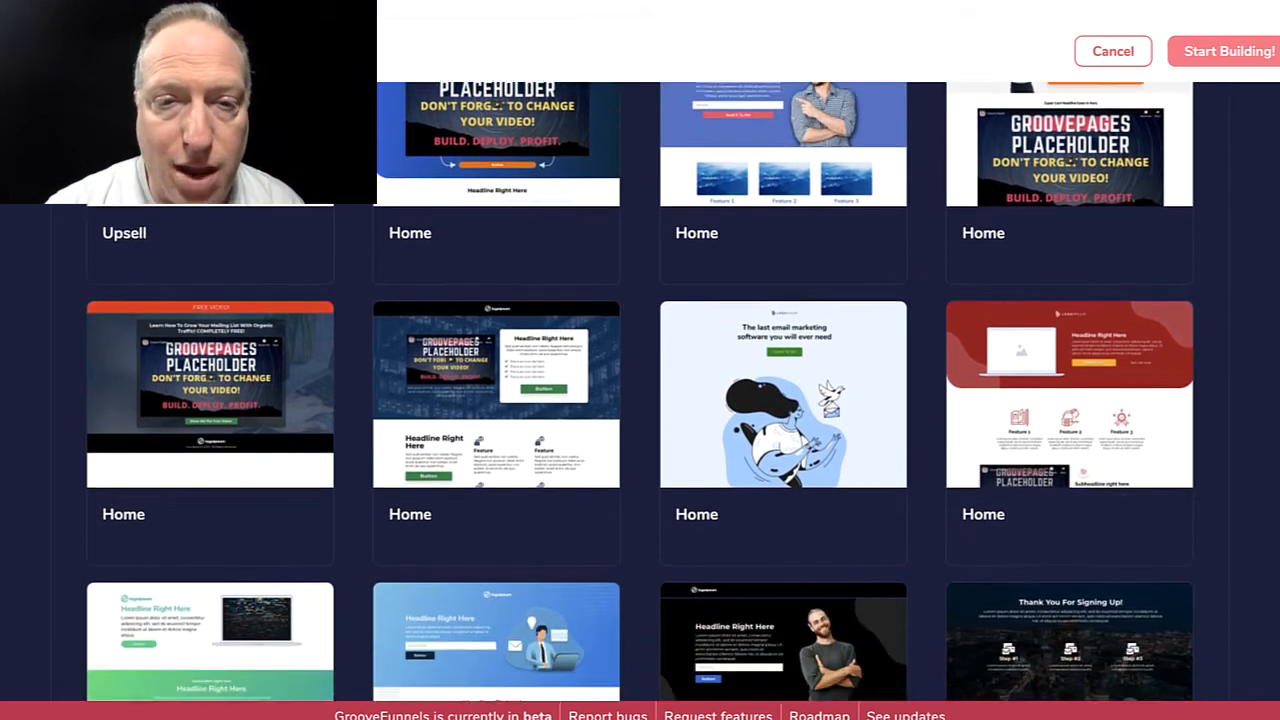
scroll("down", 3)
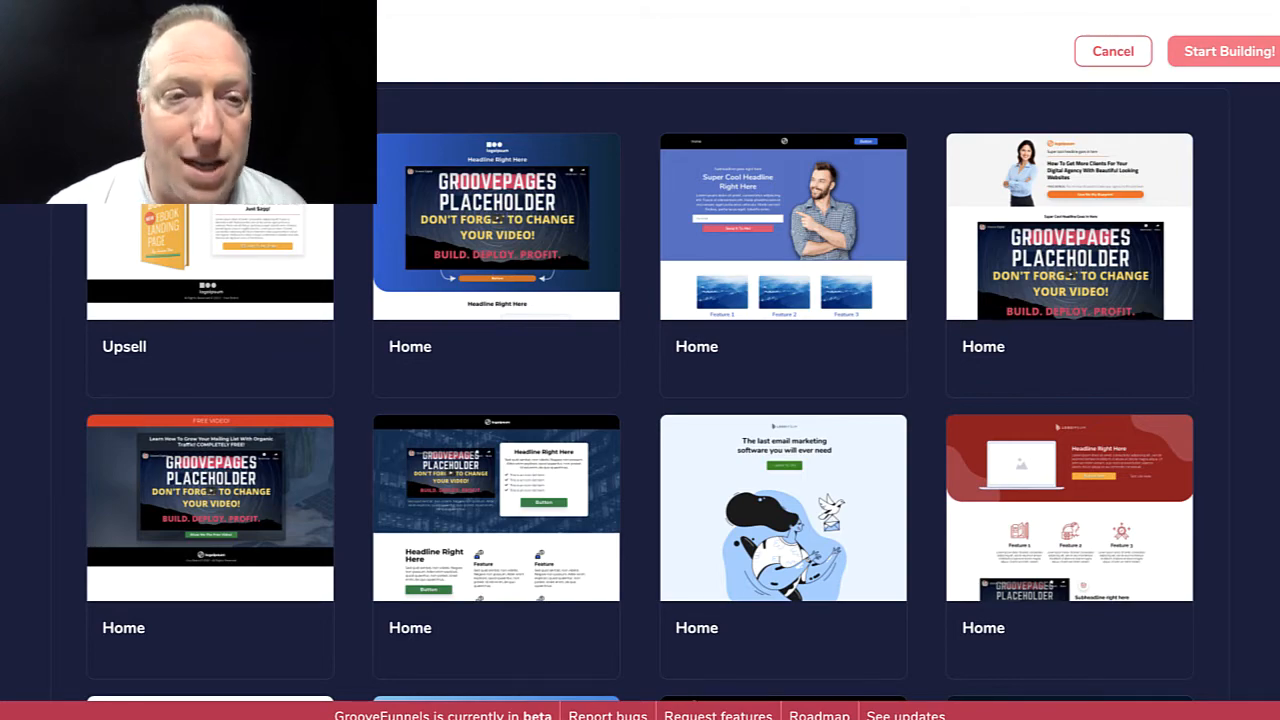
scroll("down", 3)
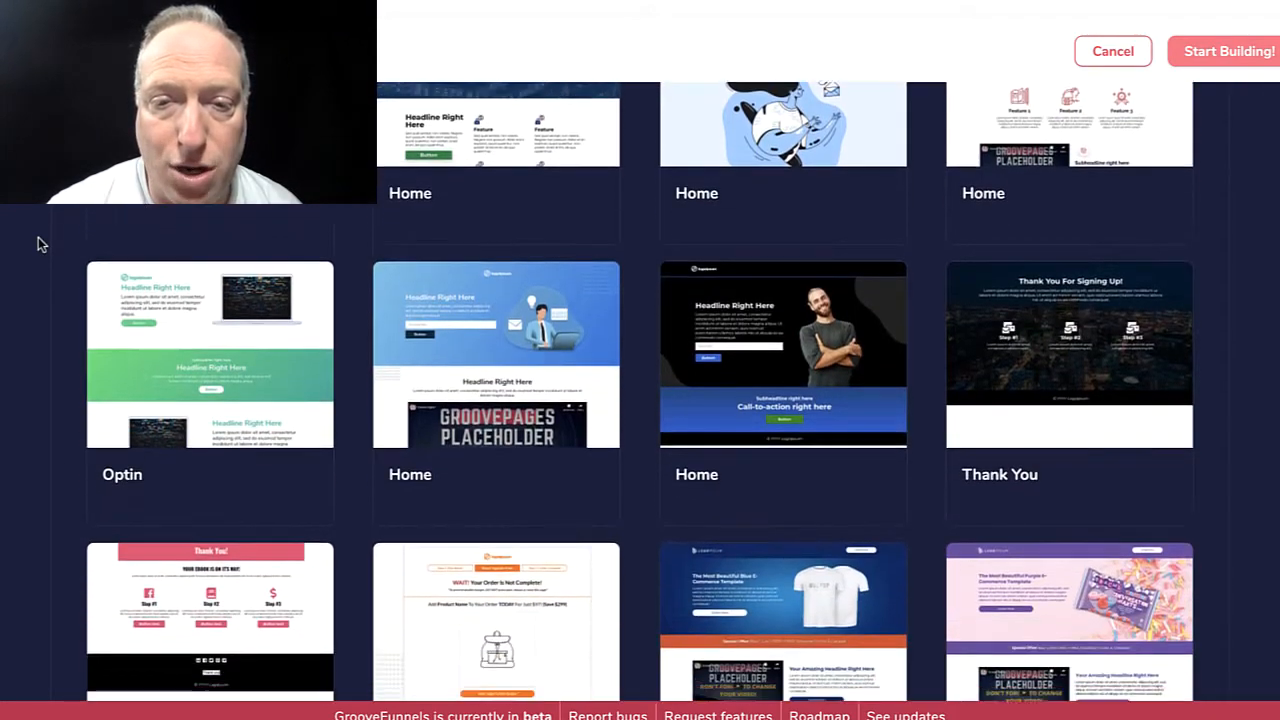
scroll("down", 3)
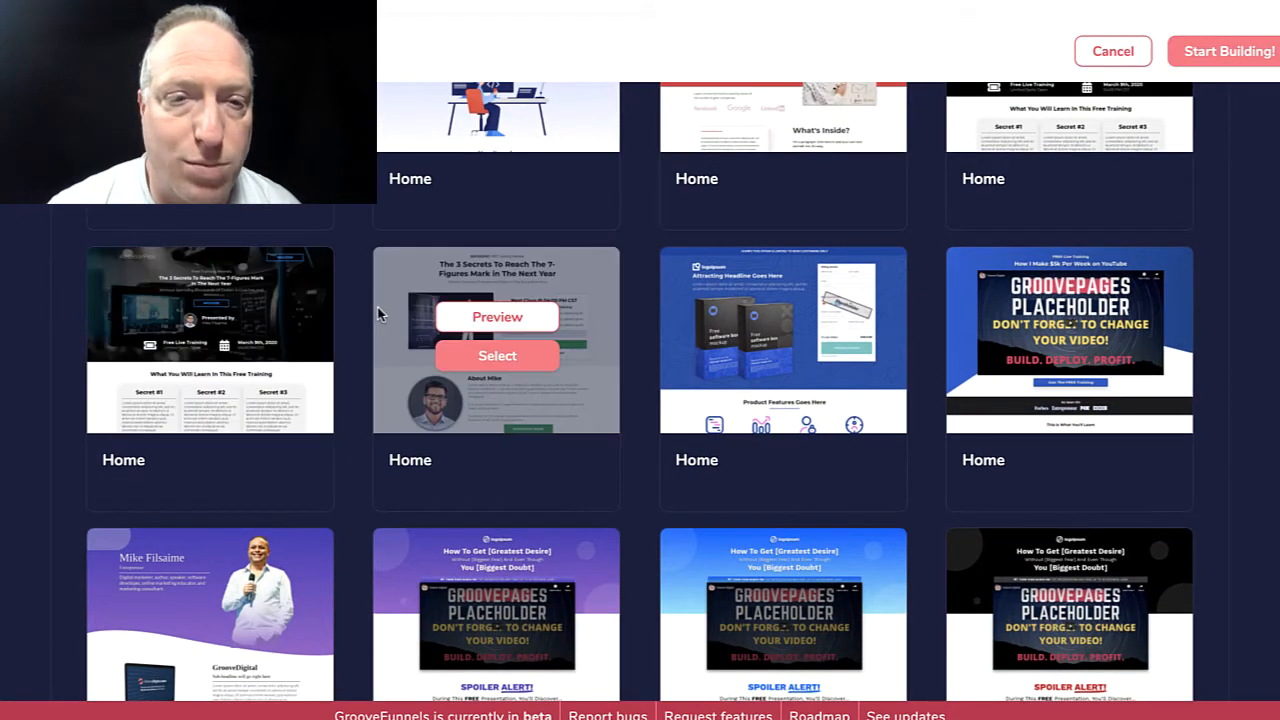
mouse_move(497, 317)
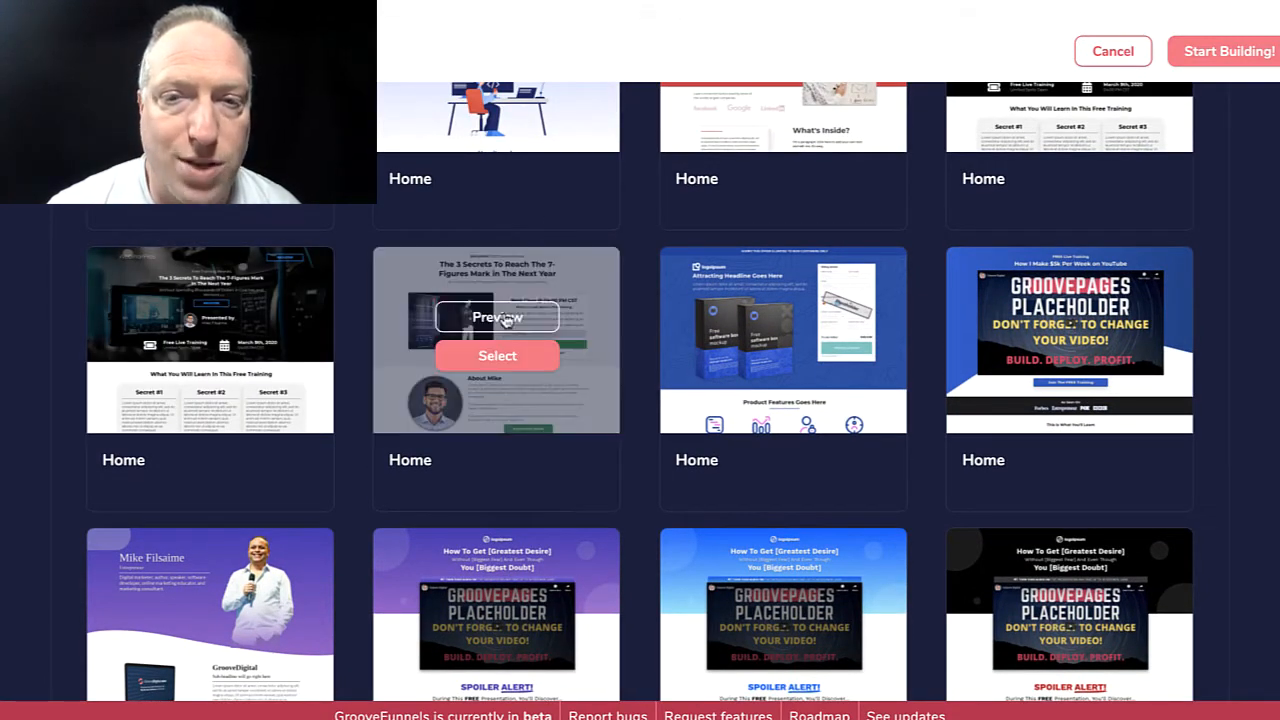
left_click(497, 317)
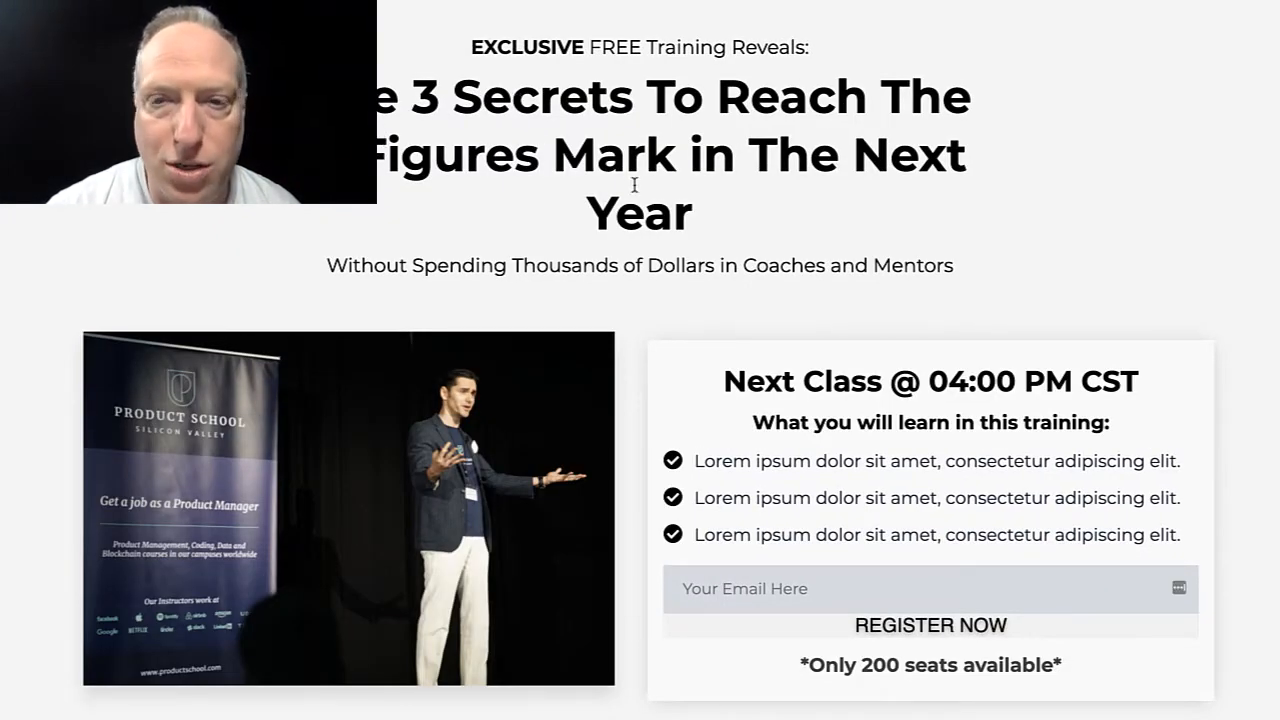
scroll("down", 3)
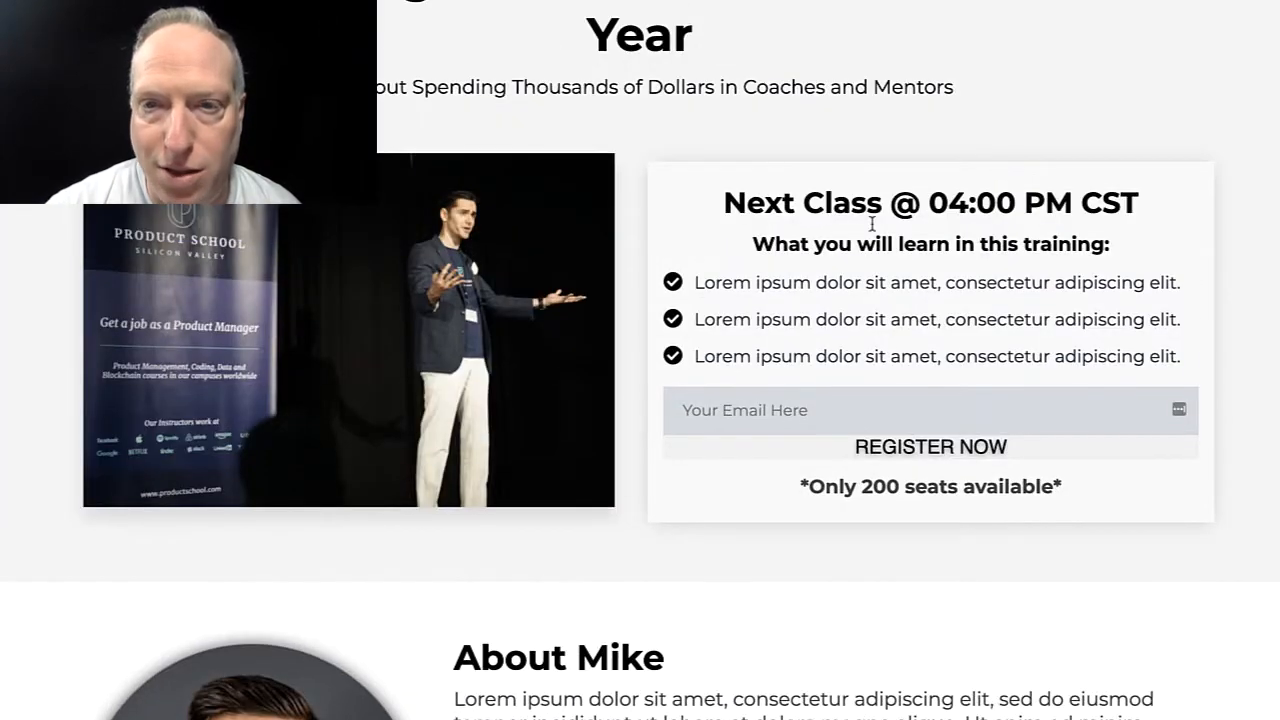
scroll("down", 3)
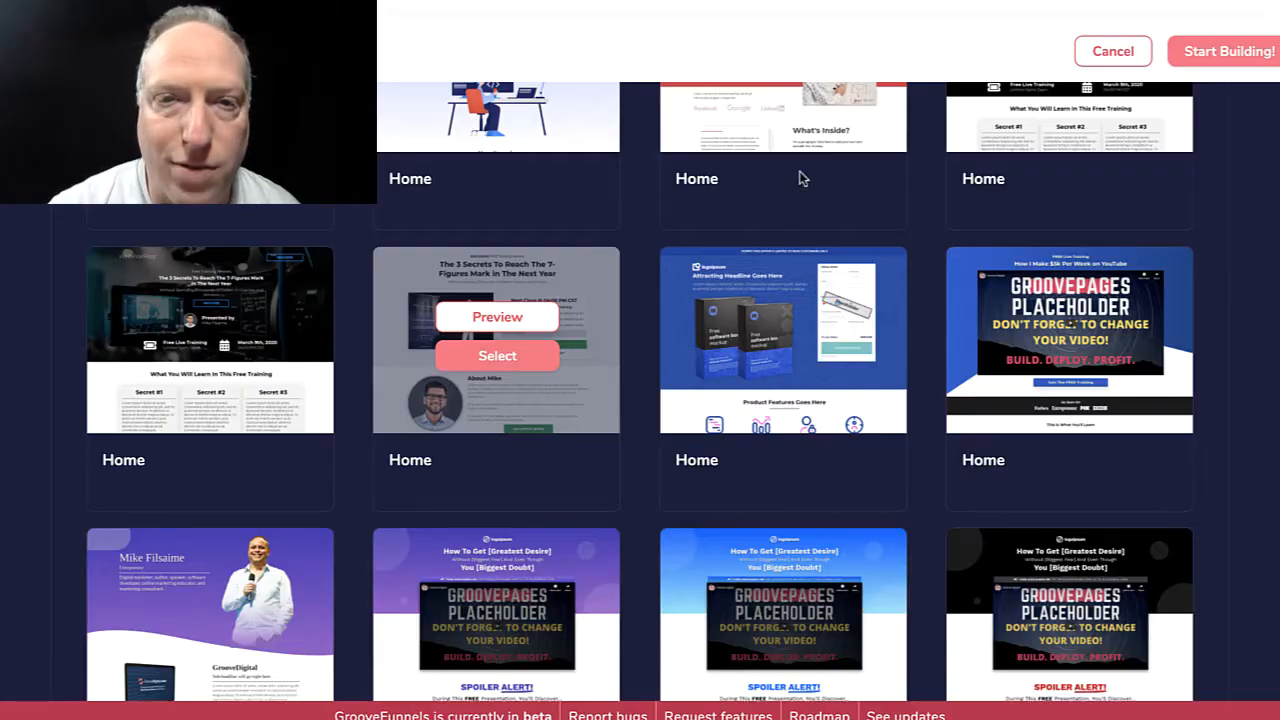
scroll("up", 3)
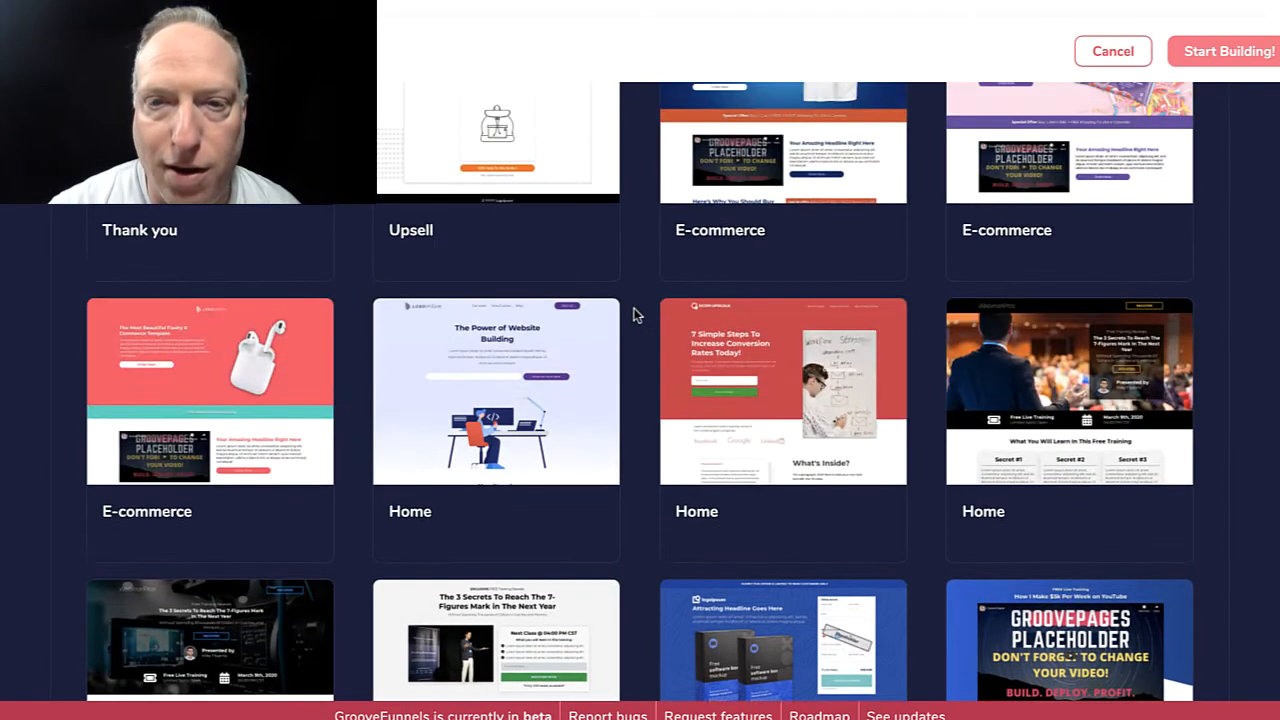
scroll("up", 3)
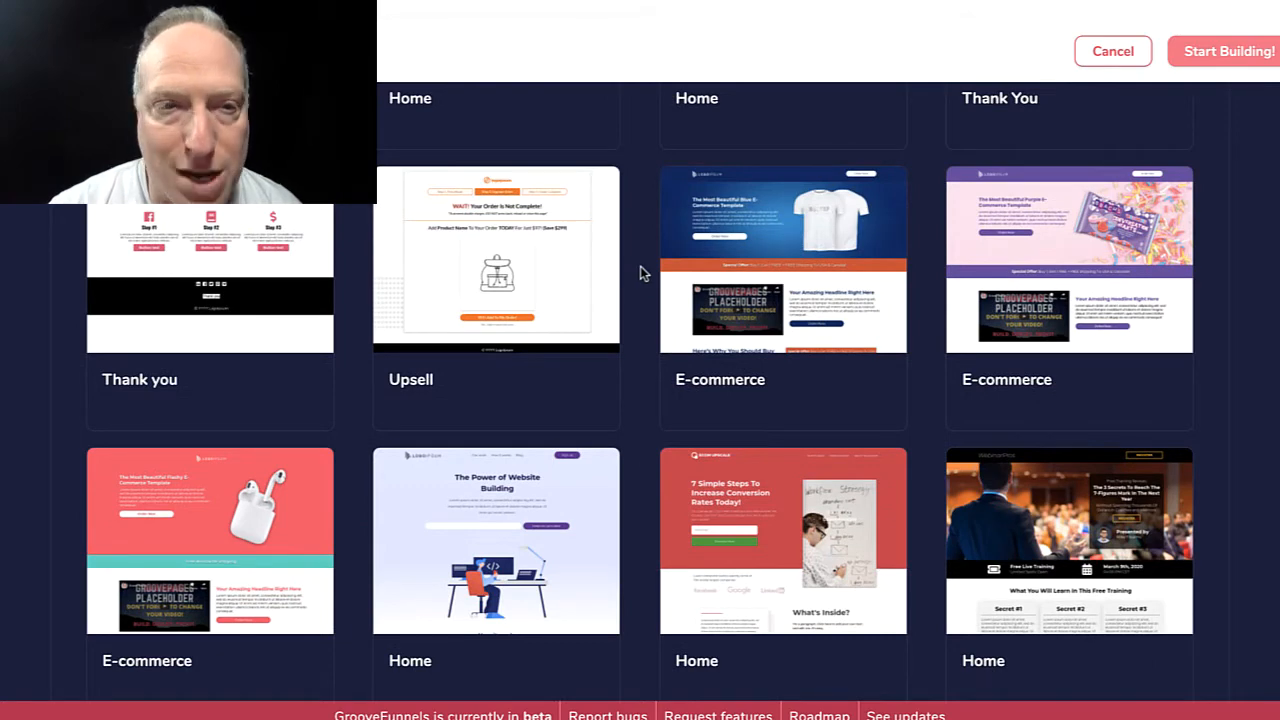
scroll("up", 3)
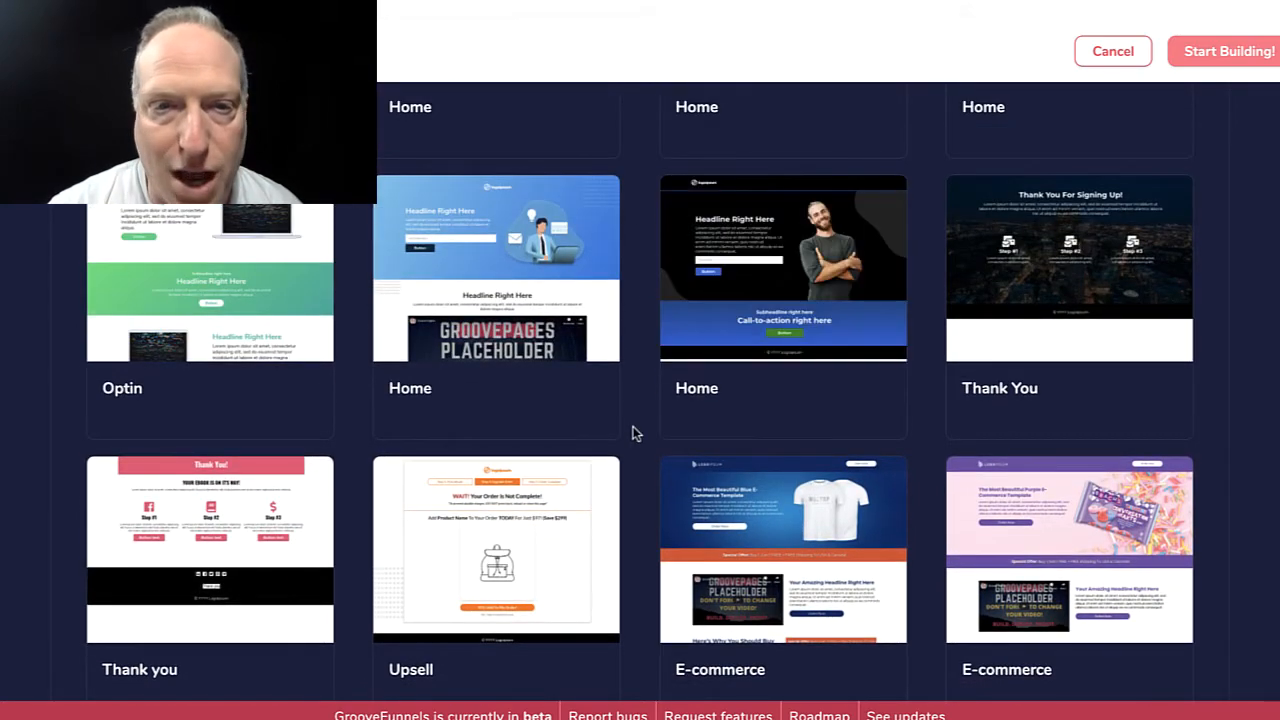
scroll("up", 3)
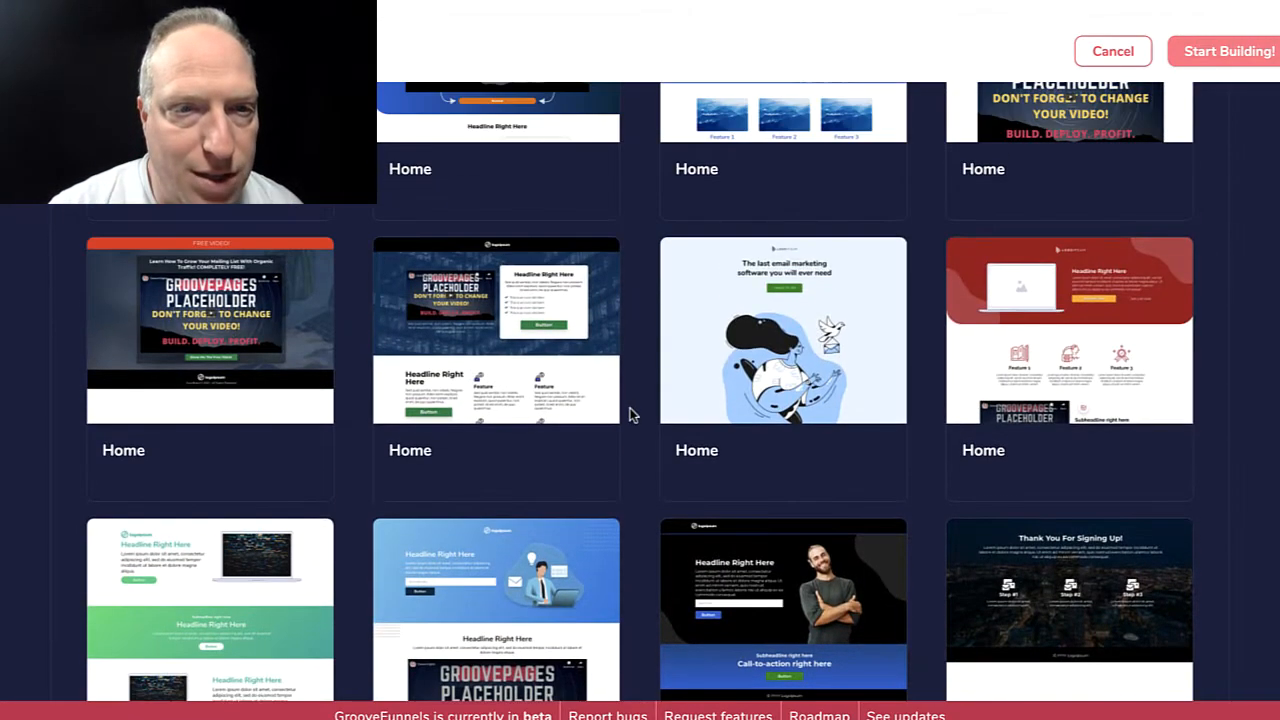
mouse_move(497, 330)
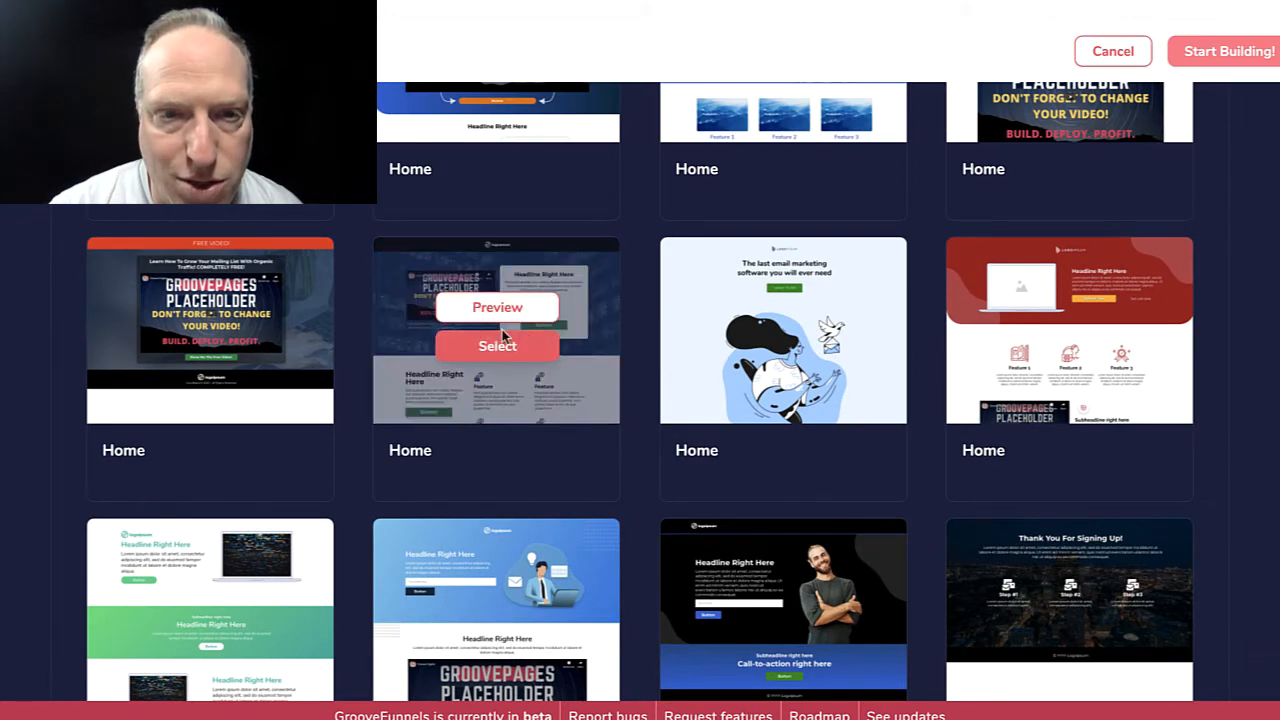
Preview the template with the video and headline card, then select it
left_click(497, 307)
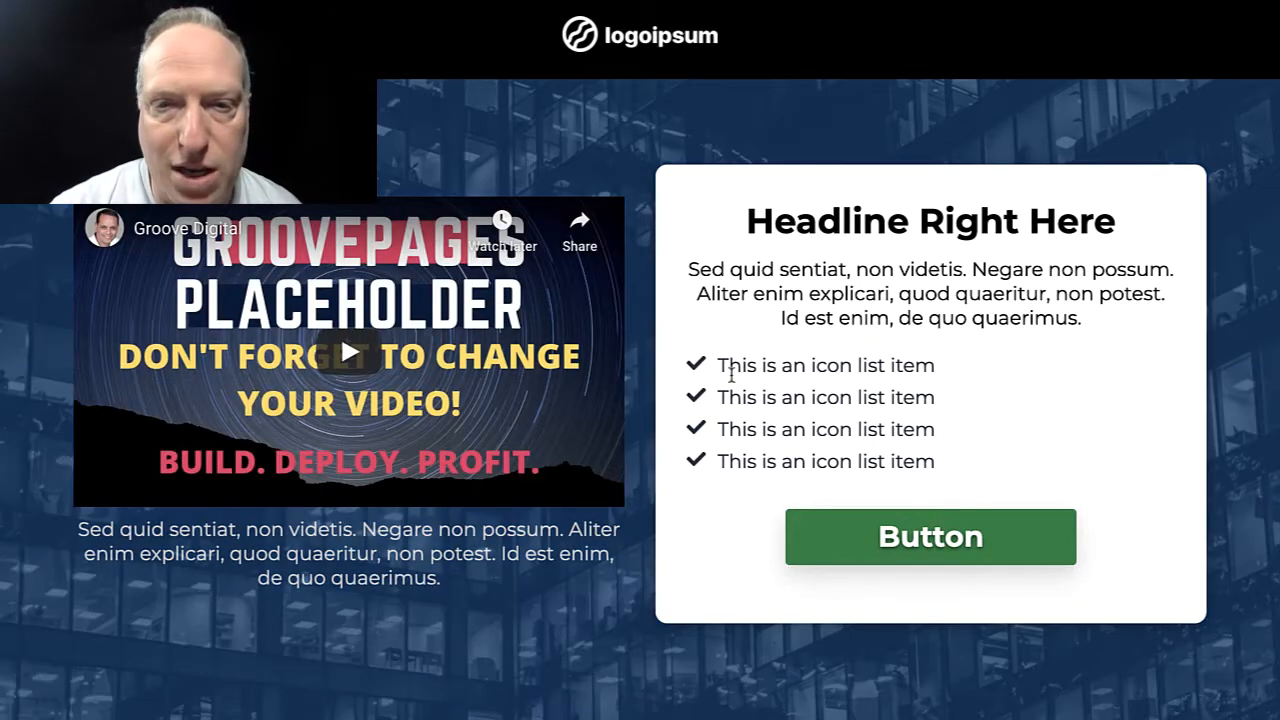
mouse_move(862, 267)
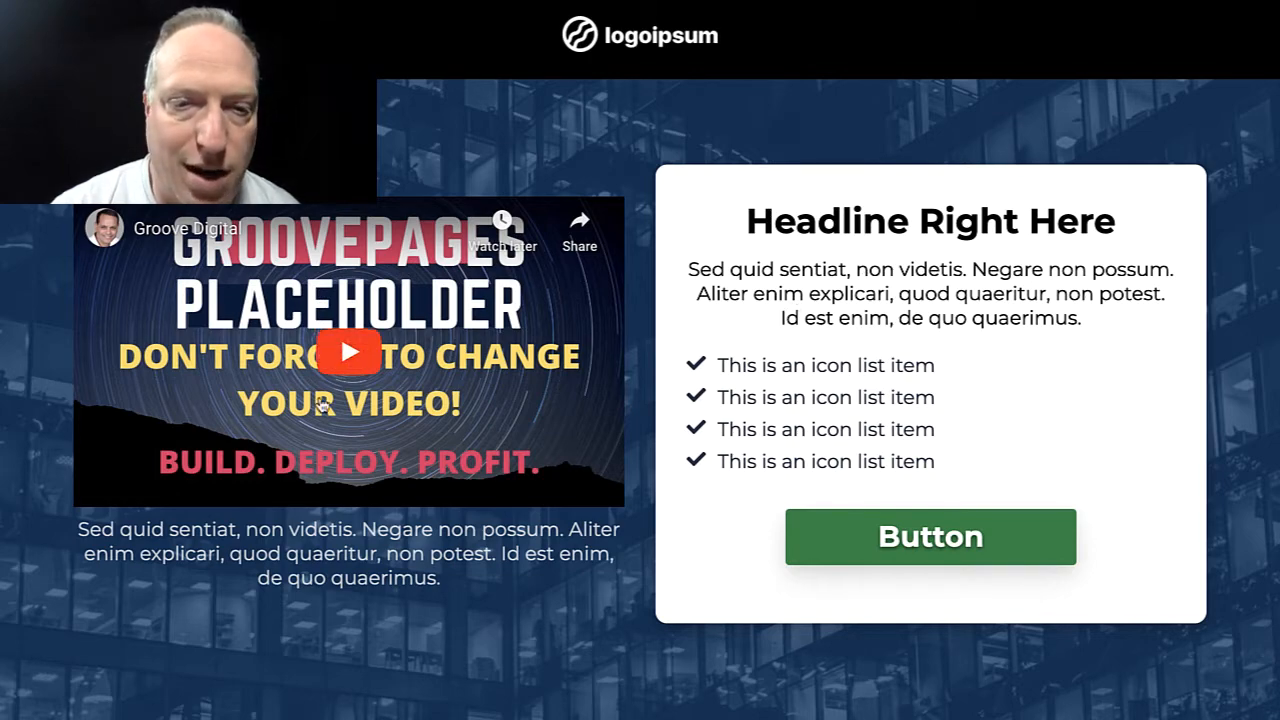
scroll("down", 3)
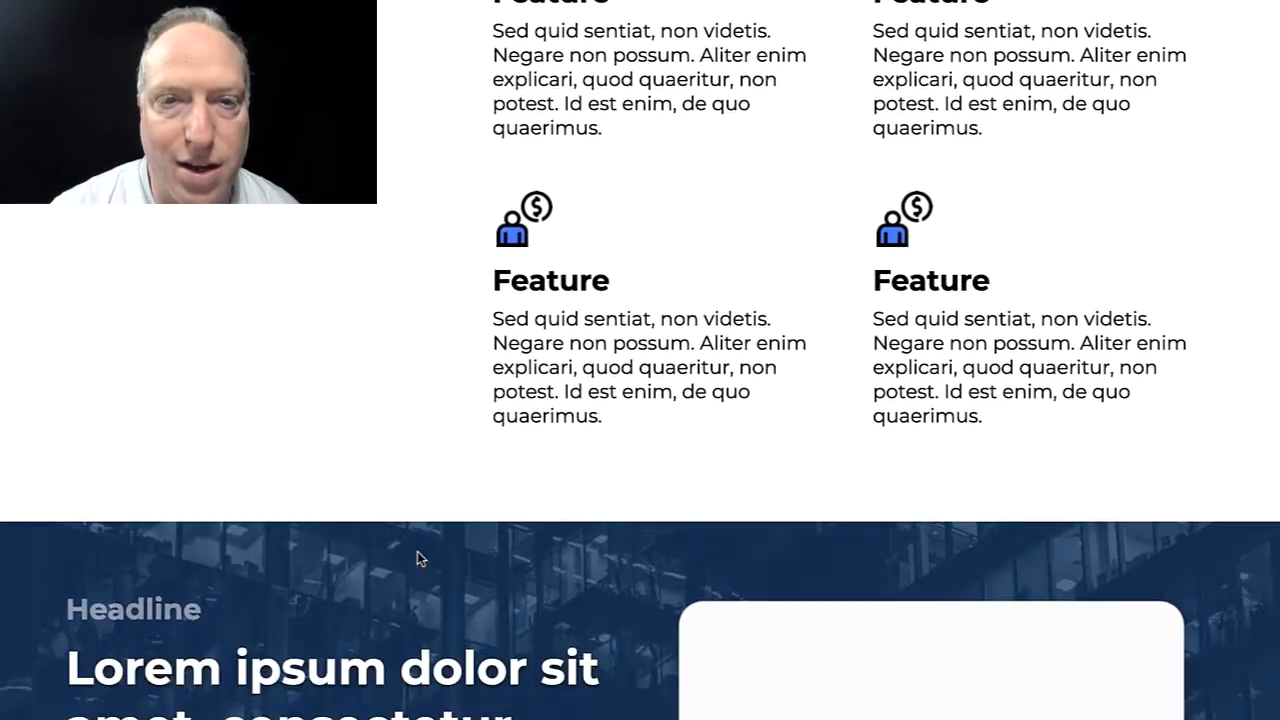
scroll("down", 3)
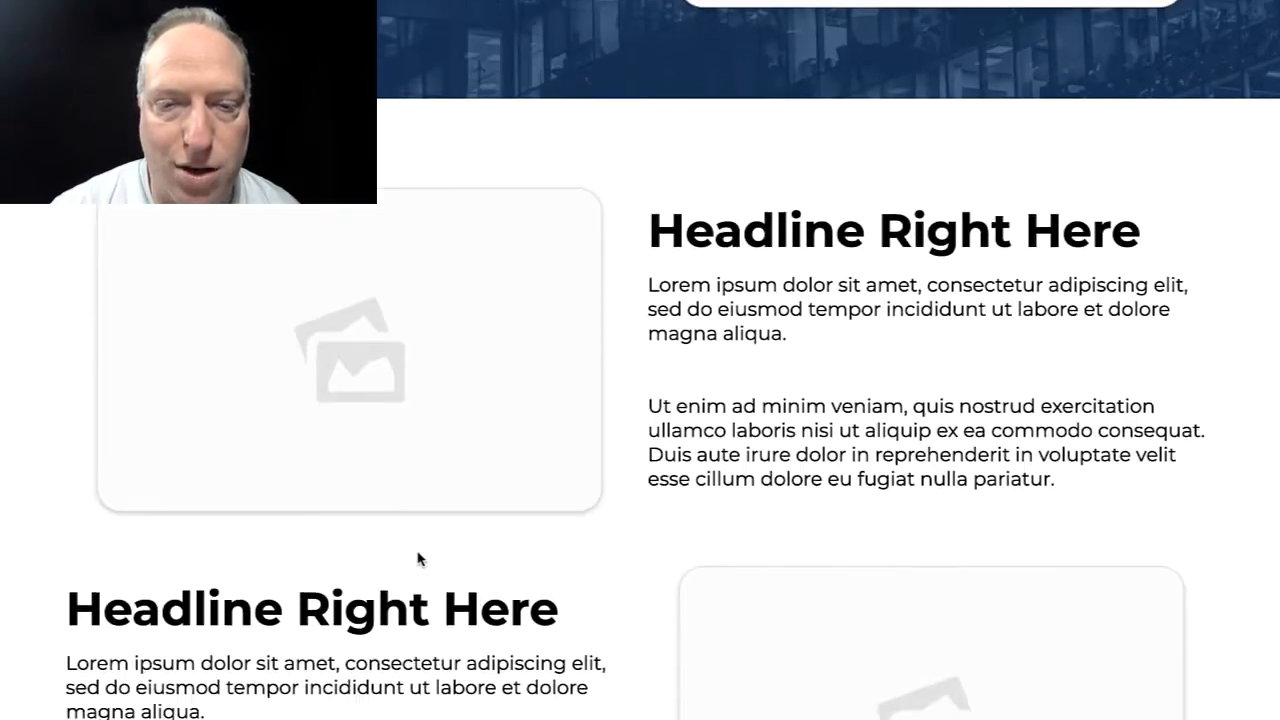
scroll("down", 3)
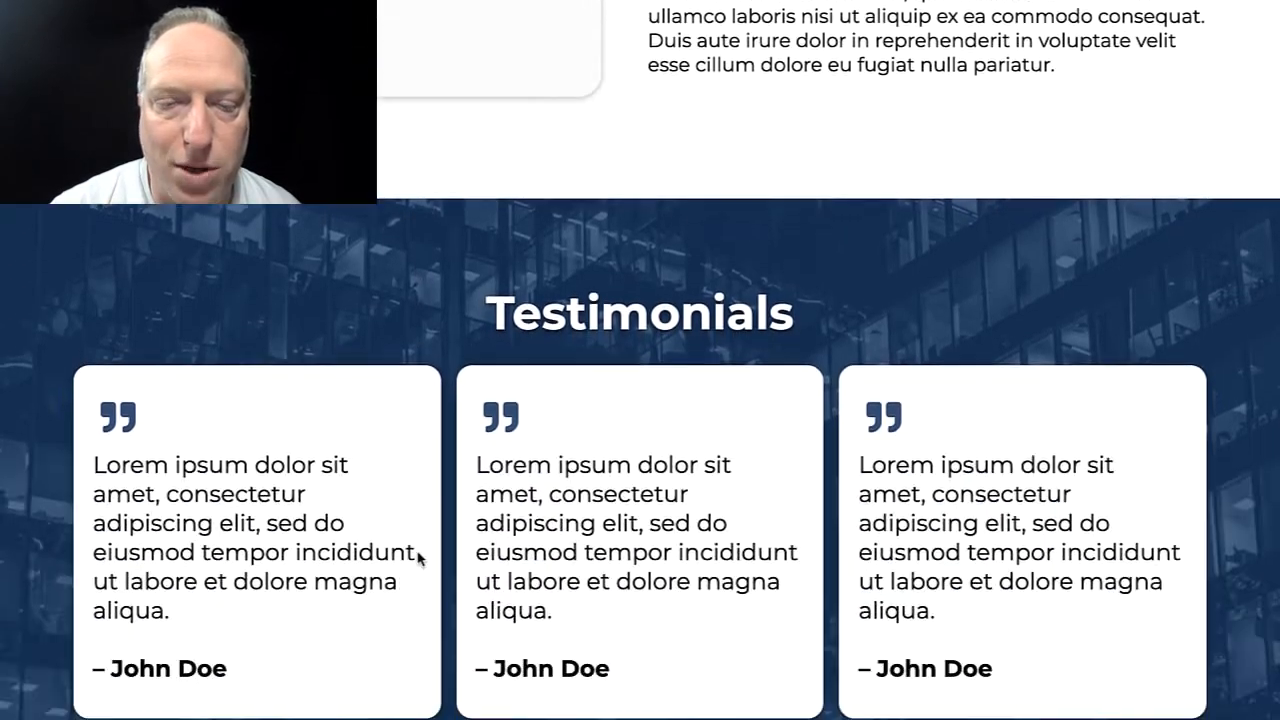
scroll("up", 3)
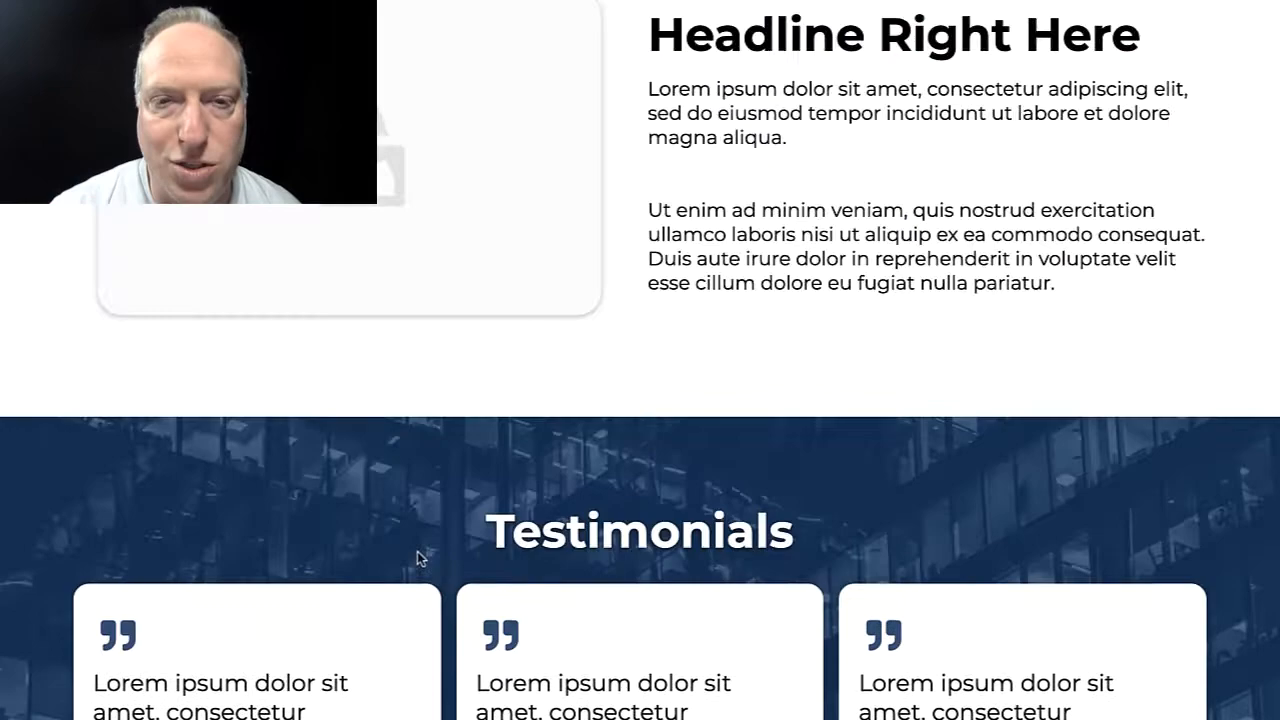
scroll("down", 3)
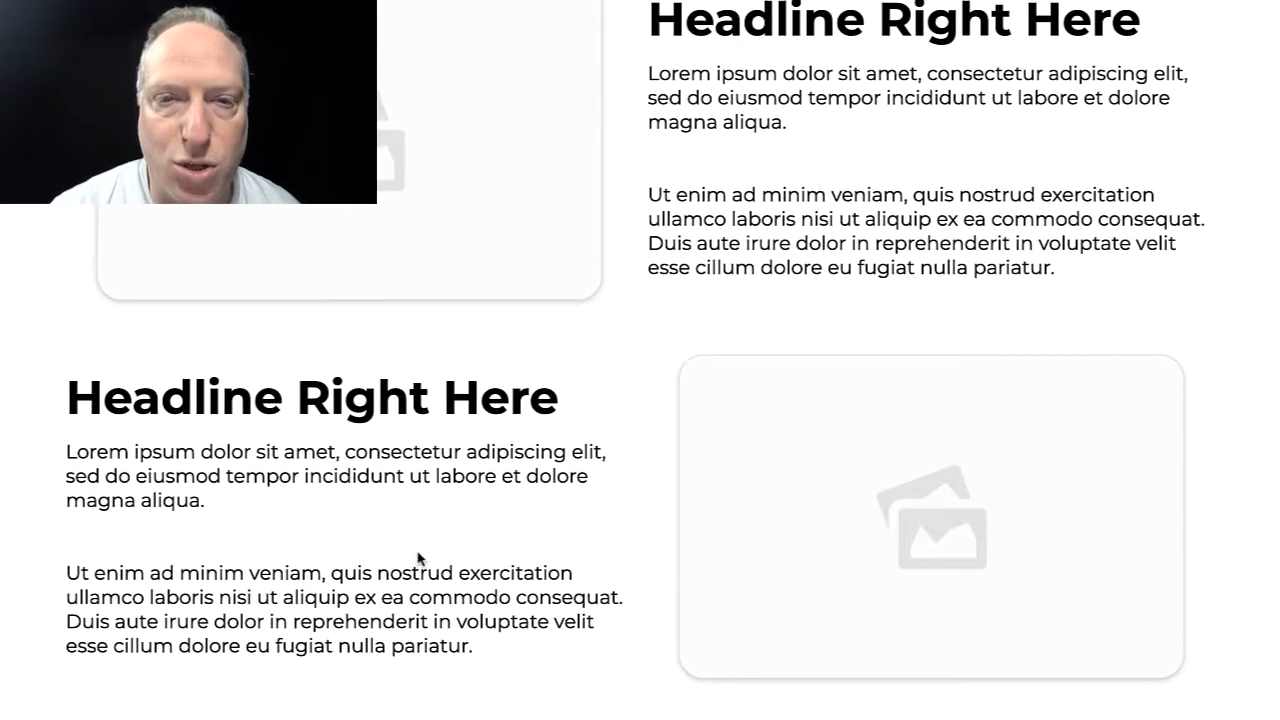
scroll("down", 3)
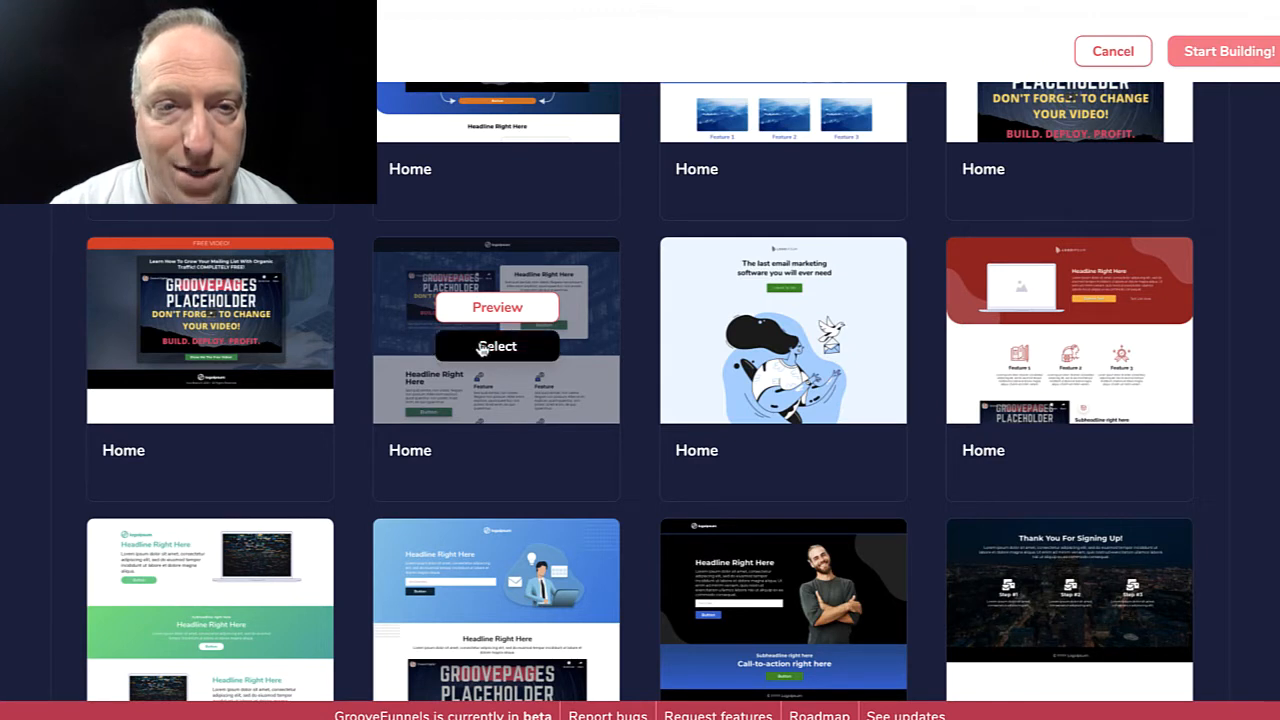
mouse_move(497, 346)
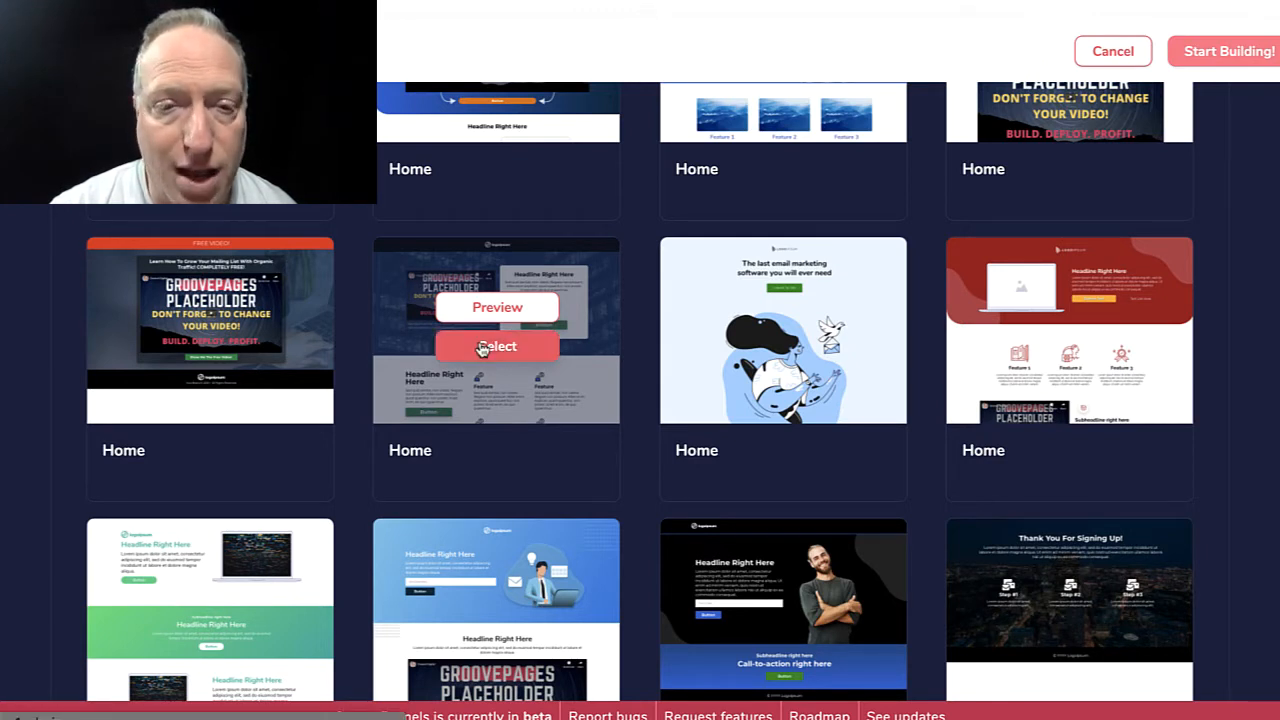
left_click(496, 346)
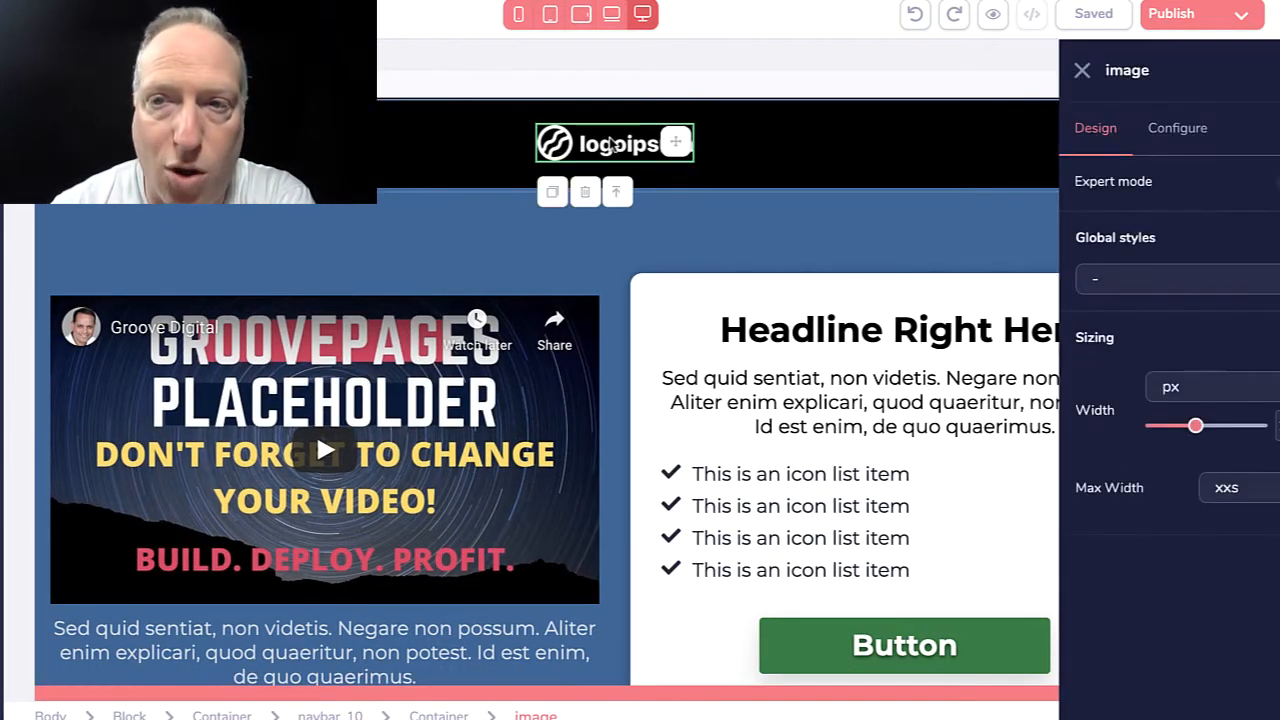
Replace the header's logoipsum image with The Prepared Group logo from the image library
left_click(1177, 128)
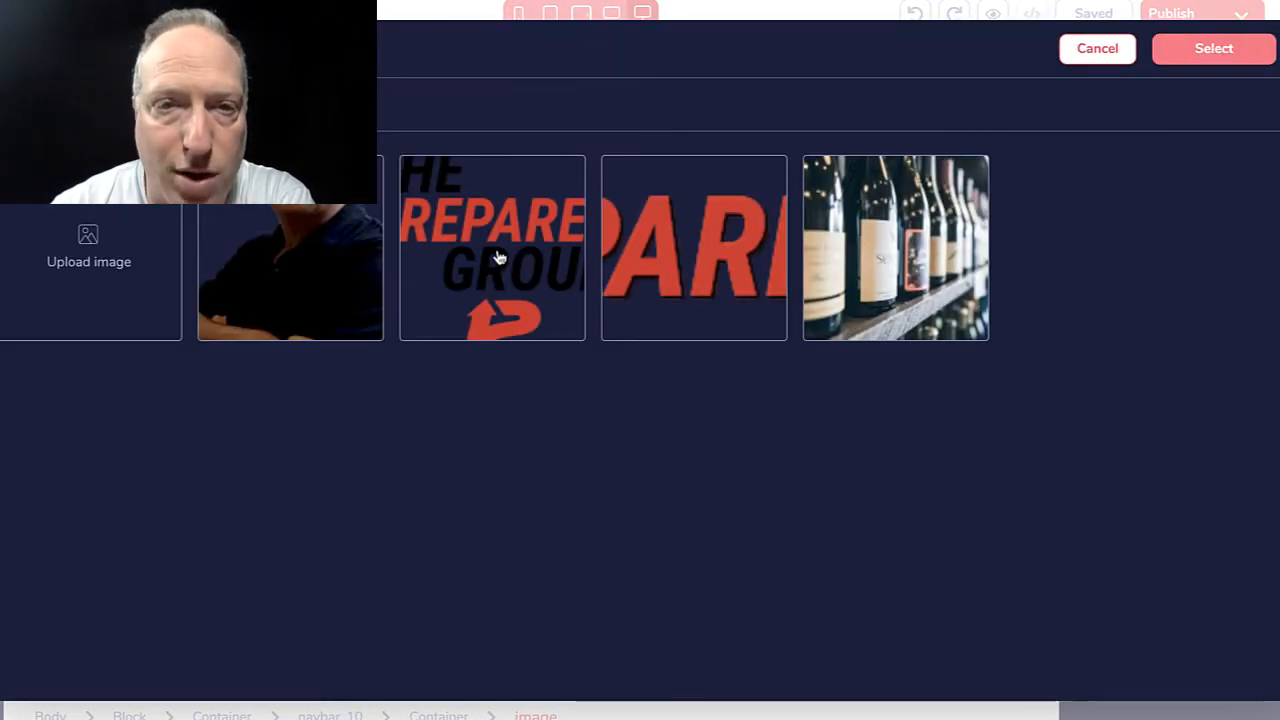
left_click(491, 247)
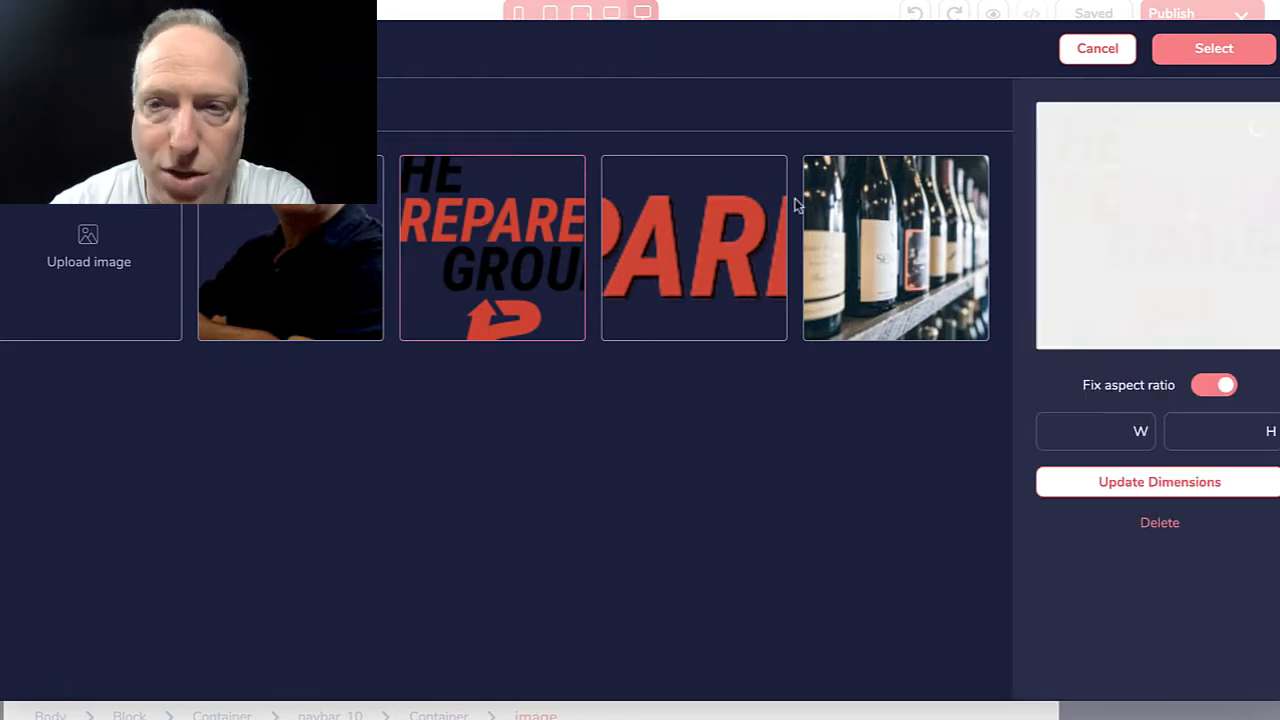
left_click(491, 247)
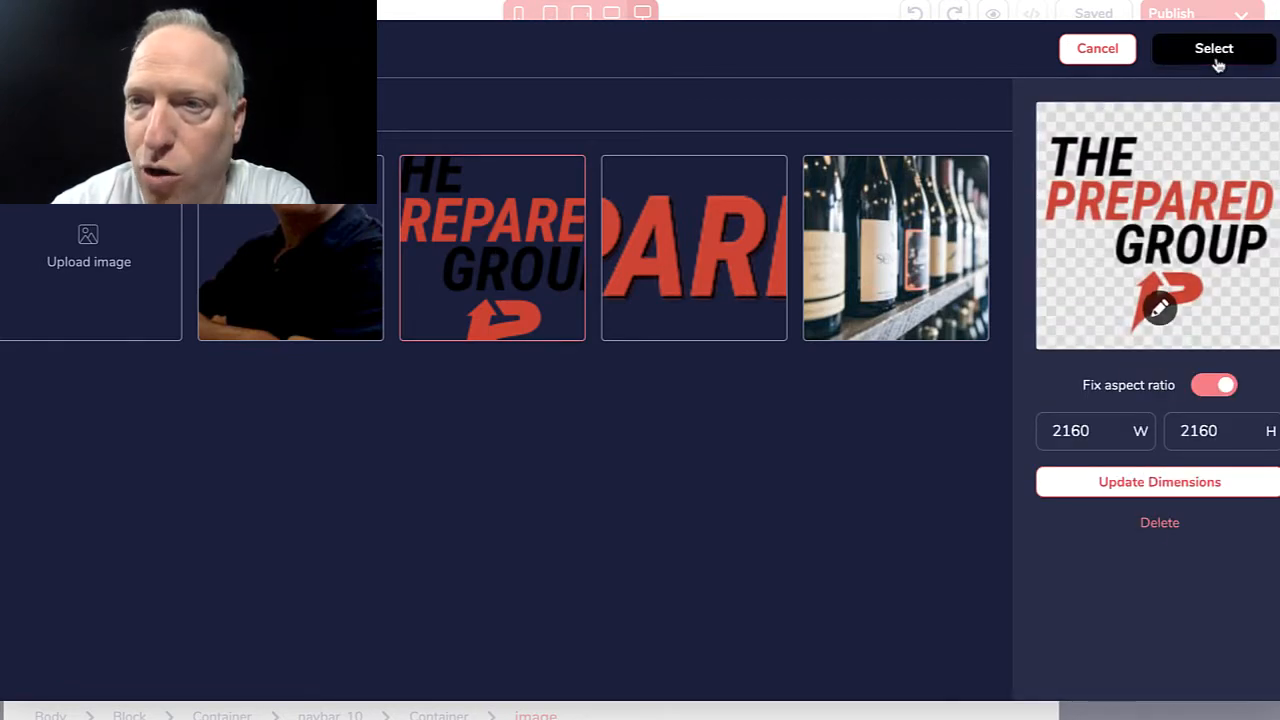
left_click(1213, 48)
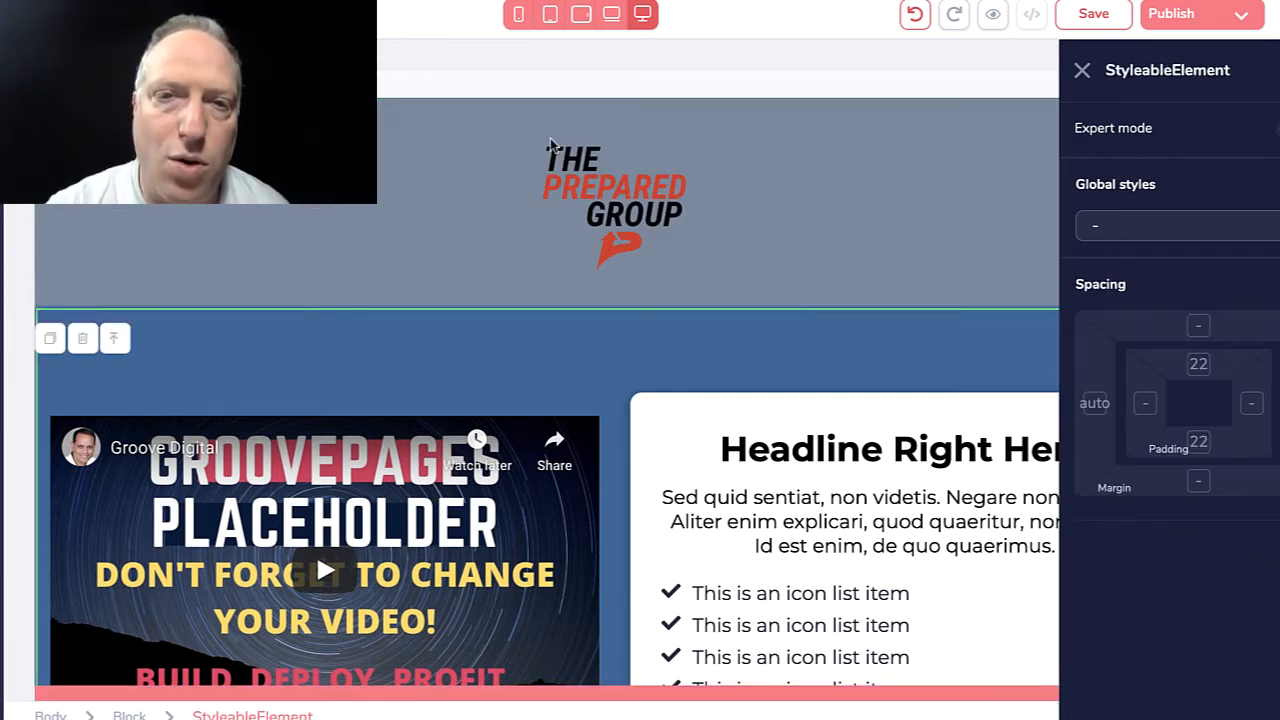
Shrink The Prepared Group header logo with the Width slider and close the settings
left_click(614, 200)
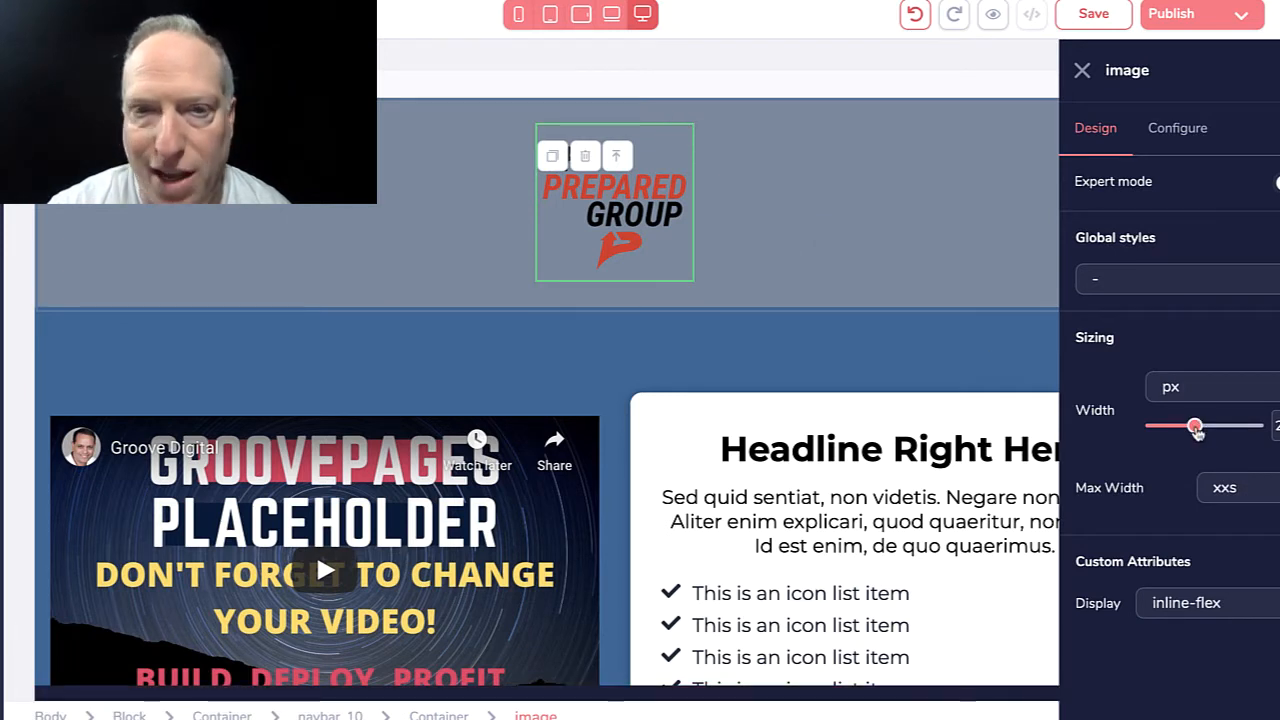
left_click_drag(1195, 427, 1170, 427)
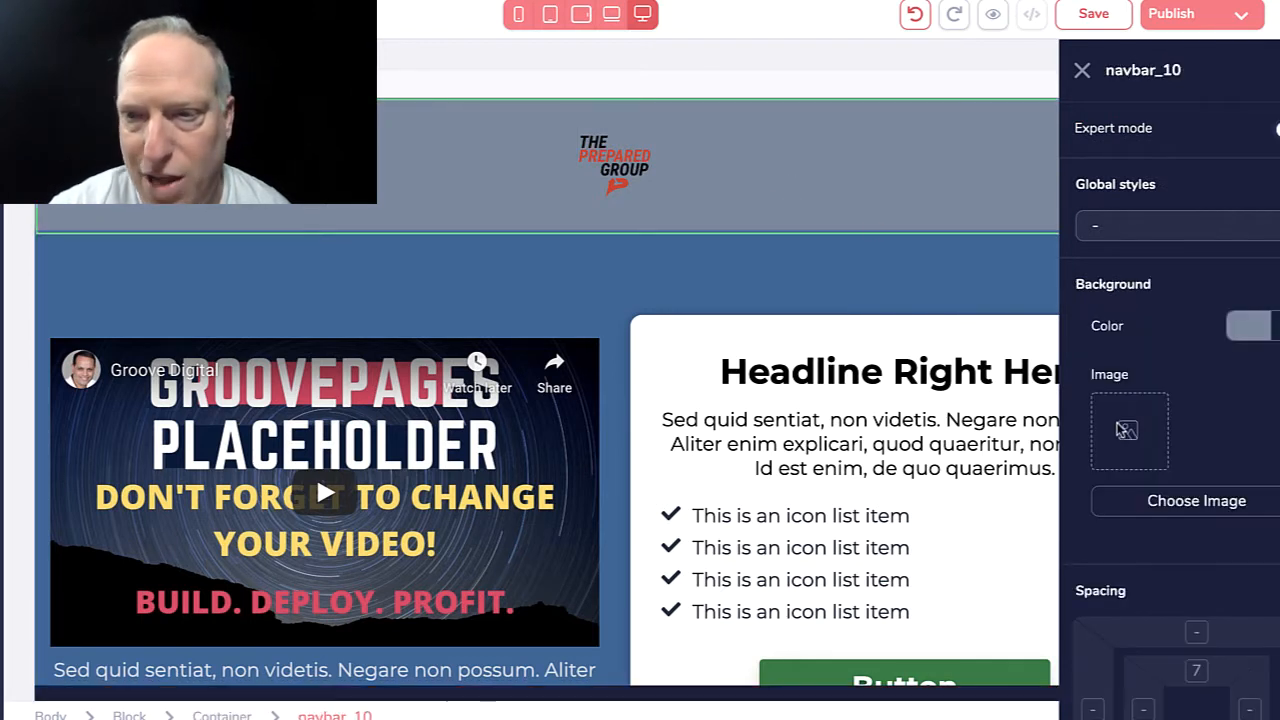
left_click(1250, 325)
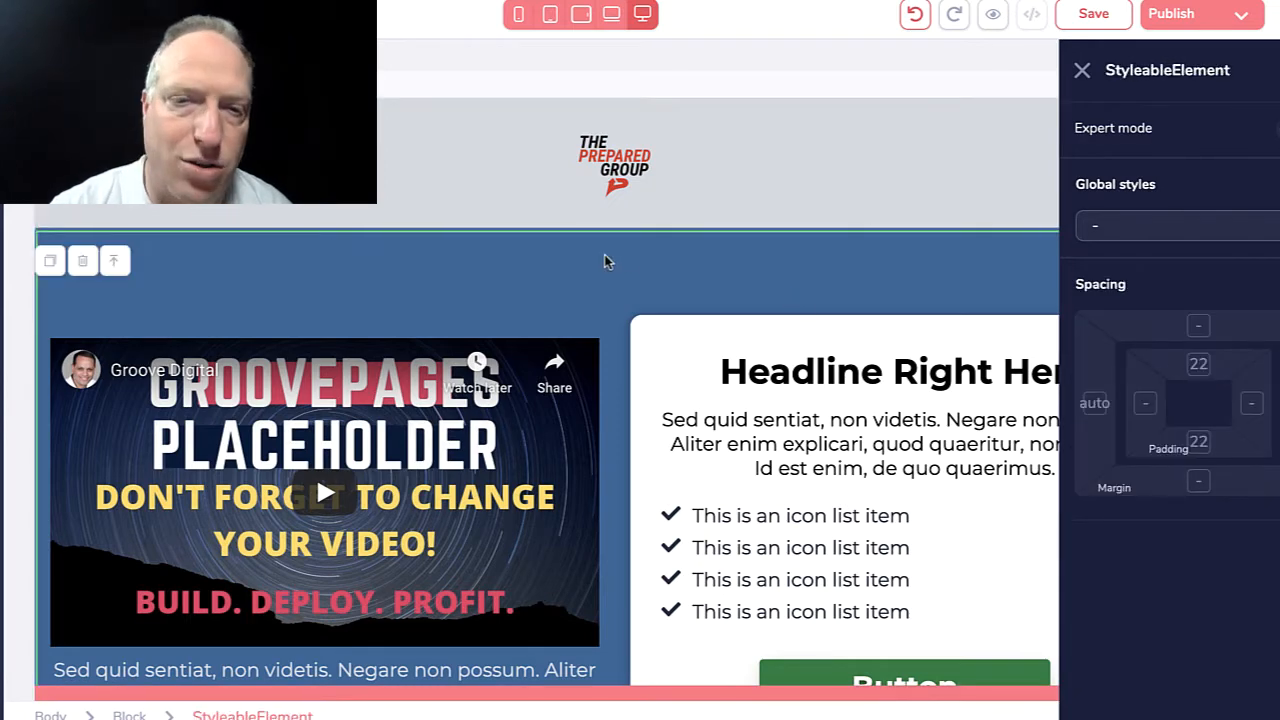
left_click(1081, 70)
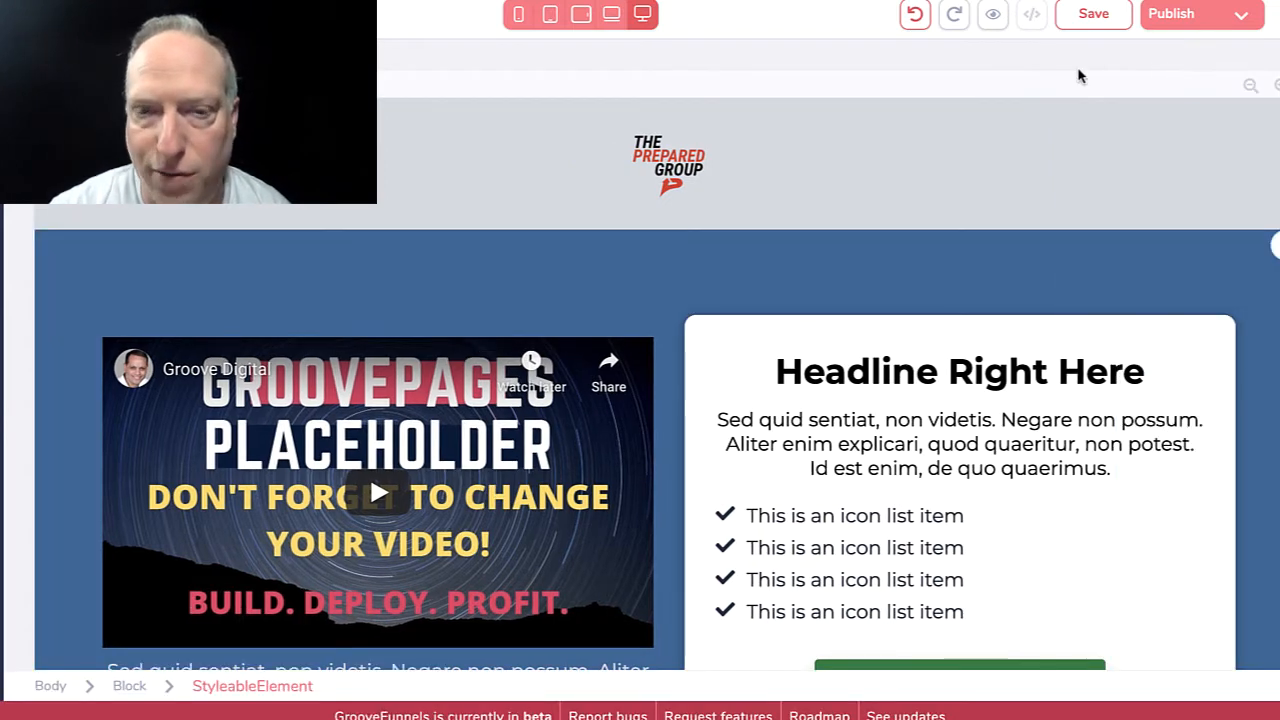
left_click(378, 491)
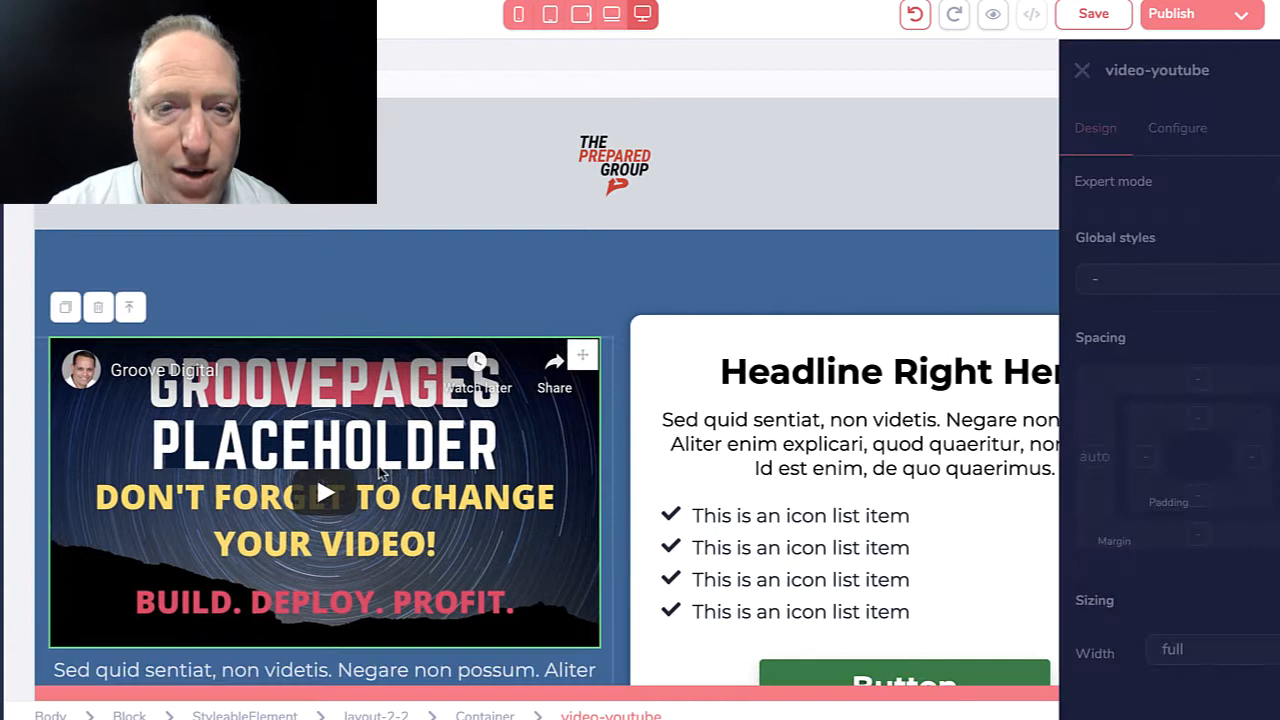
Open the placeholder video's settings and select its current YouTube video ID
left_click(1177, 128)
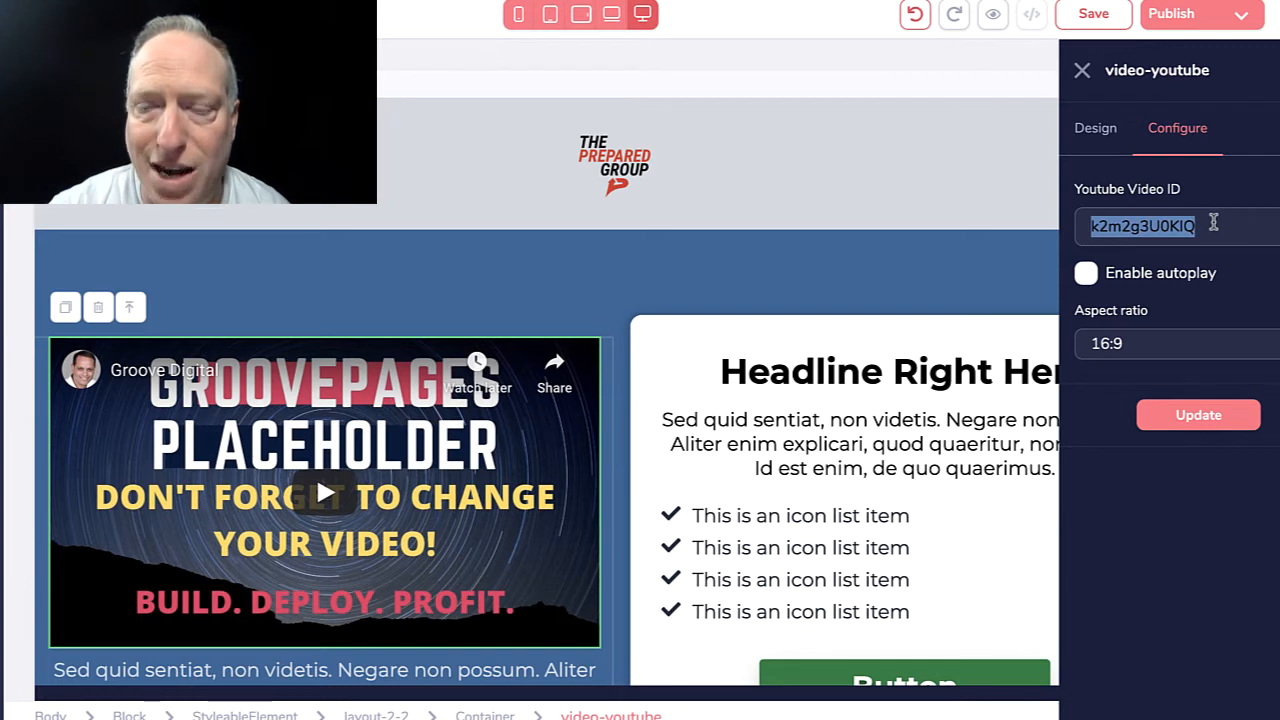
left_click(1170, 226)
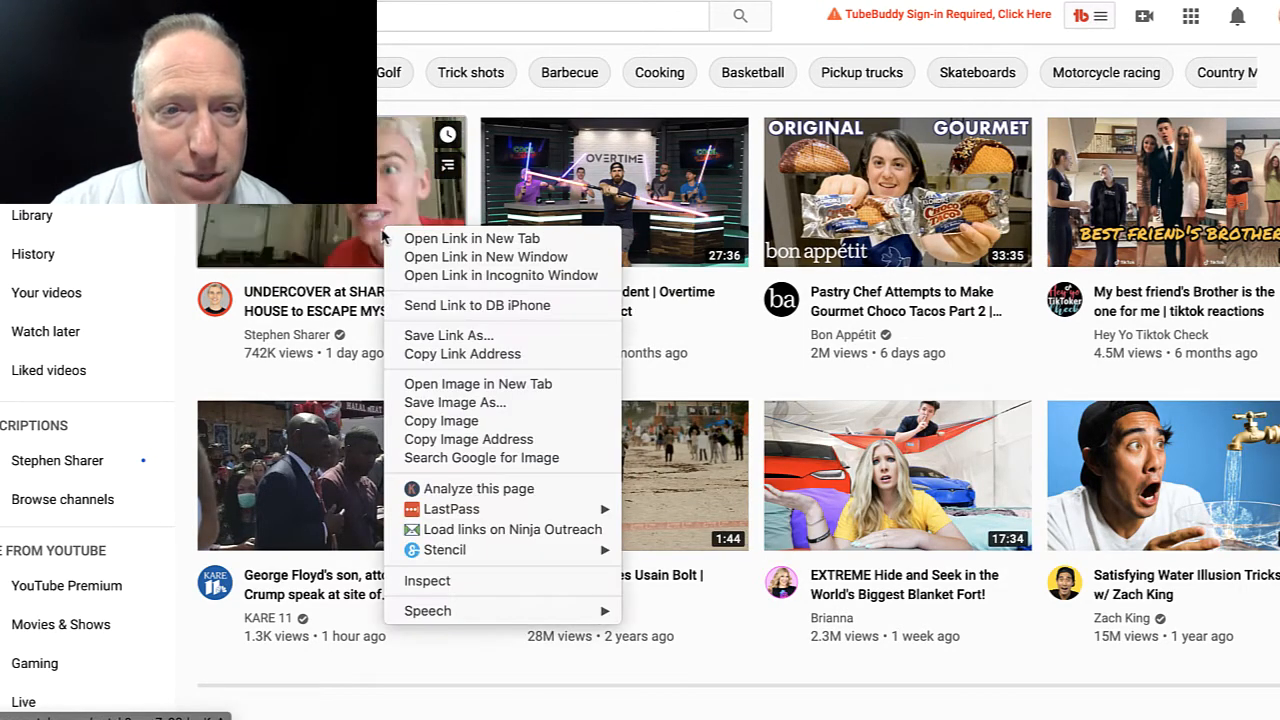
mouse_move(462, 354)
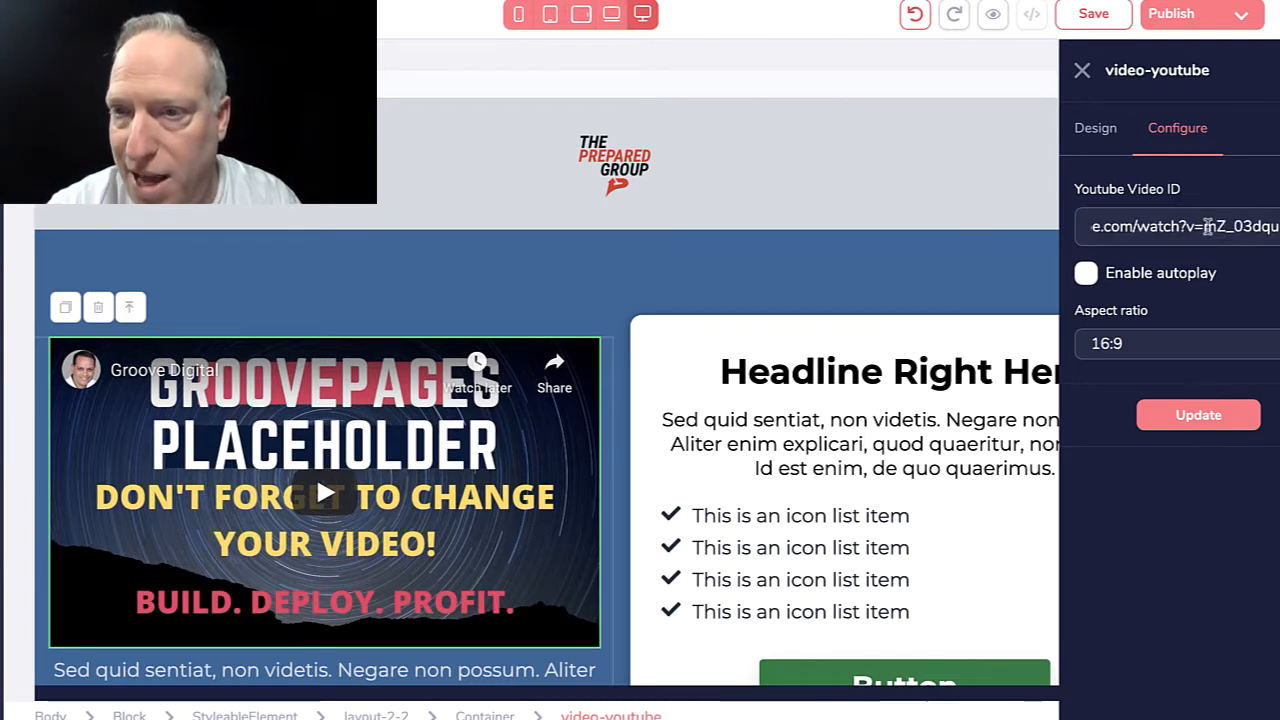
Set the video ID to mZ_03dquK-A, enable autoplay, and close the panel
triple_click(1180, 226)
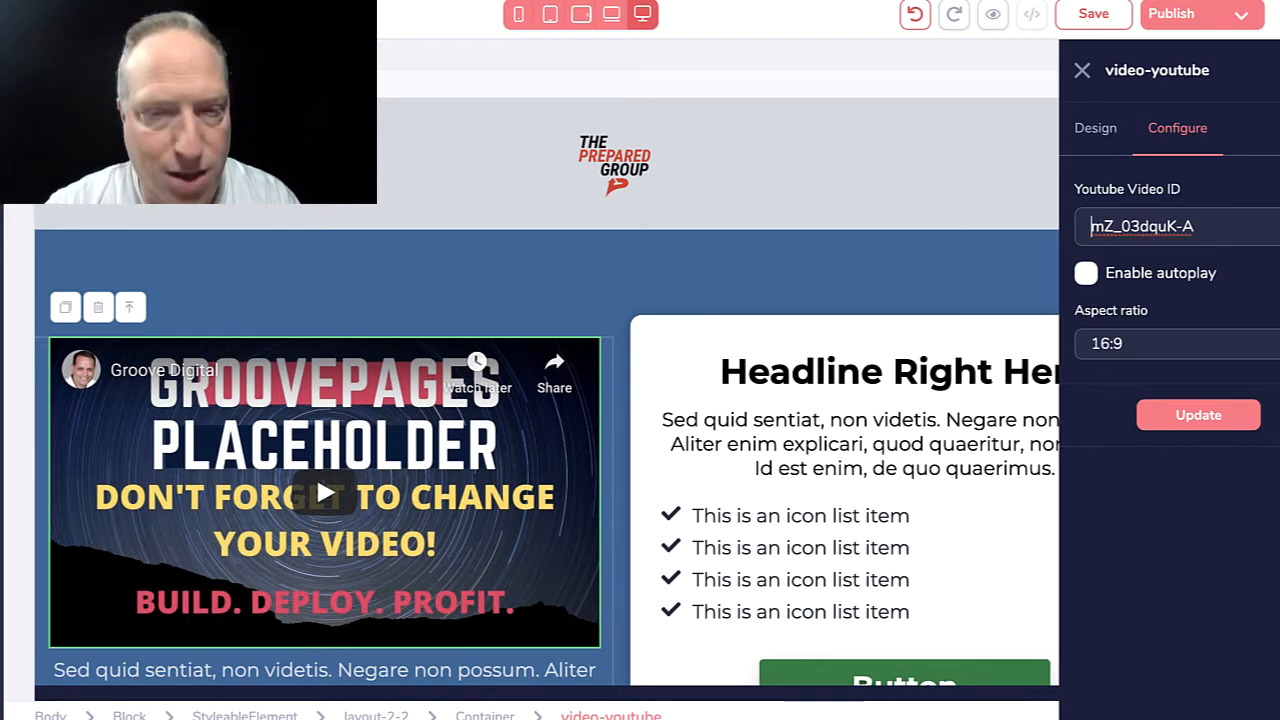
left_click(1198, 415)
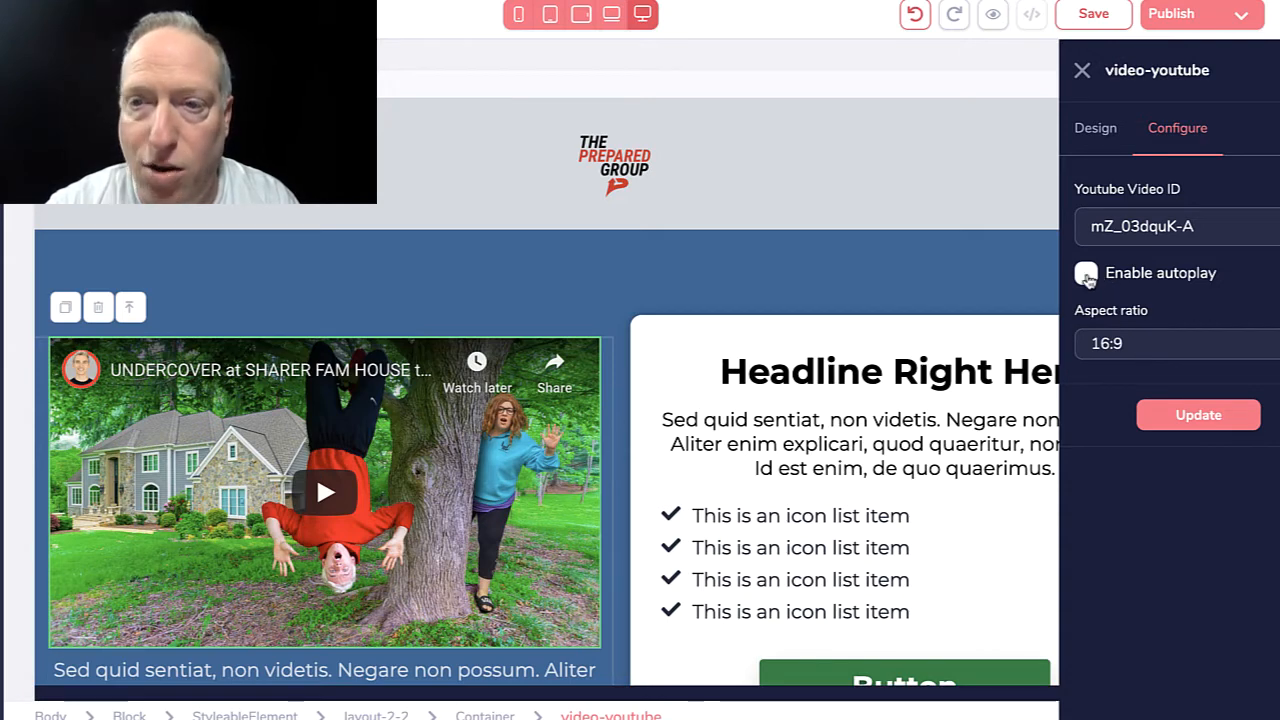
left_click(1086, 273)
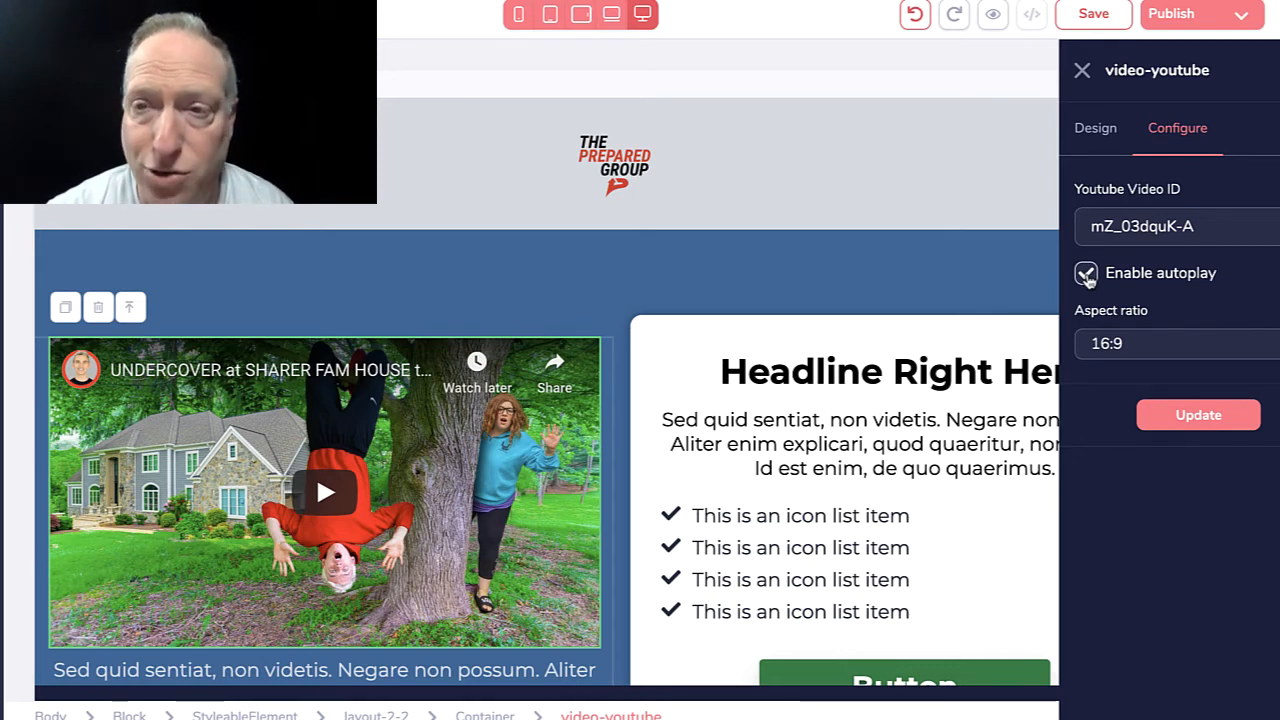
left_click(1086, 273)
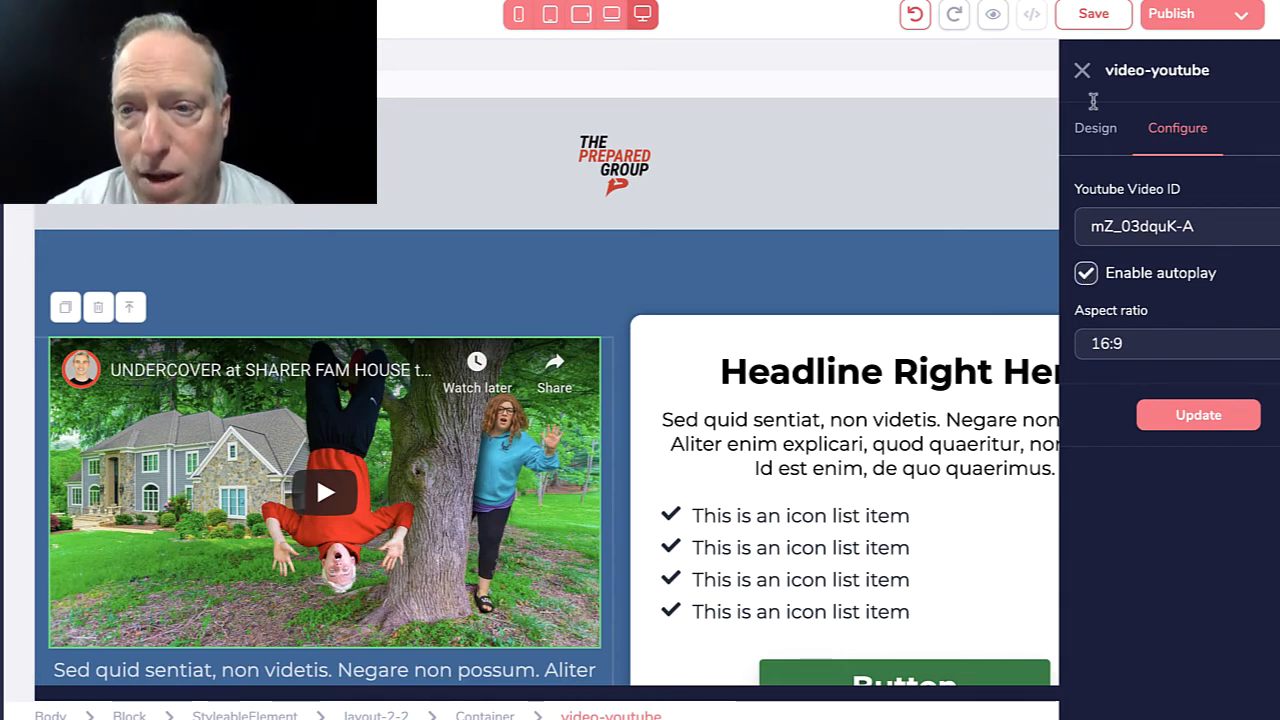
left_click(1081, 70)
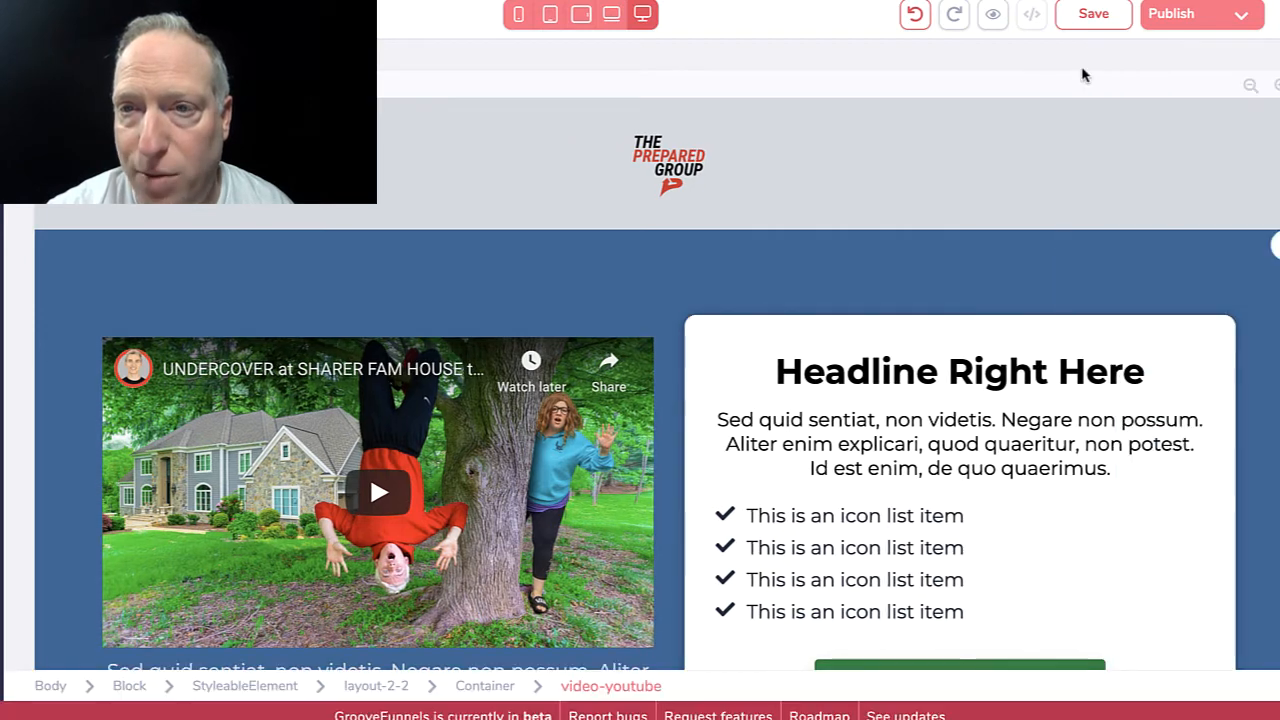
Change the card headline from 'Headline Right Here' to 'HERE'S MY AWESOME HEADLINE'
left_click(959, 371)
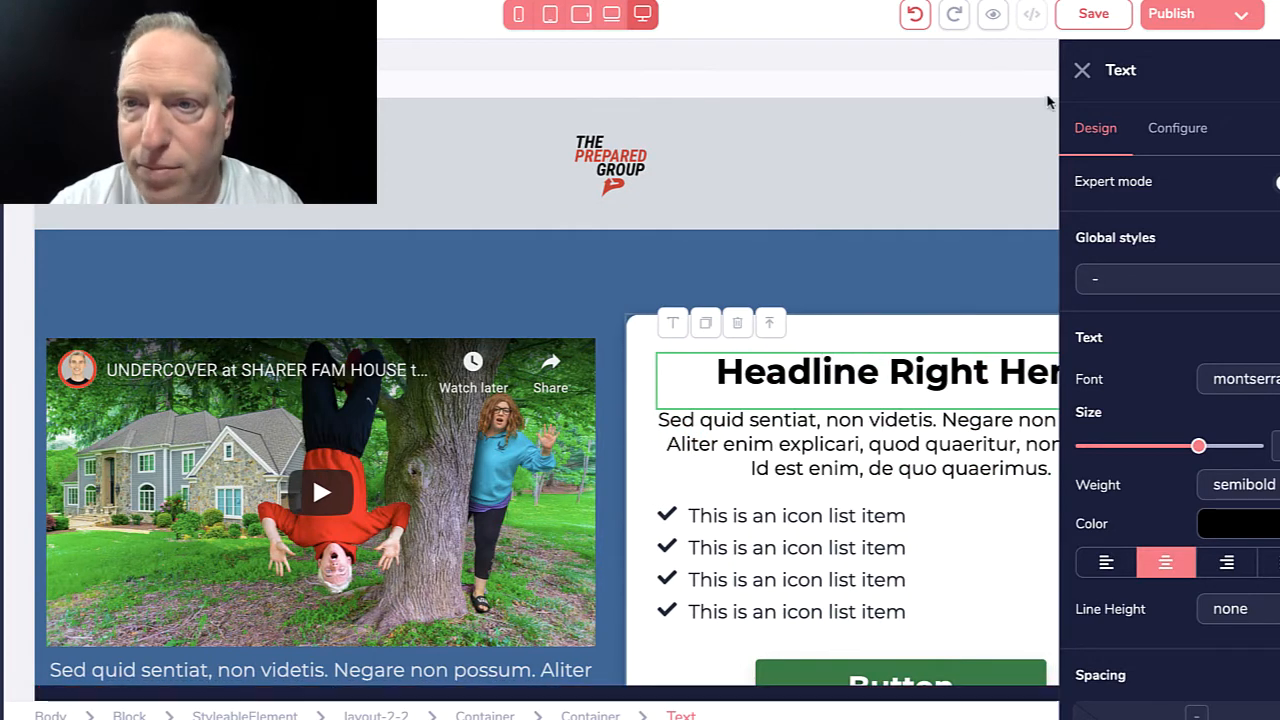
left_click(1081, 69)
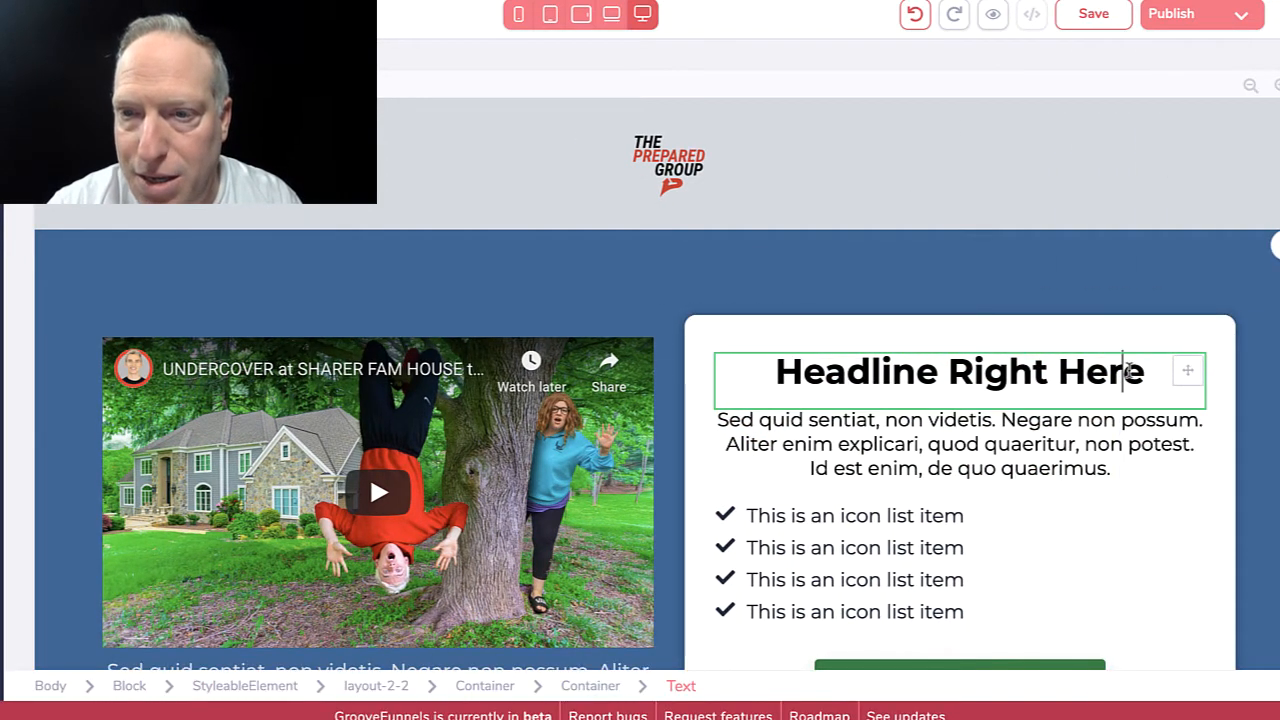
left_click(958, 371)
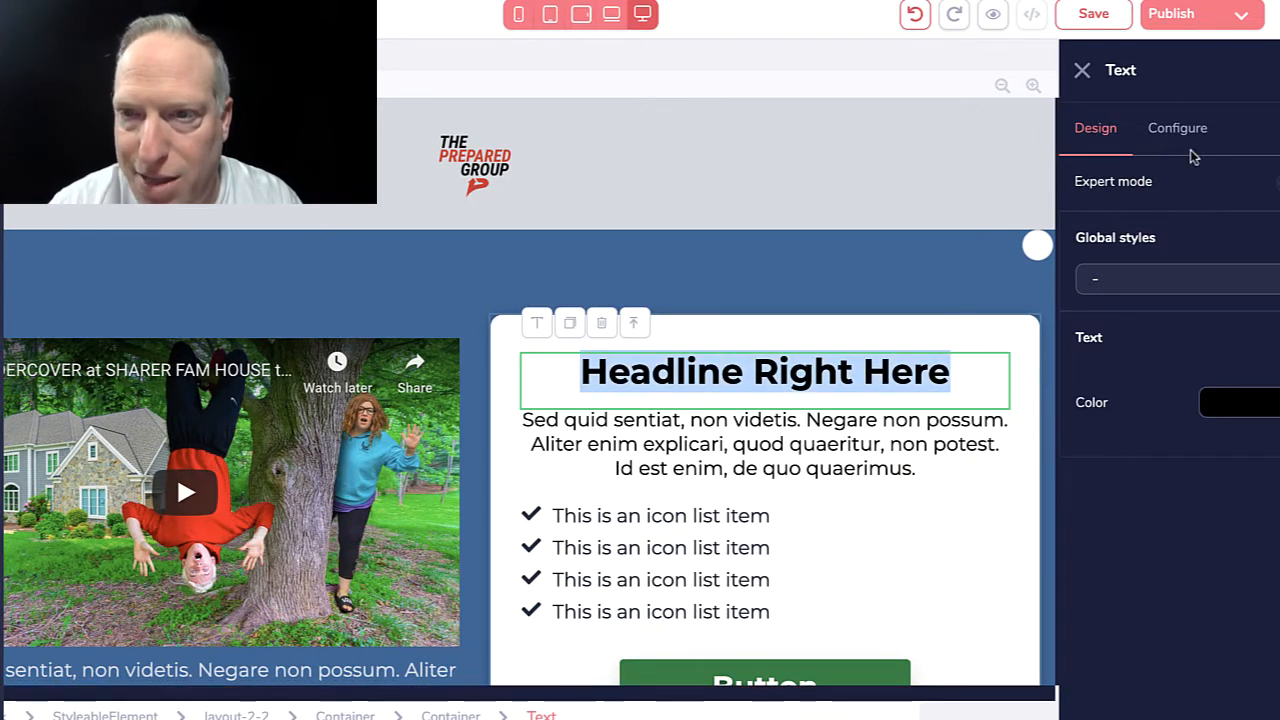
mouse_move(1143, 361)
type("H")
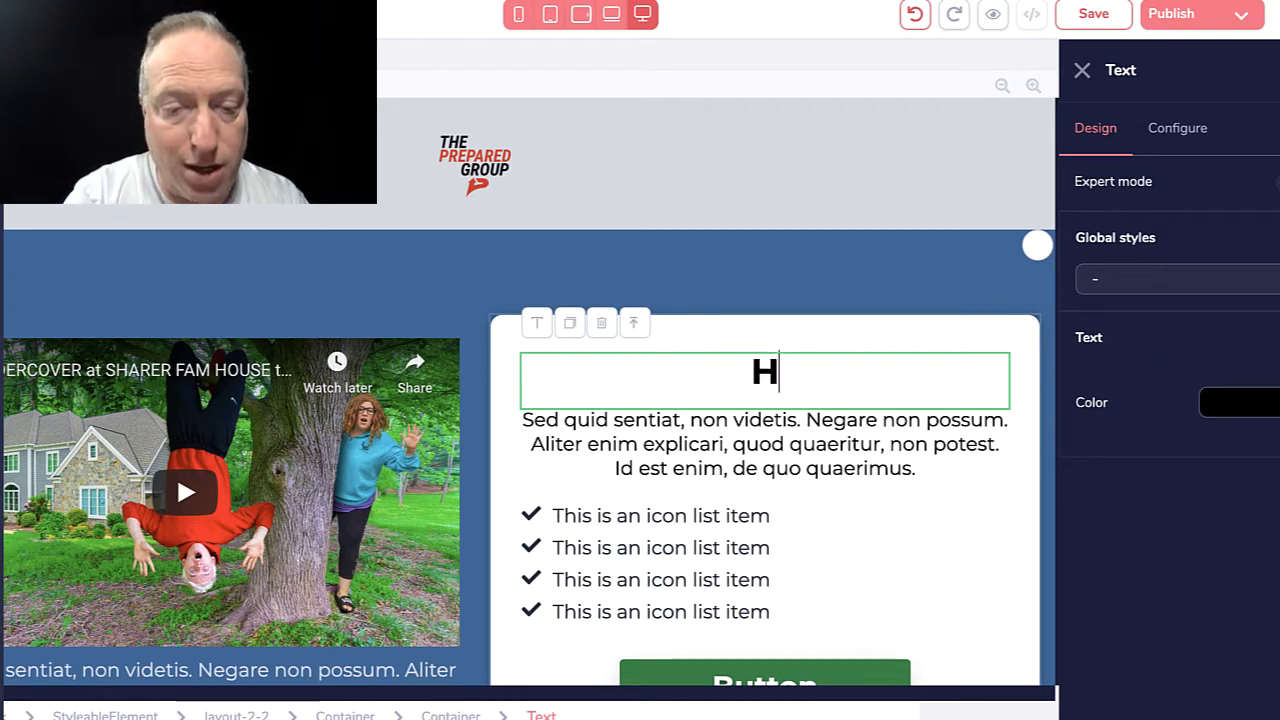
type("ERE\"")
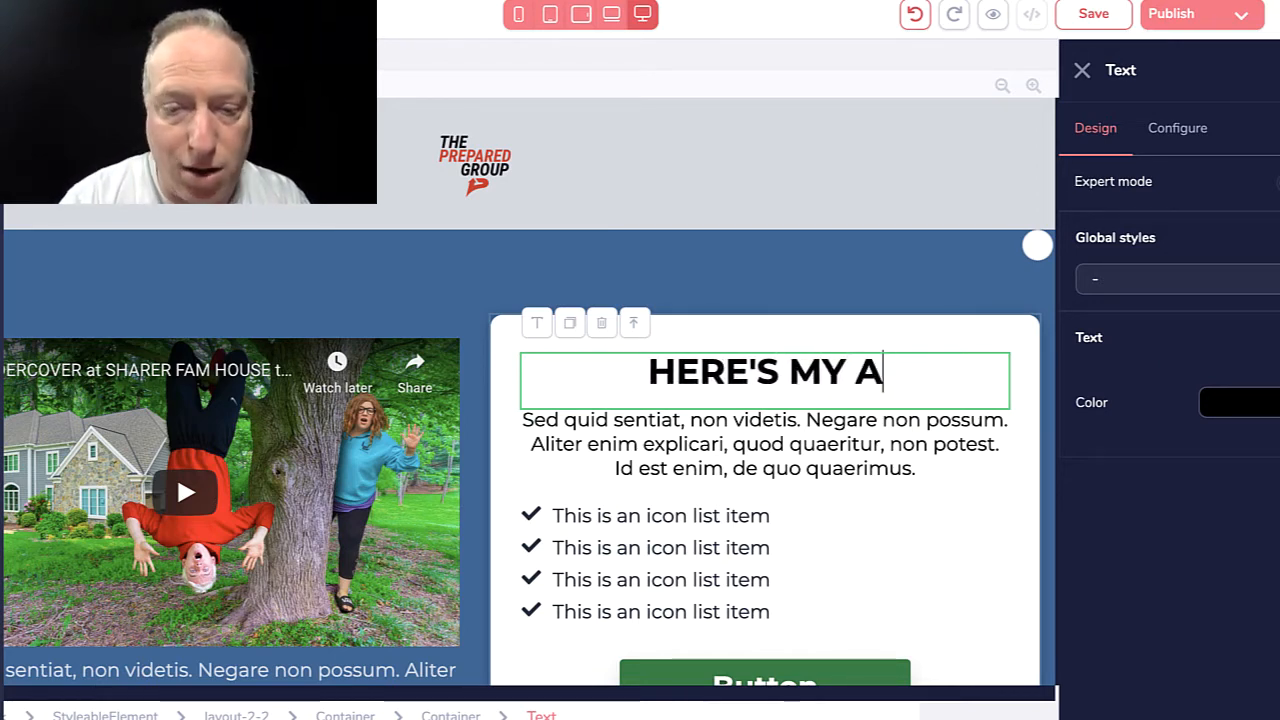
type("WES")
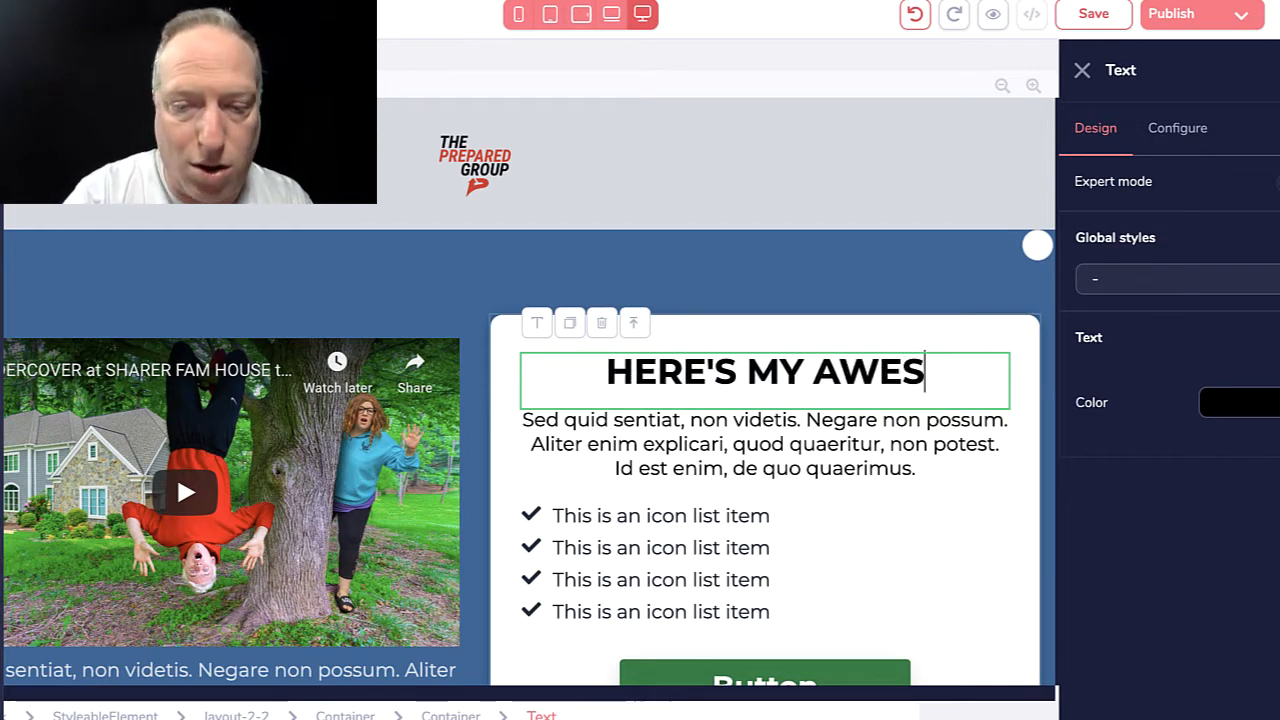
type("OME HEAL")
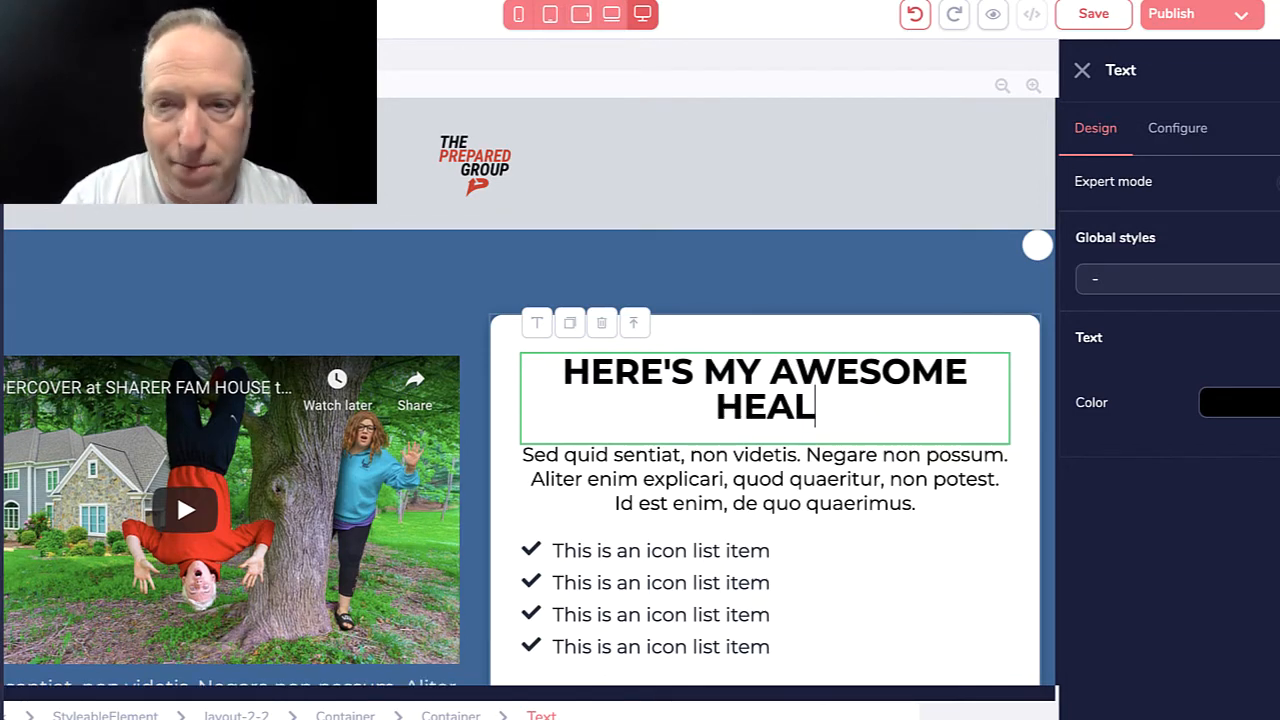
type("DLOINE")
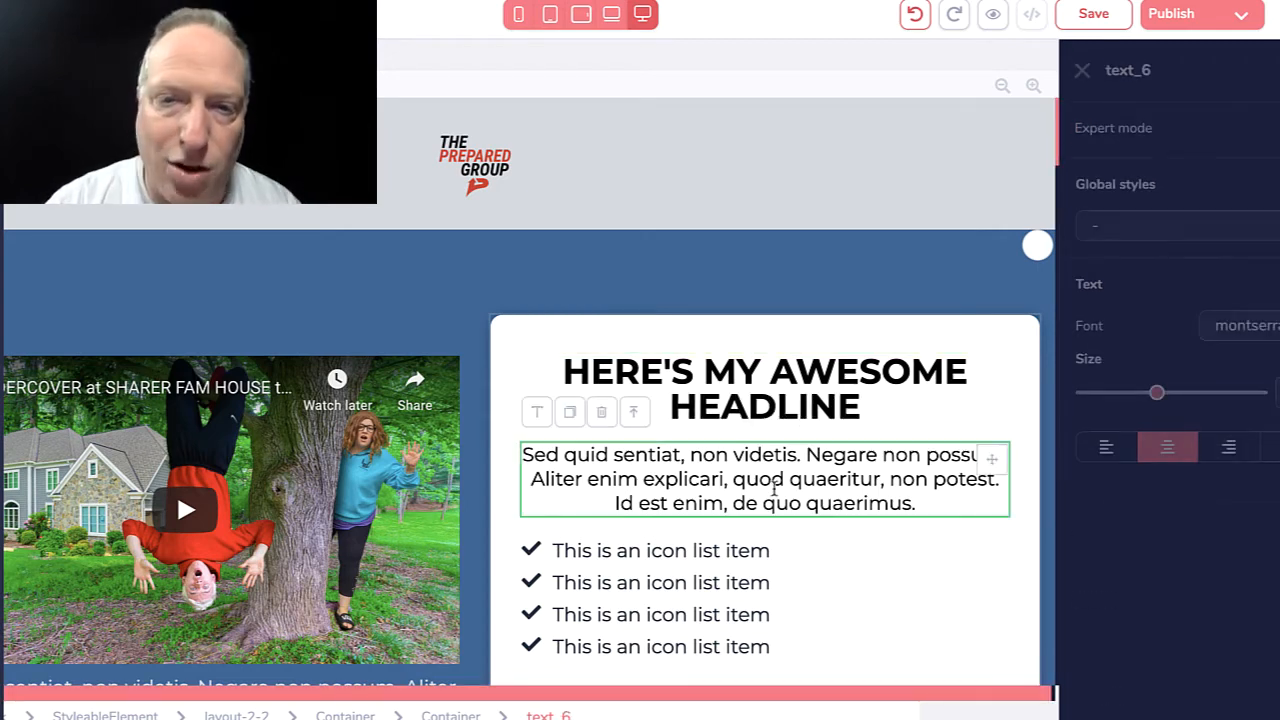
scroll("down", 3)
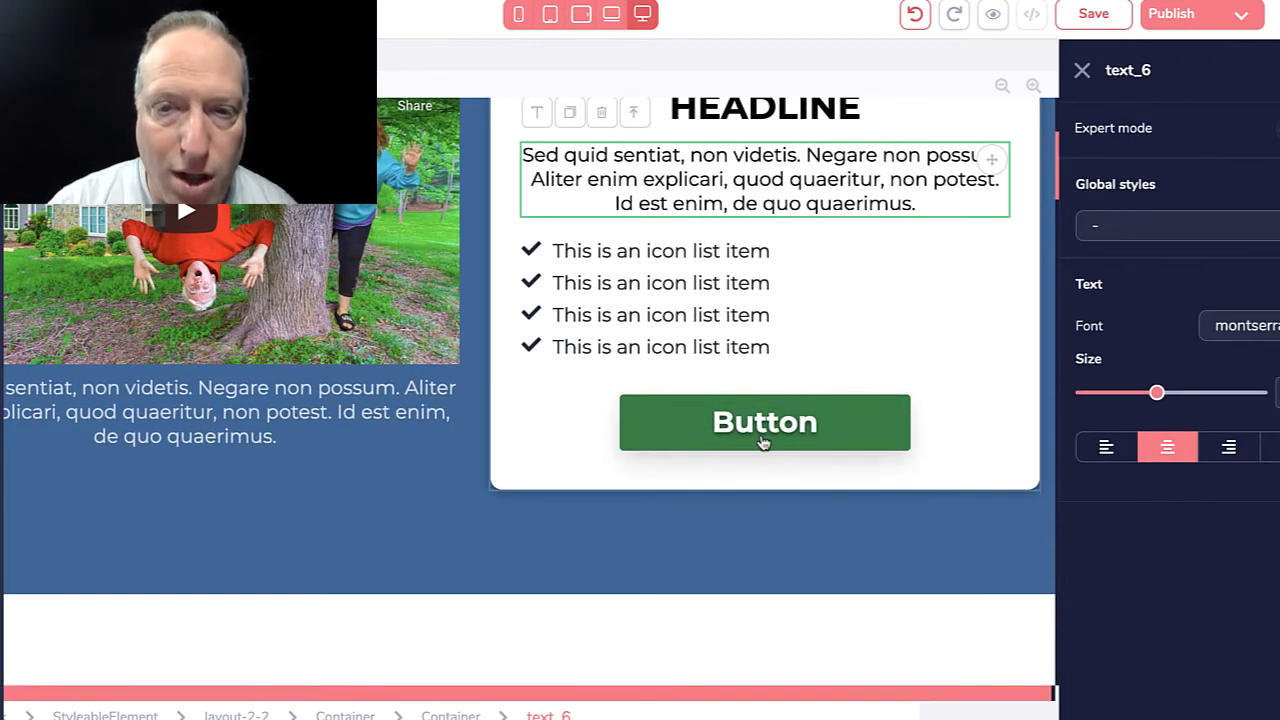
Set the green card button's Link to option to Popup
left_click(764, 421)
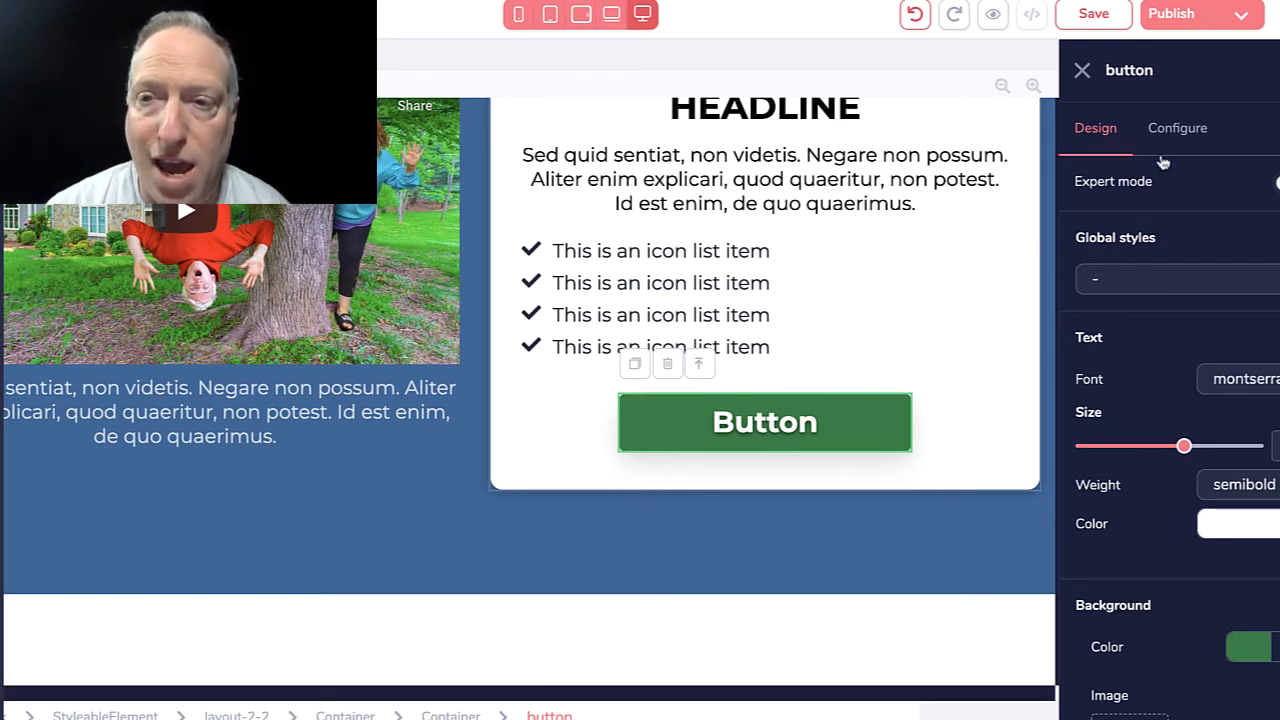
left_click(1177, 128)
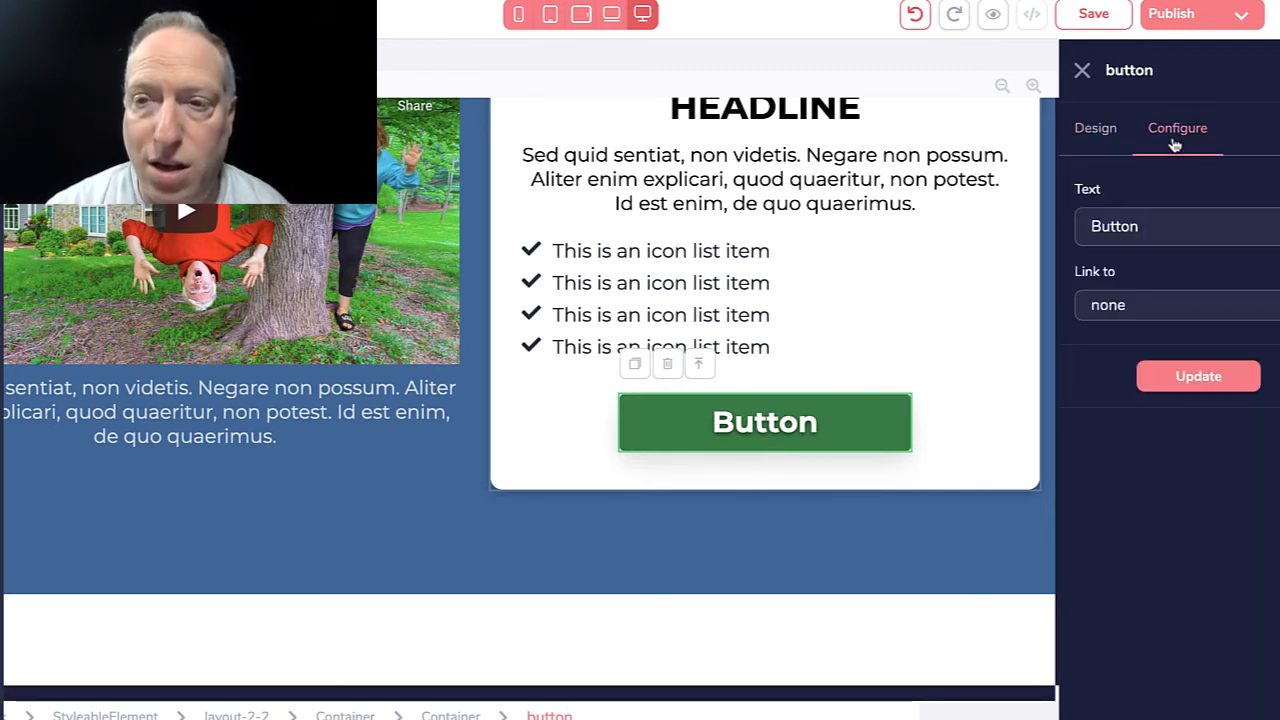
left_click(1176, 305)
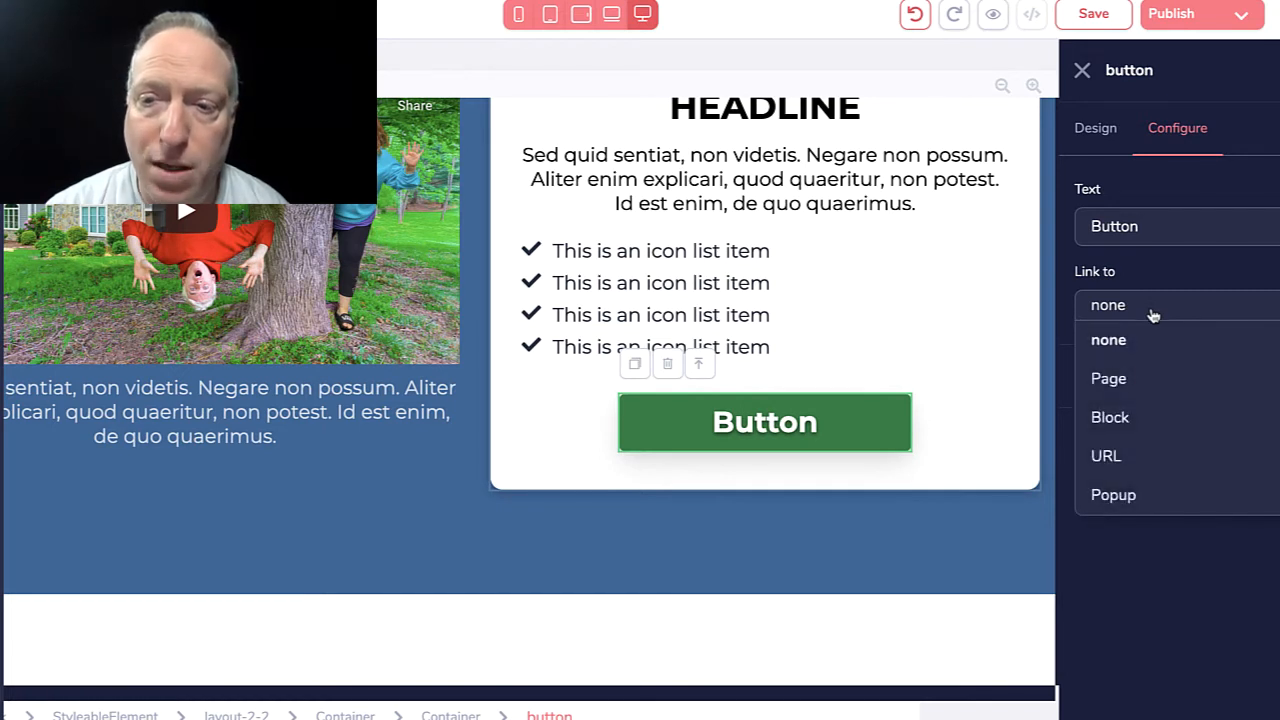
mouse_move(1113, 494)
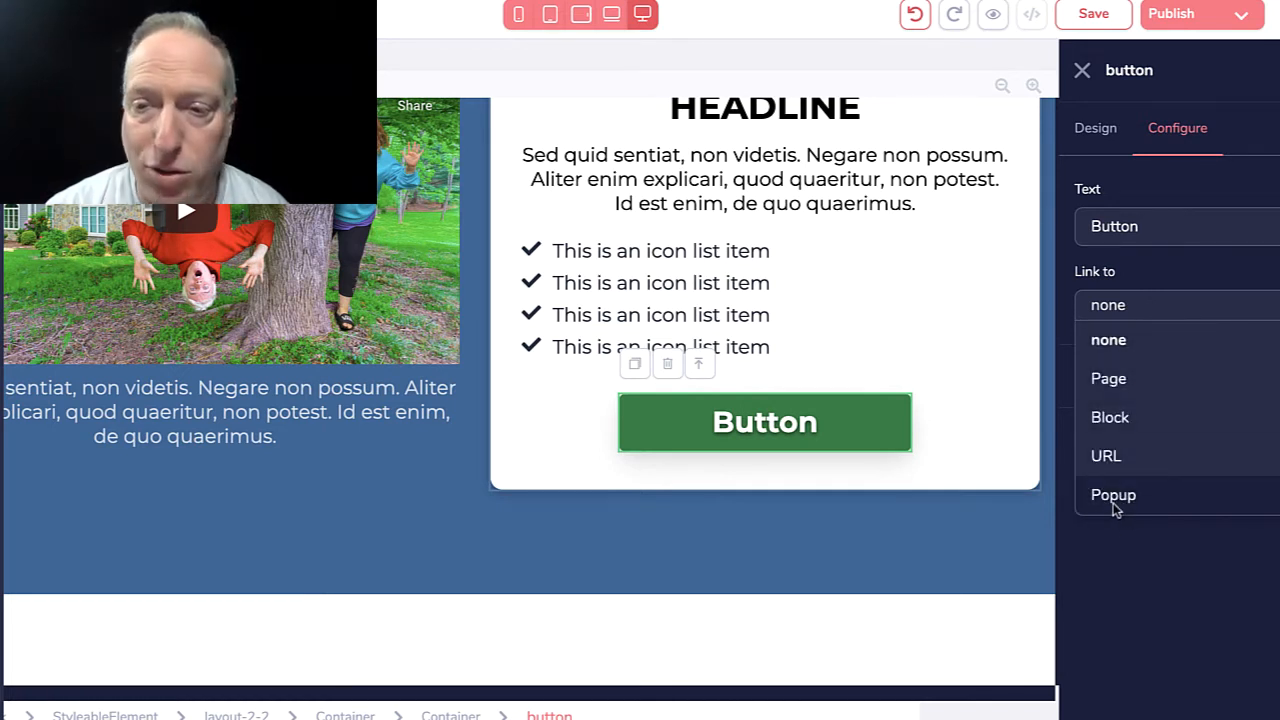
left_click(1113, 494)
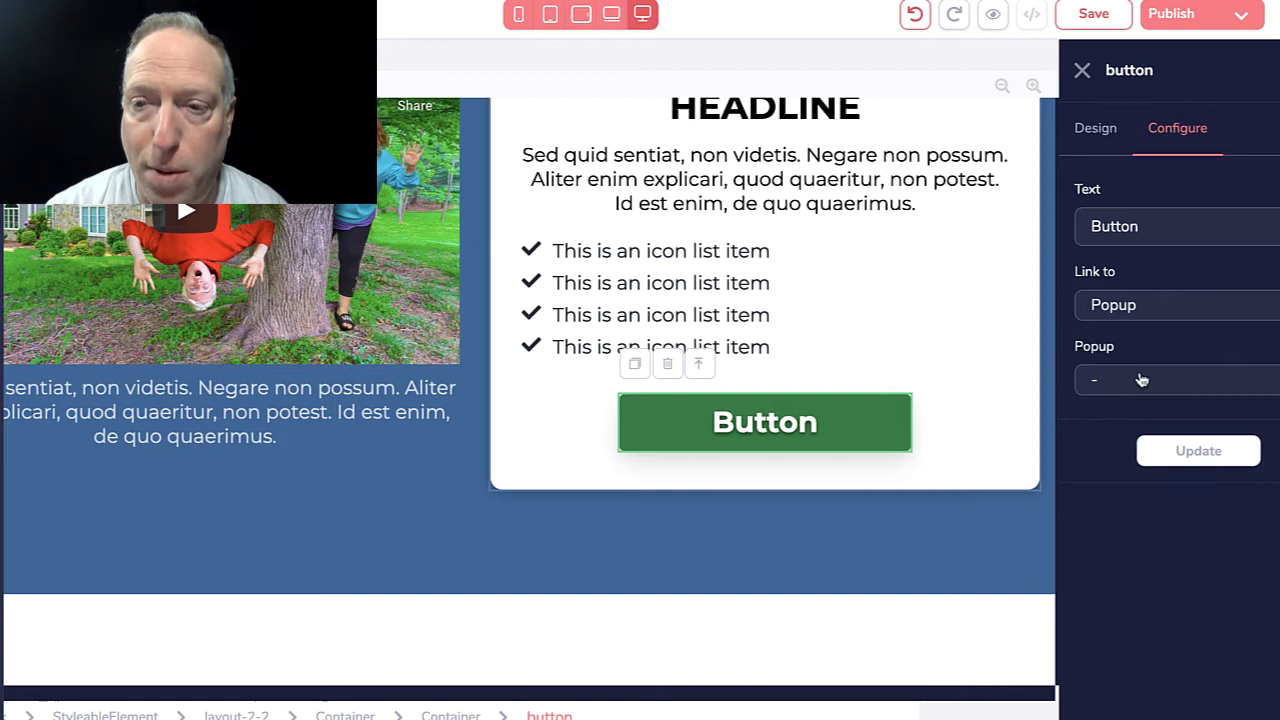
mouse_move(1107, 414)
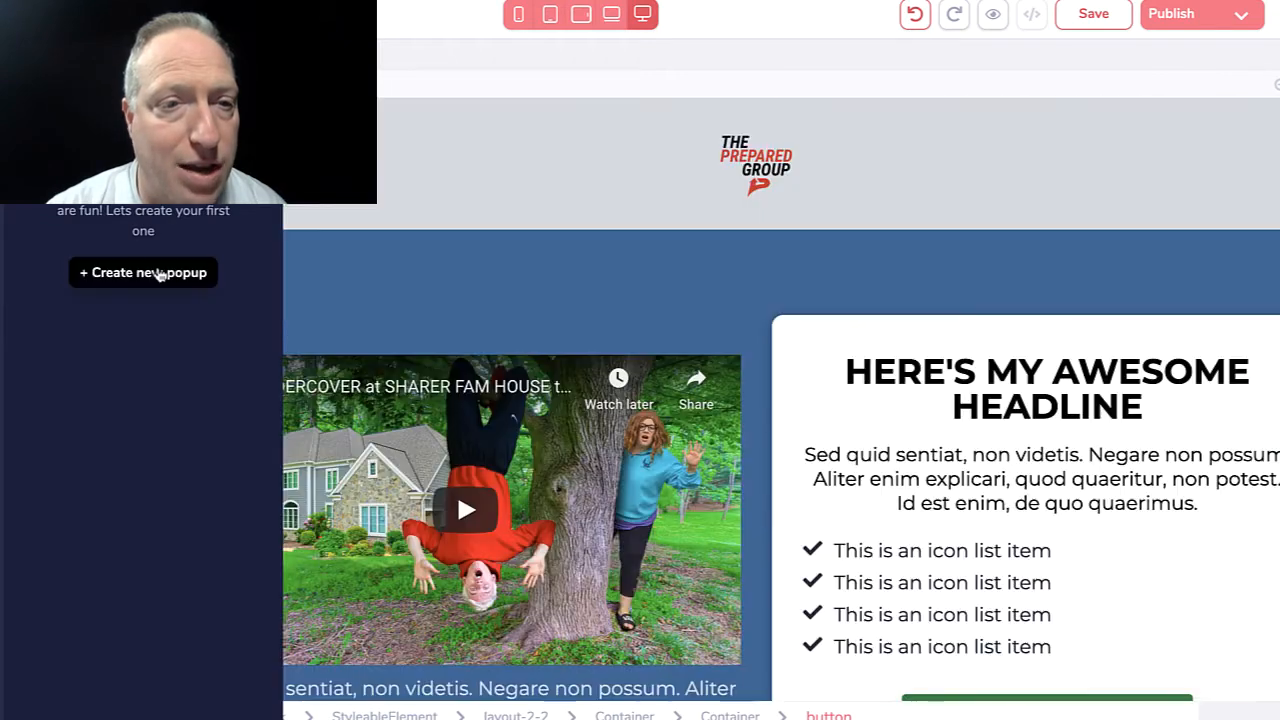
Create a new popup from the newsletter signup template
left_click(143, 272)
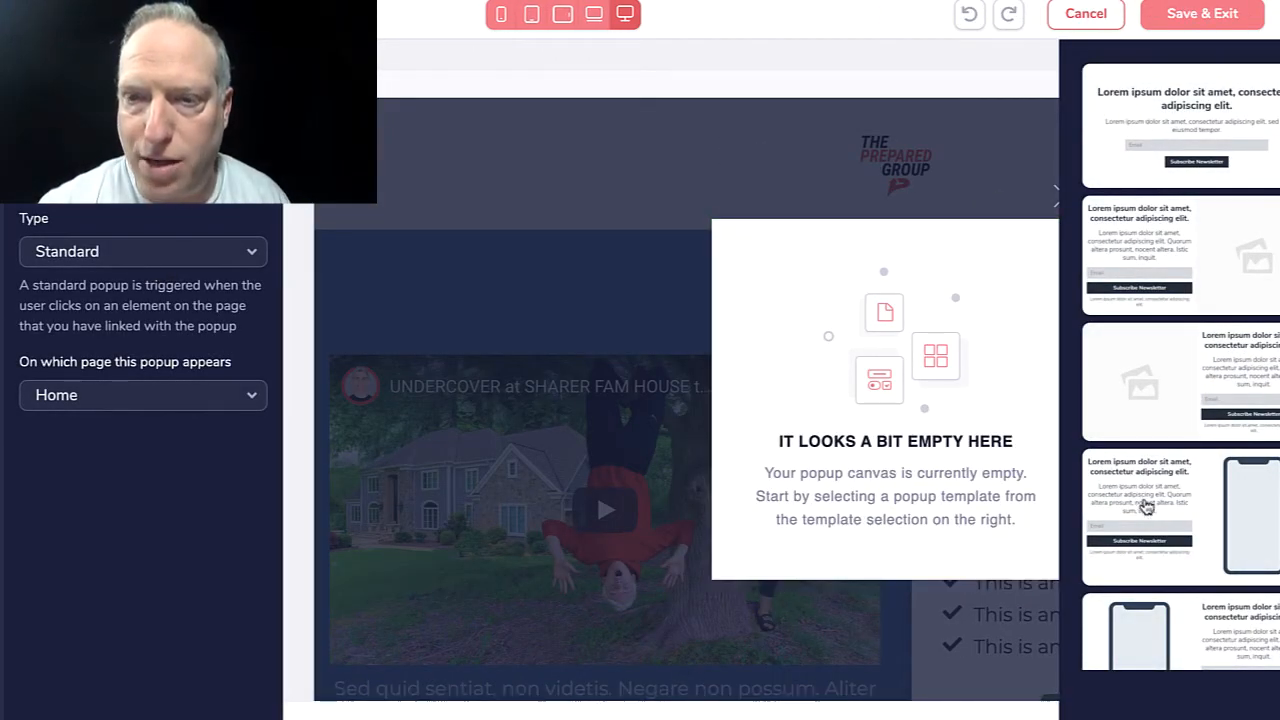
mouse_move(1182, 143)
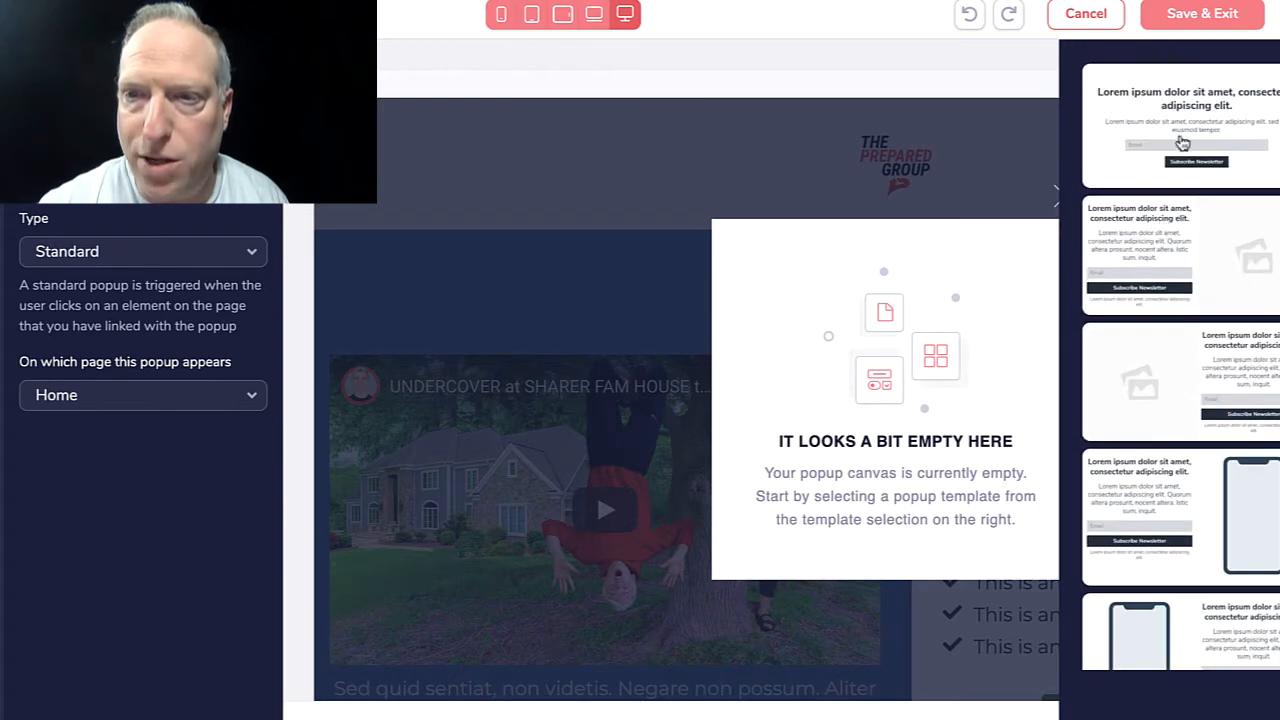
left_click(1180, 125)
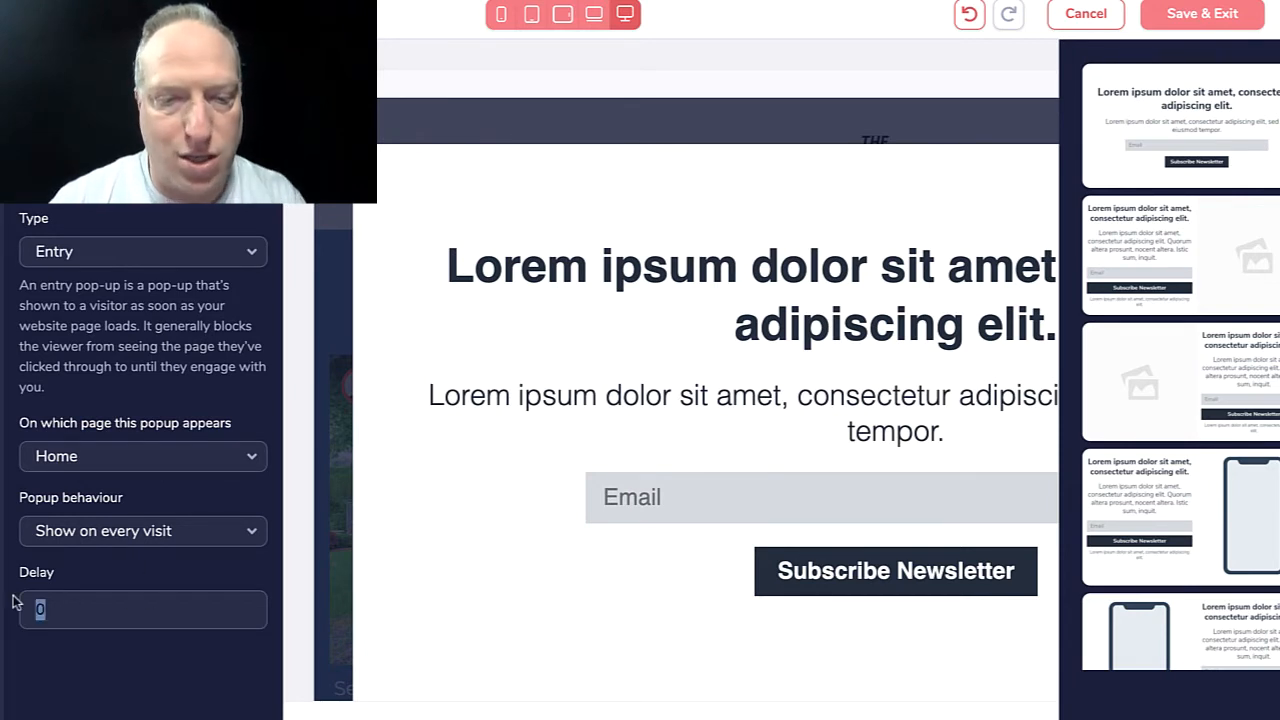
type("10")
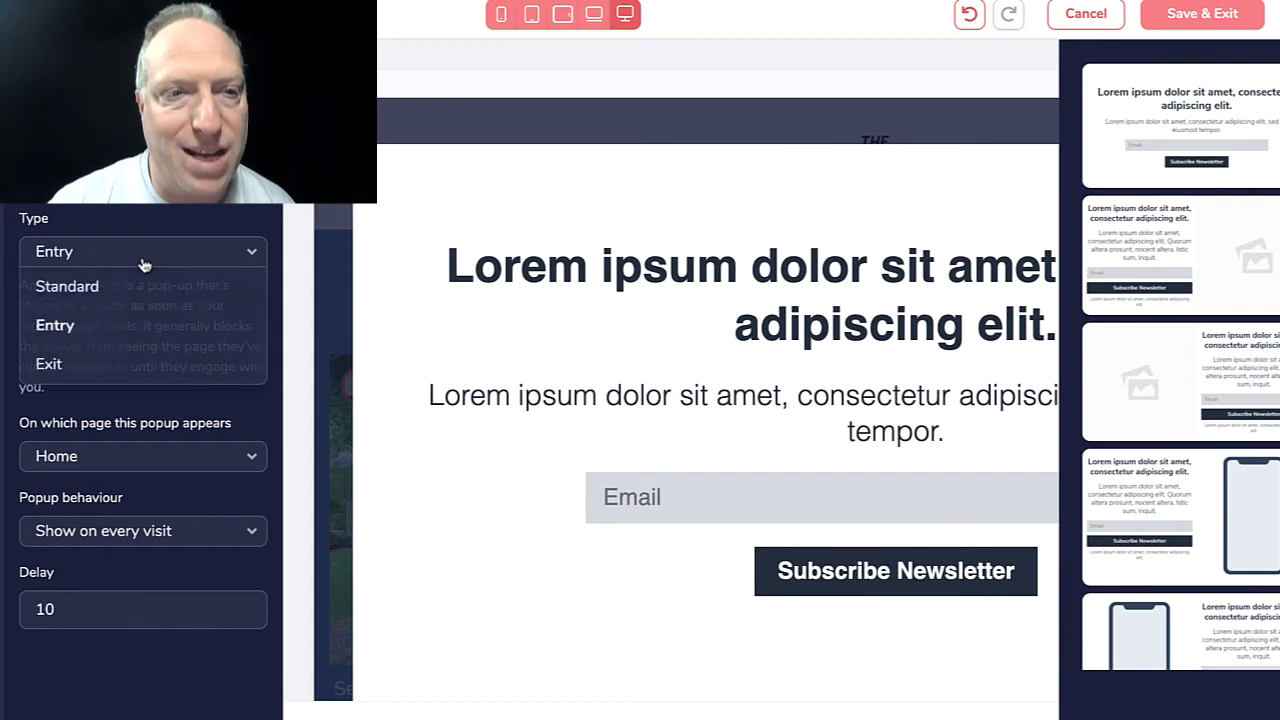
Set the popup type to Standard and show it on the Home page
left_click(48, 364)
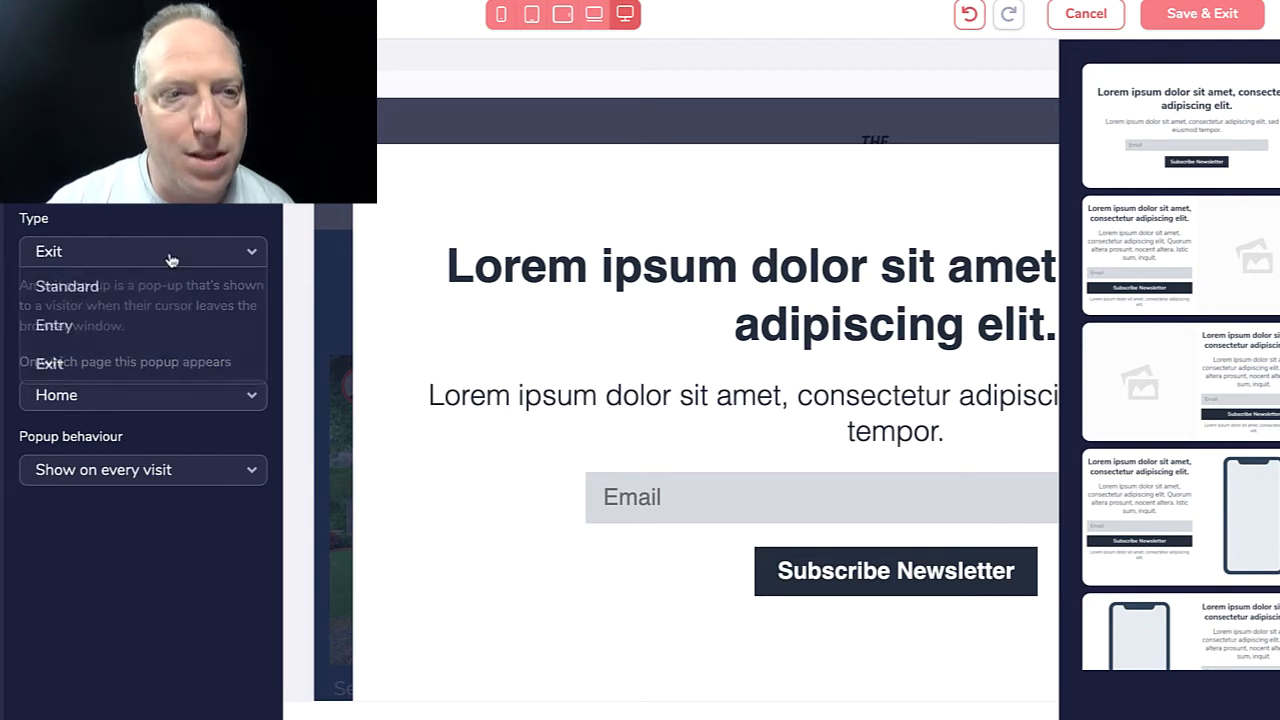
left_click(67, 286)
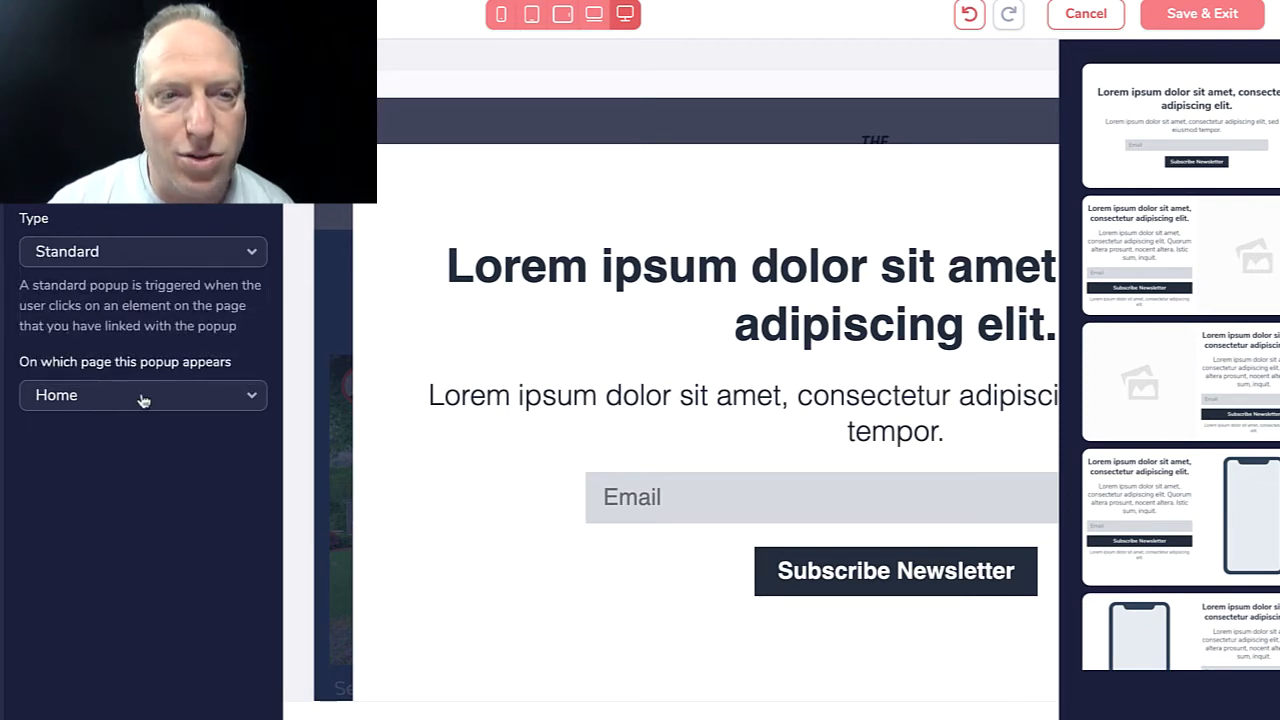
left_click(142, 394)
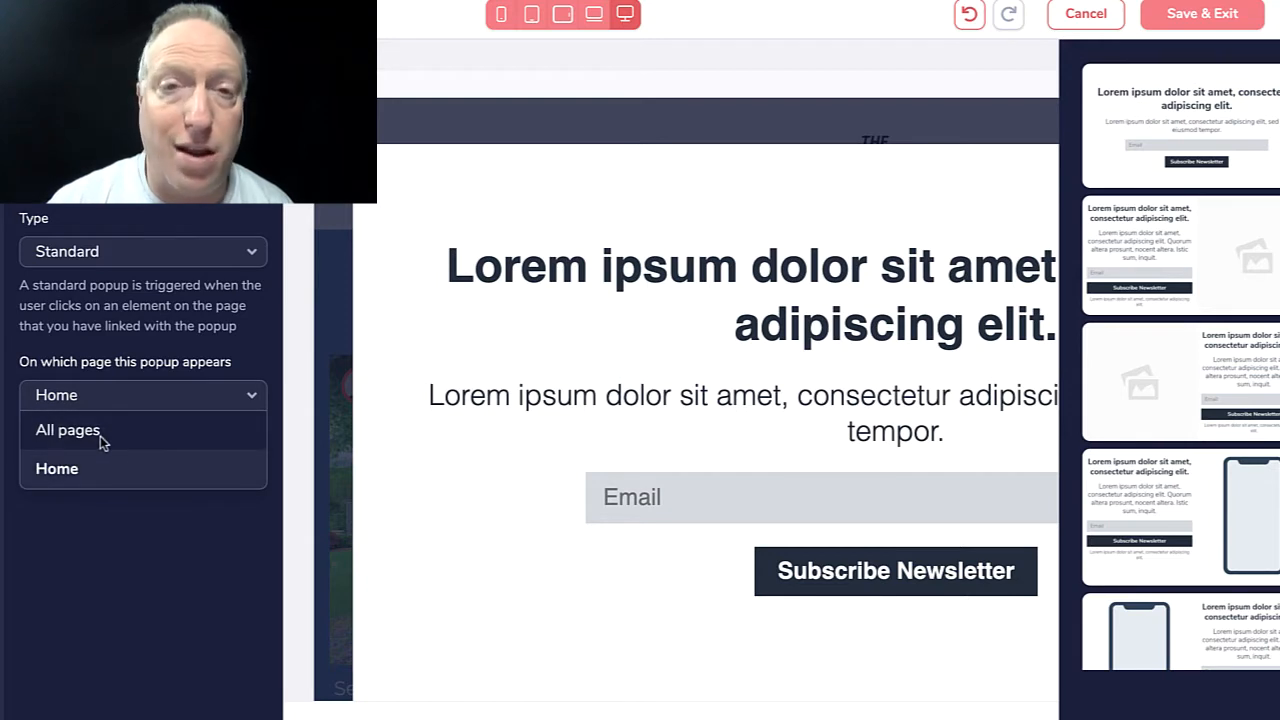
mouse_move(118, 443)
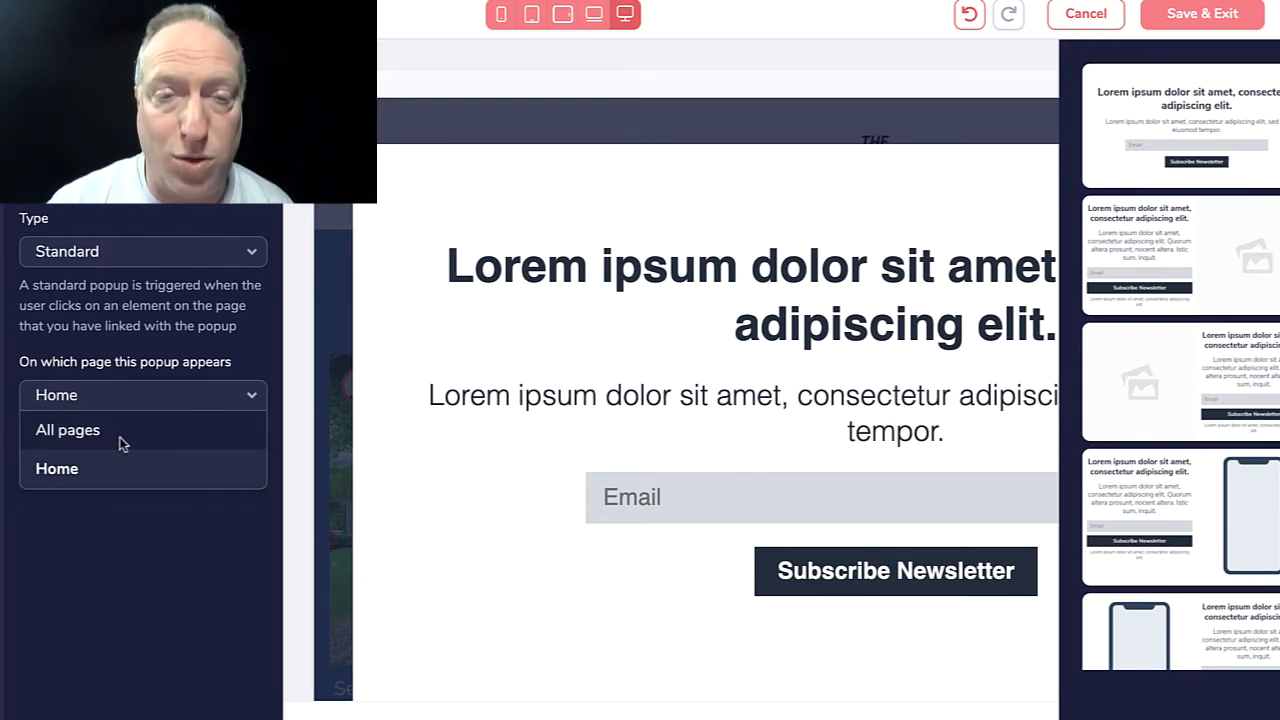
mouse_move(120, 480)
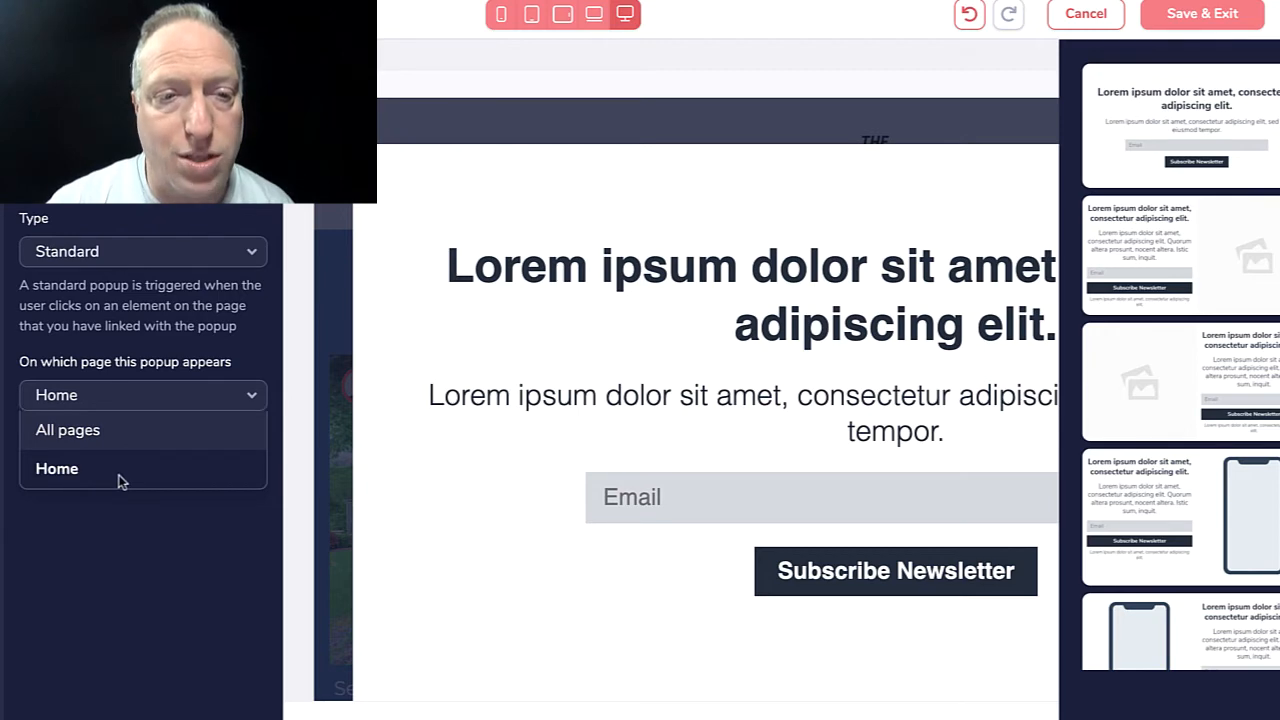
left_click(57, 468)
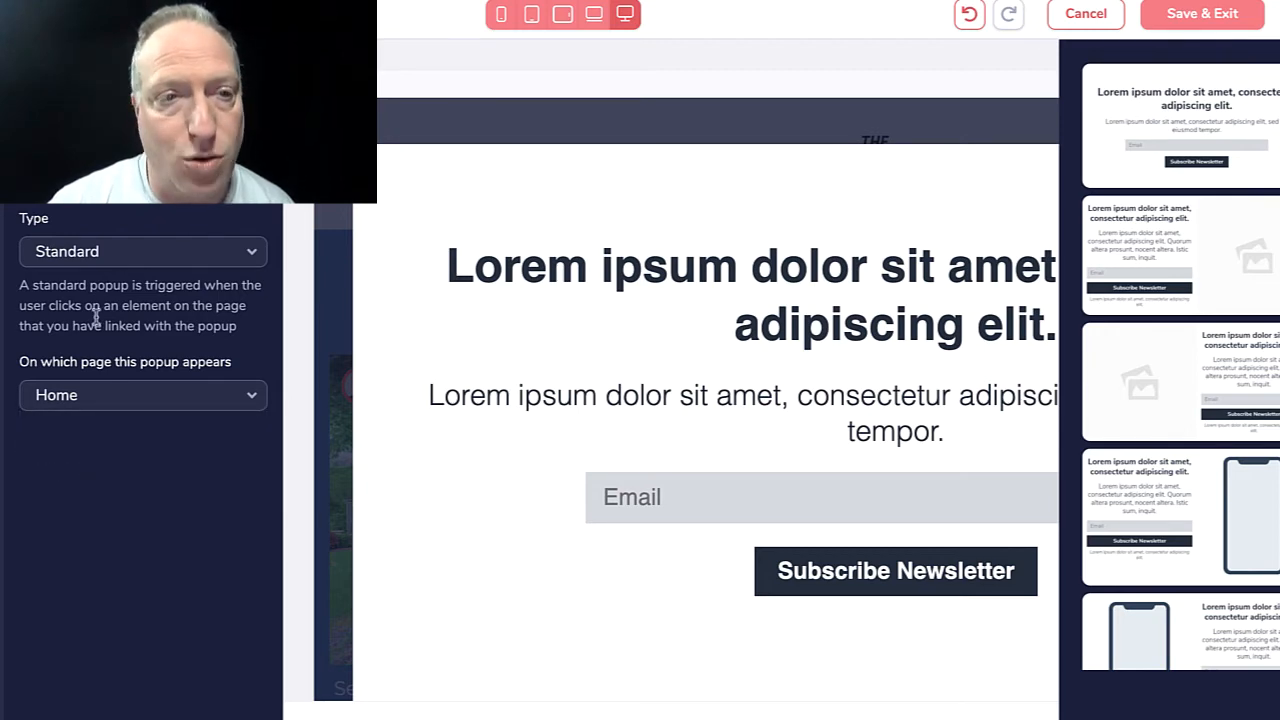
Save the popup, link the button to it, and confirm it opens in preview
left_click(1085, 13)
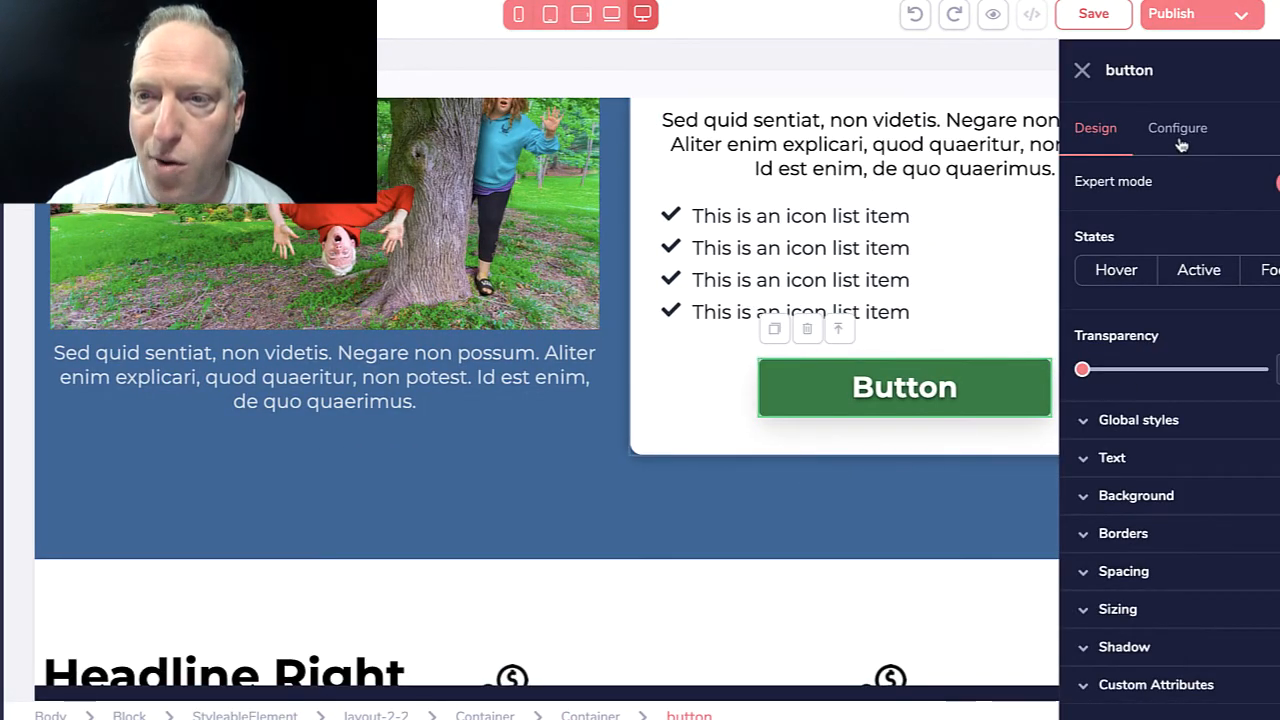
left_click(1177, 128)
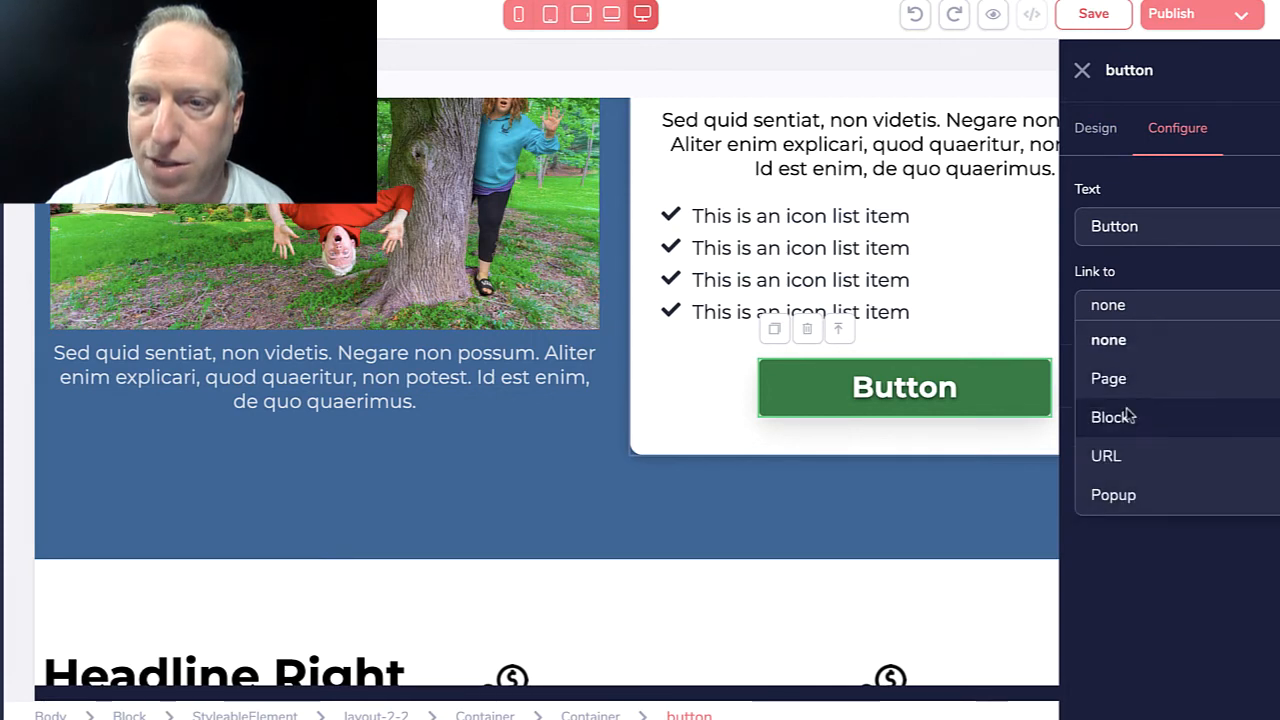
left_click(1113, 494)
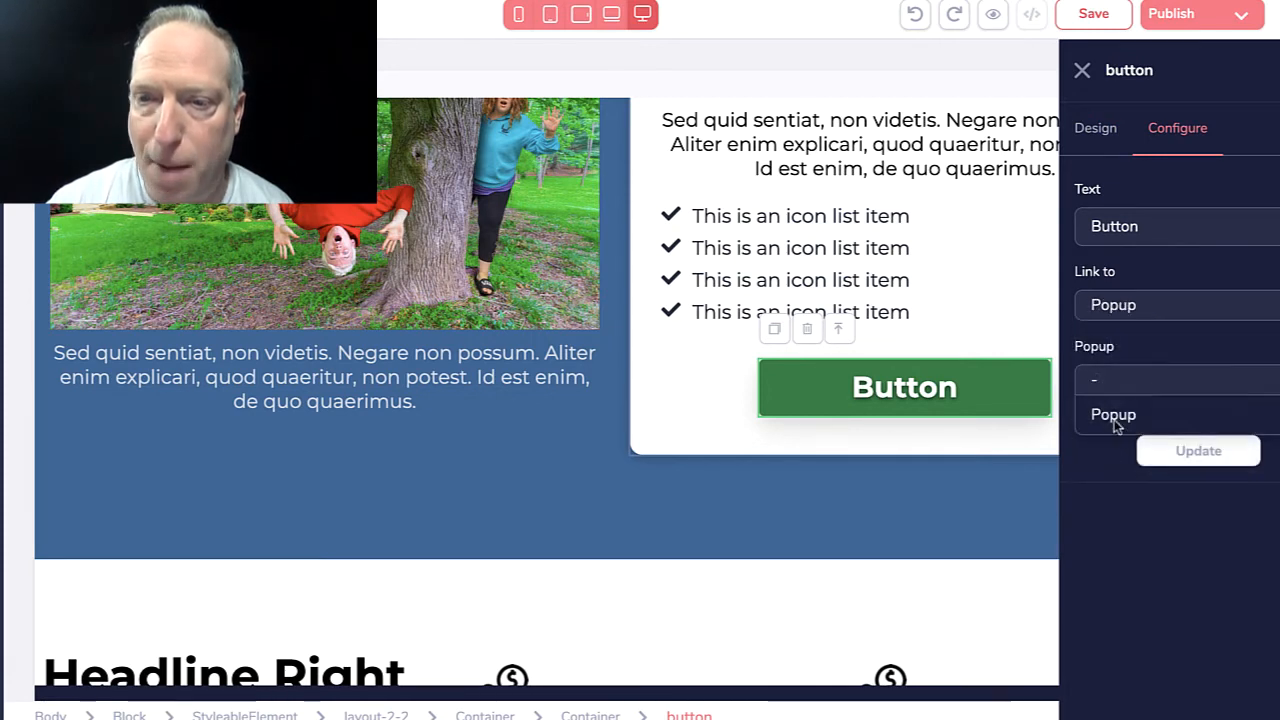
left_click(1113, 414)
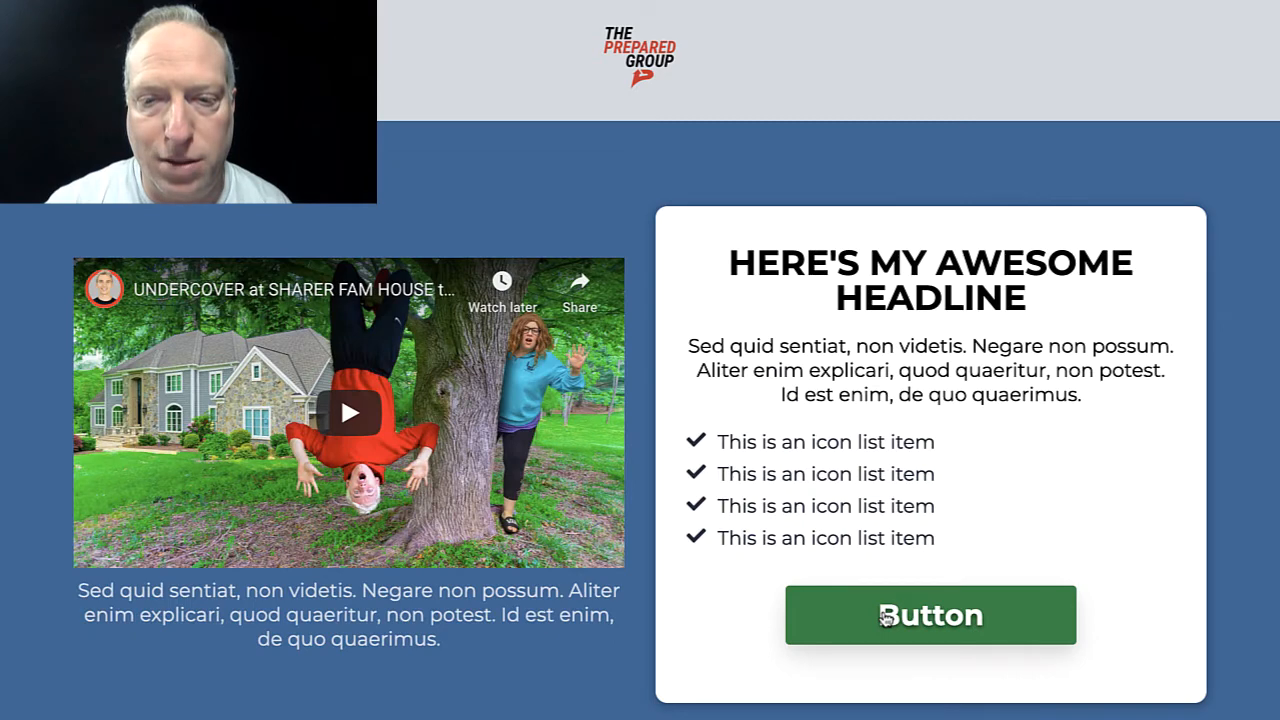
left_click(930, 614)
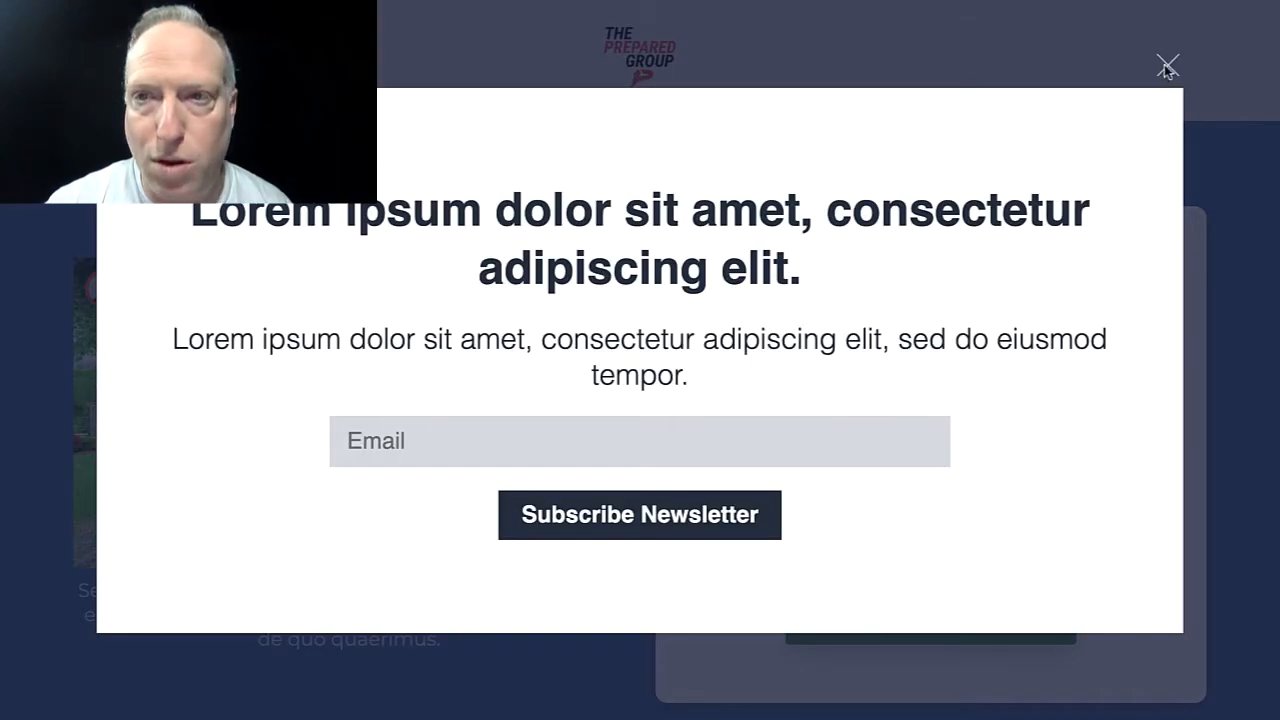
left_click(1167, 63)
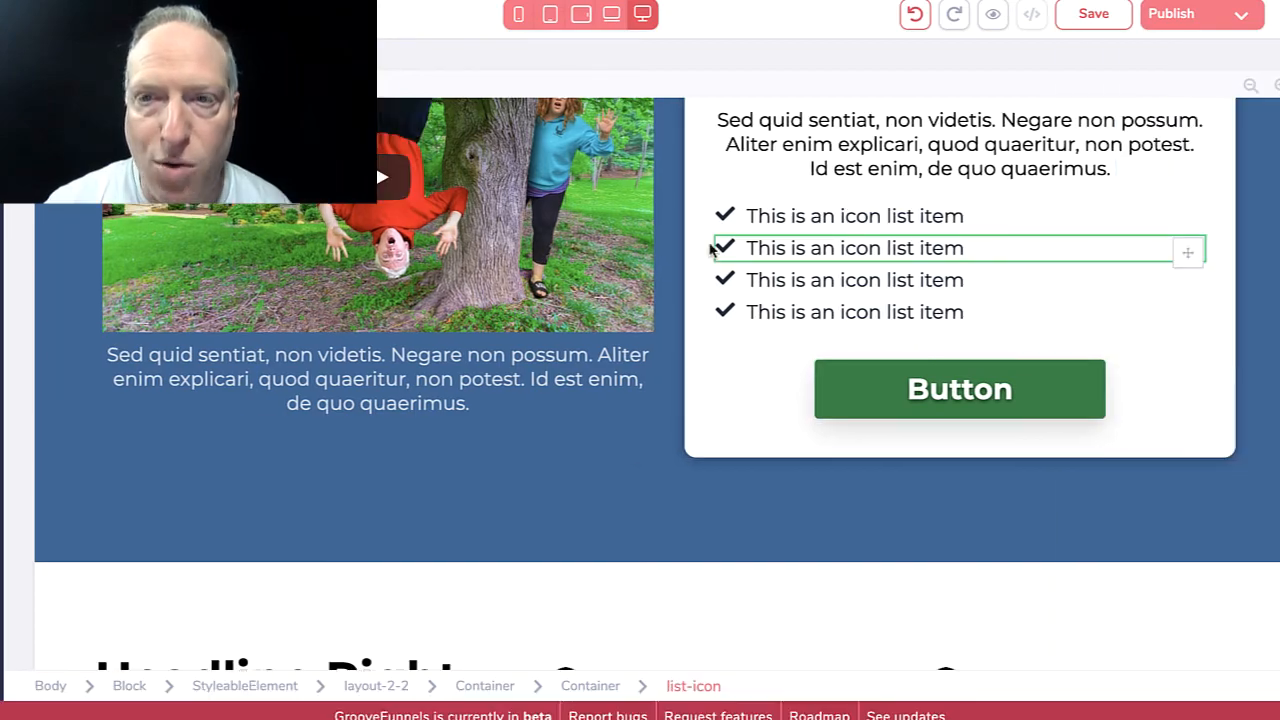
Scroll through the remaining lower template sections to review them
scroll("up", 3)
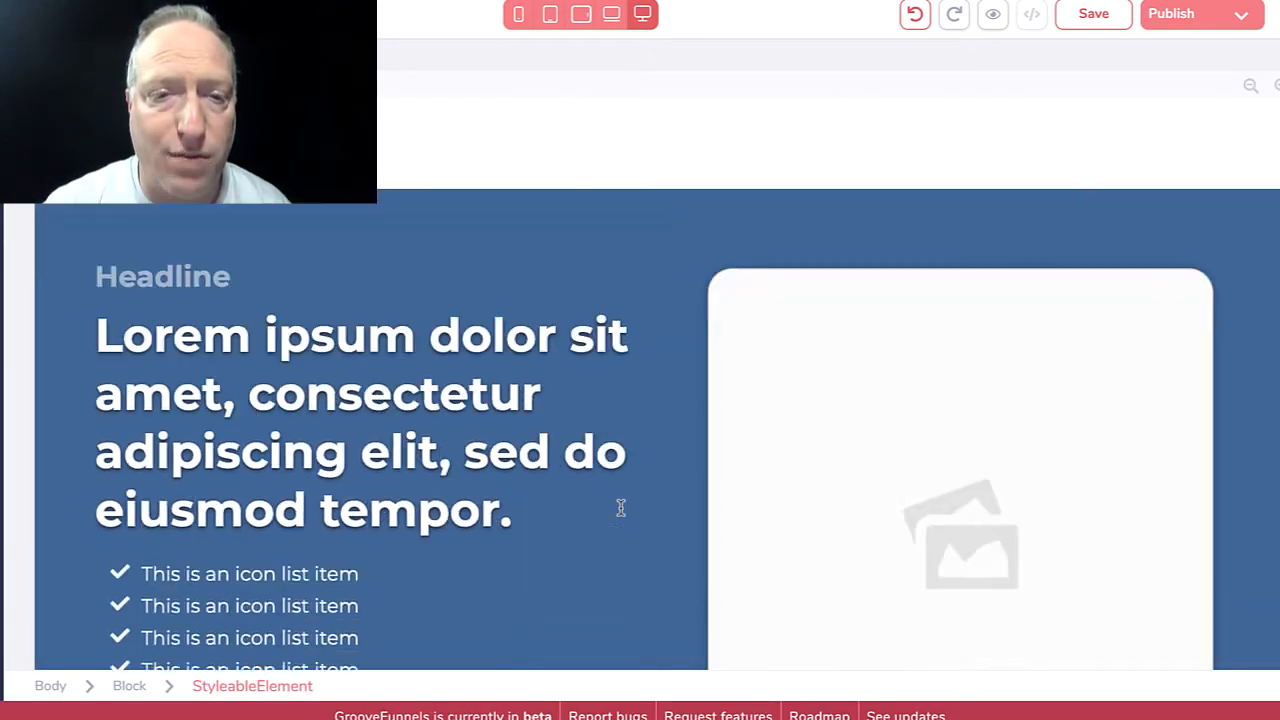
scroll("down", 3)
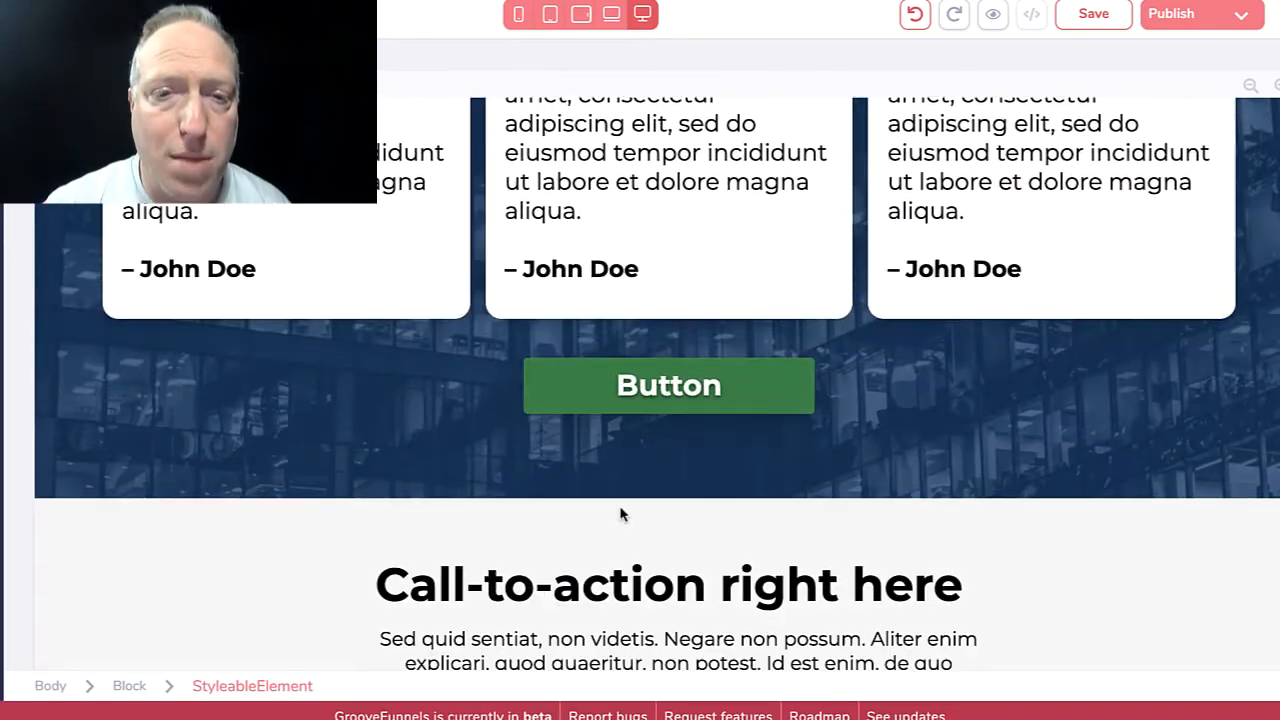
scroll("up", 3)
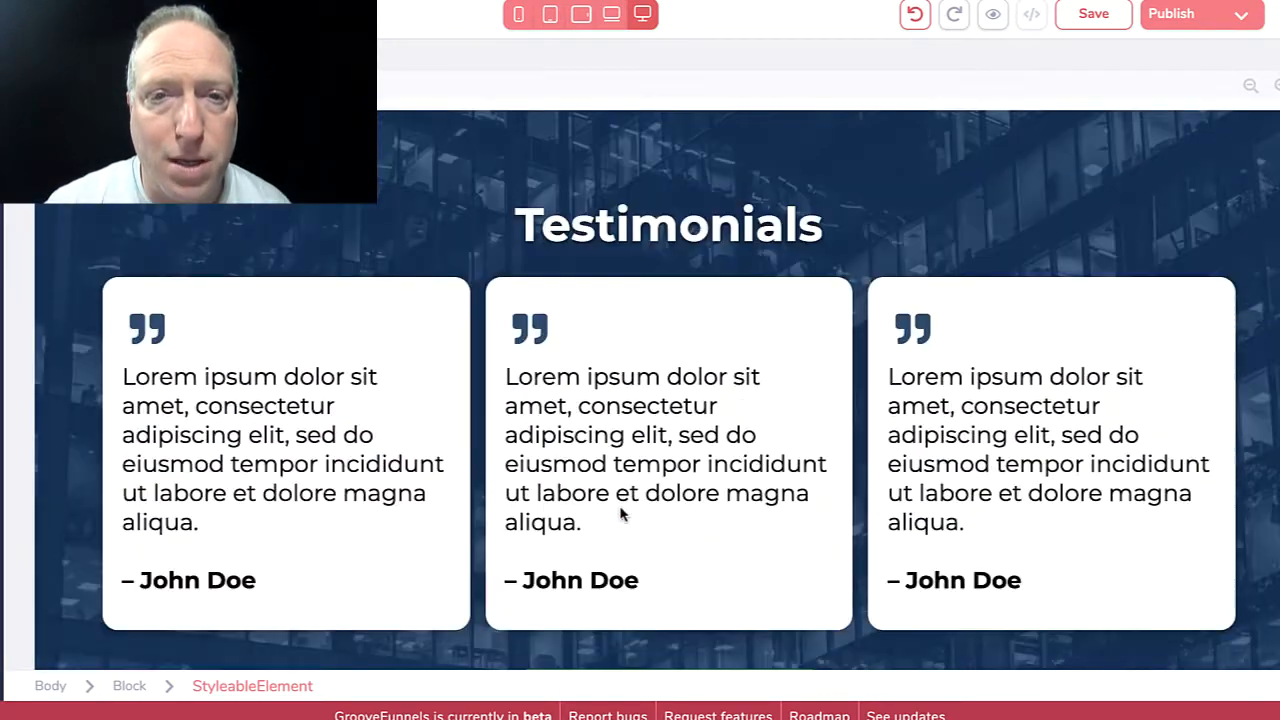
scroll("down", 3)
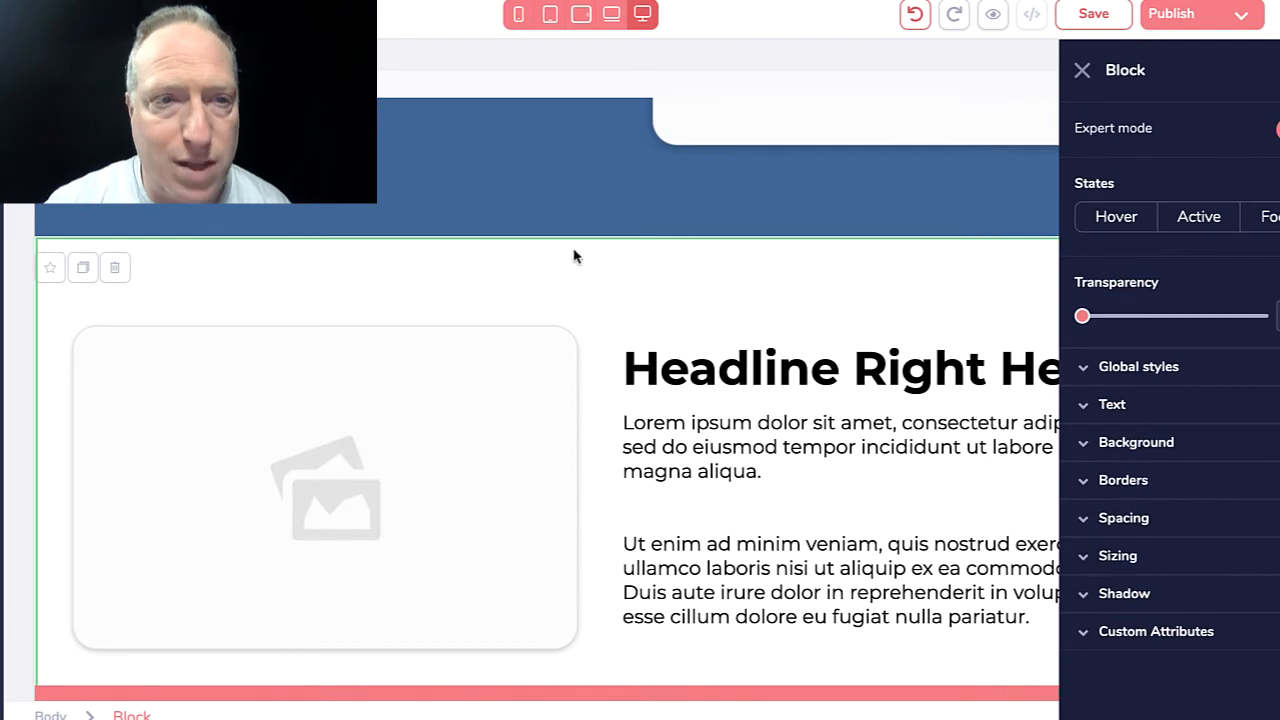
Delete the 'Headline Right Here' image section and the Testimonials section
left_click(114, 267)
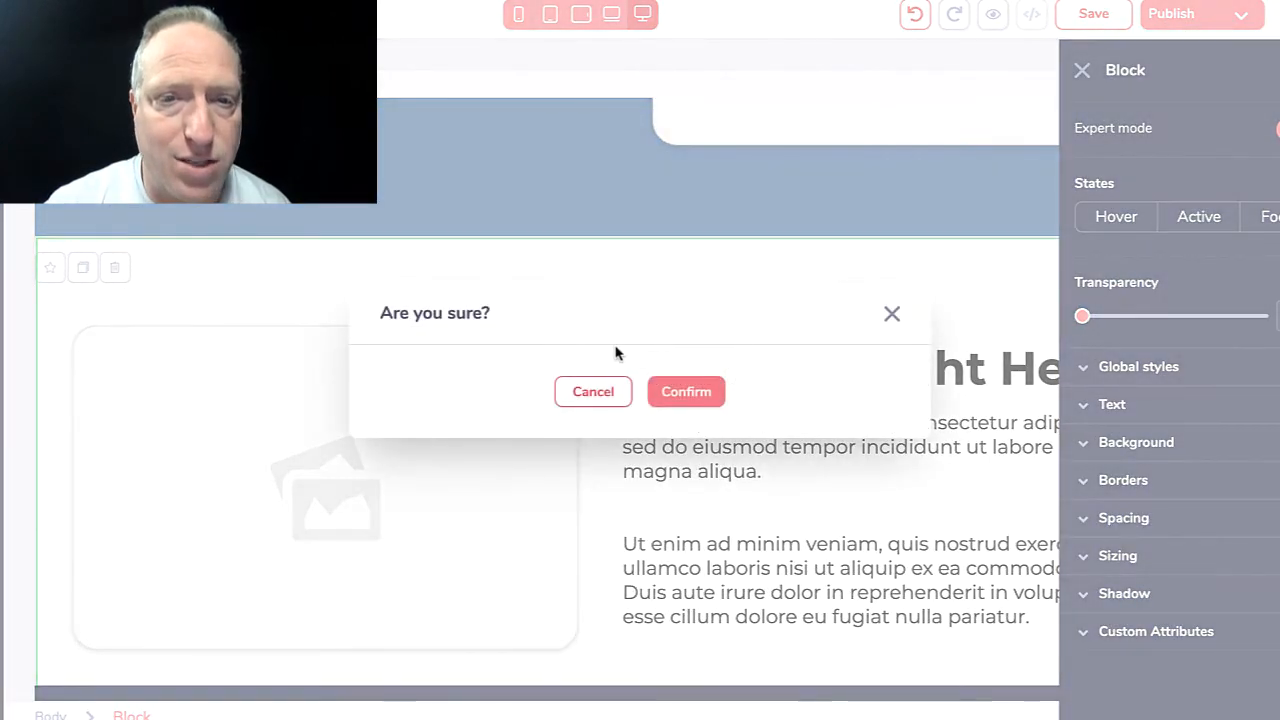
left_click(686, 391)
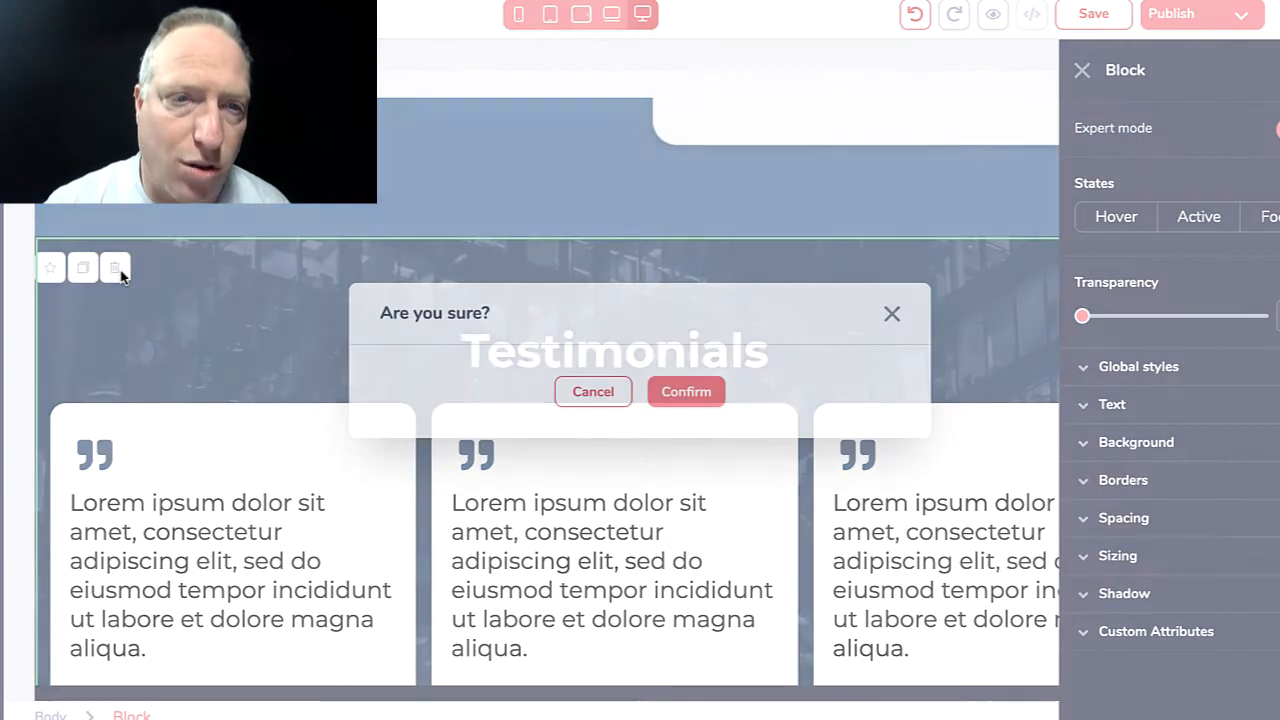
left_click(686, 391)
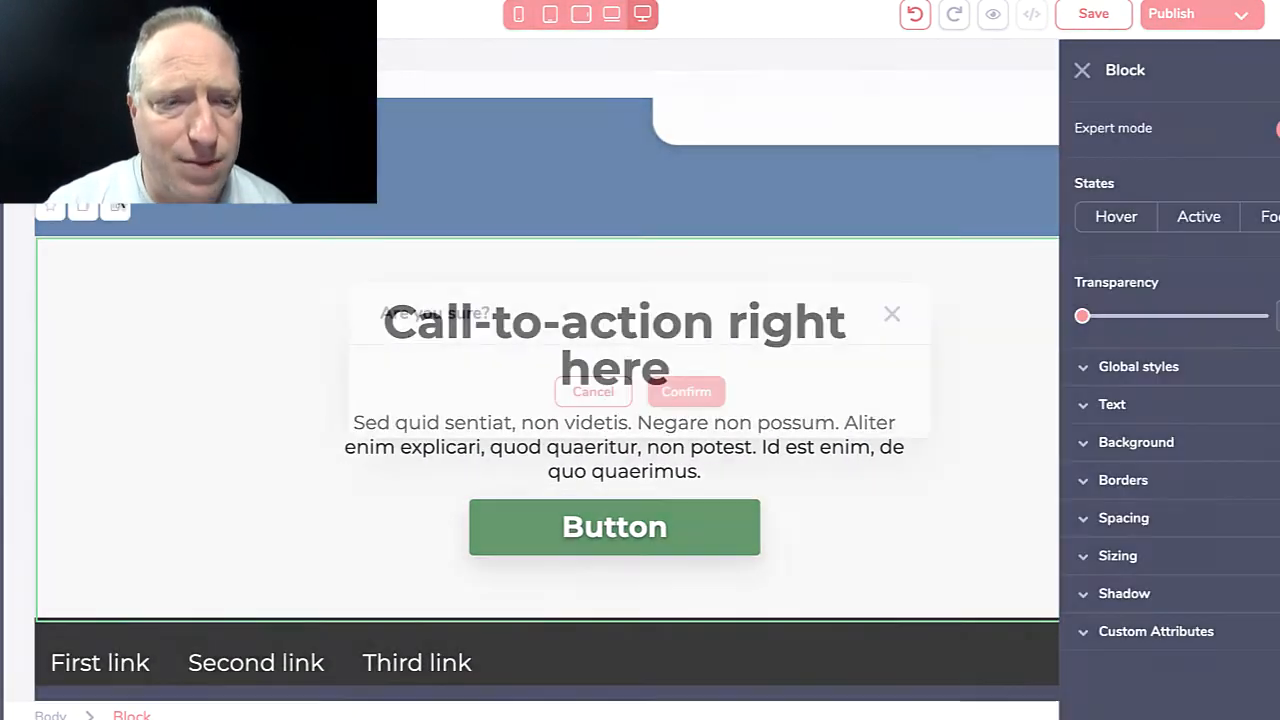
scroll("down", 3)
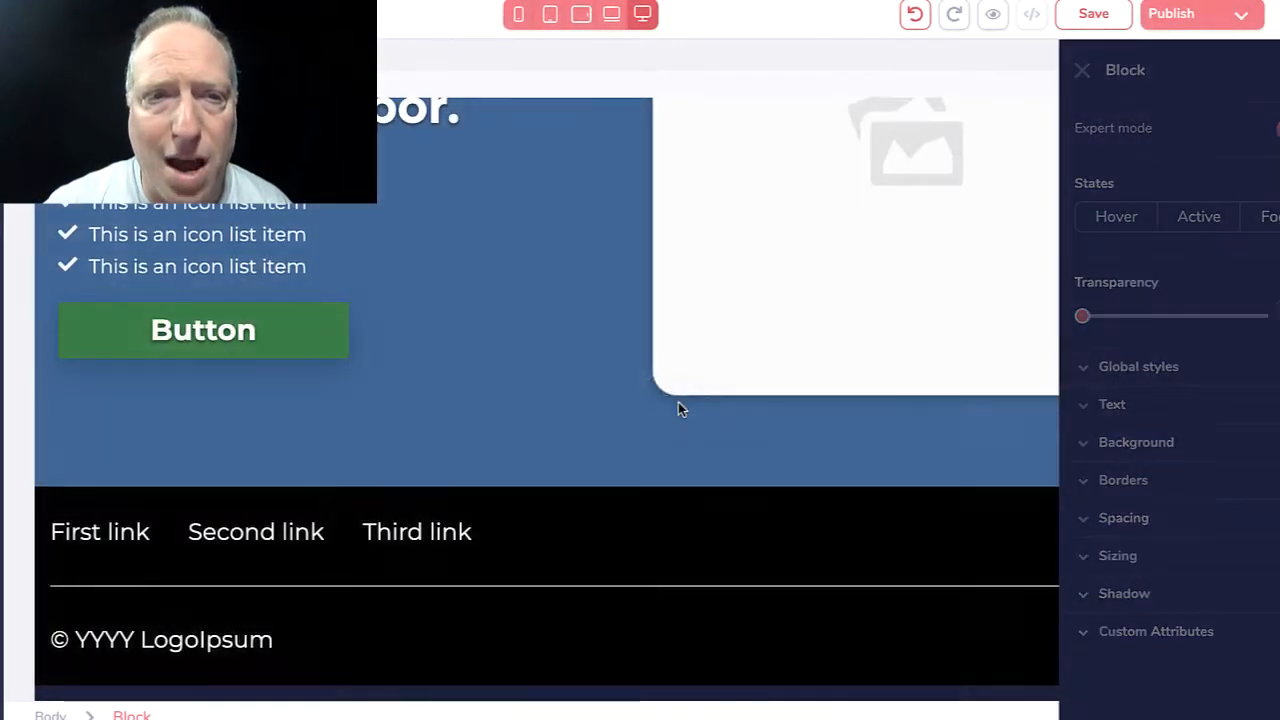
Delete the features section and the extra headline-and-image section
left_click(1081, 69)
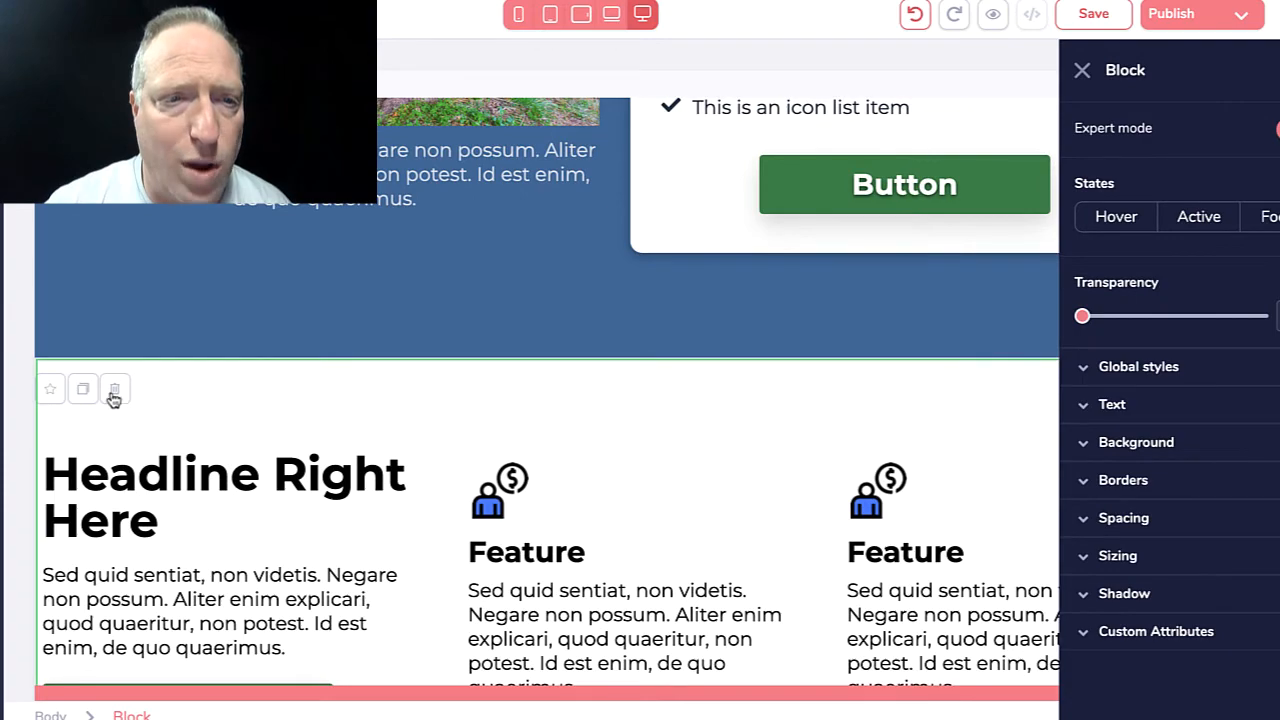
left_click(114, 389)
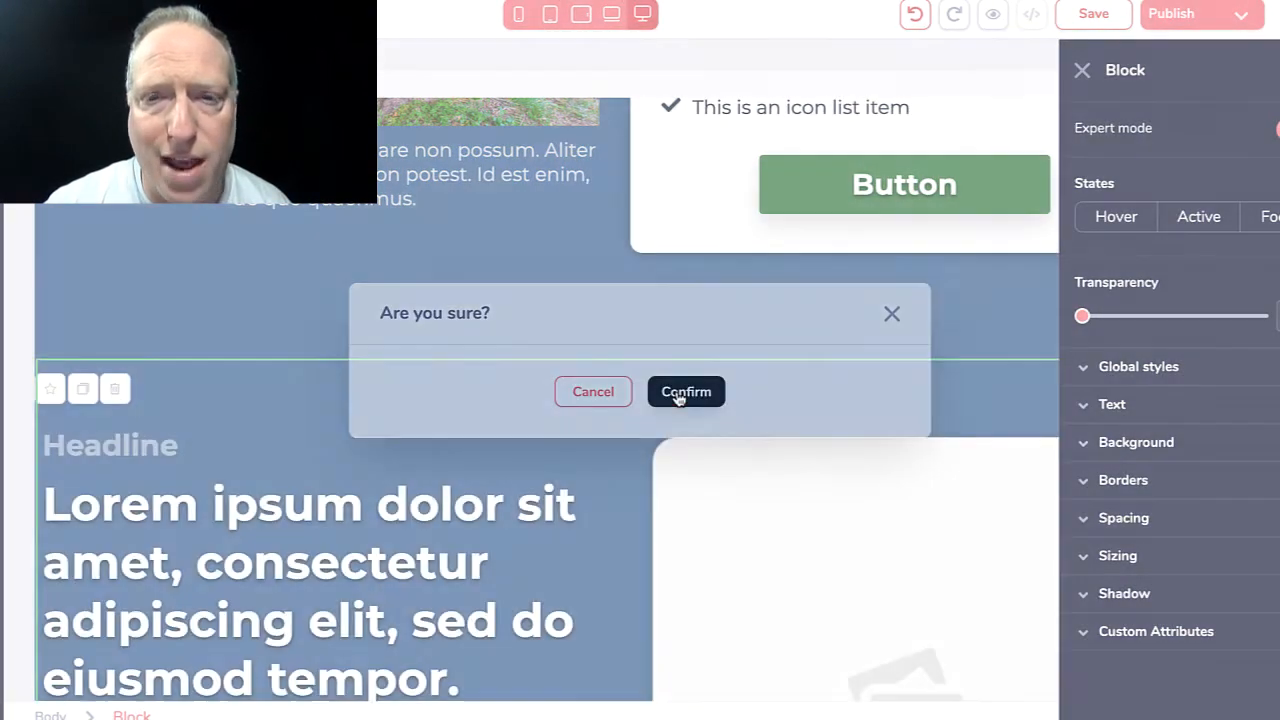
left_click(686, 391)
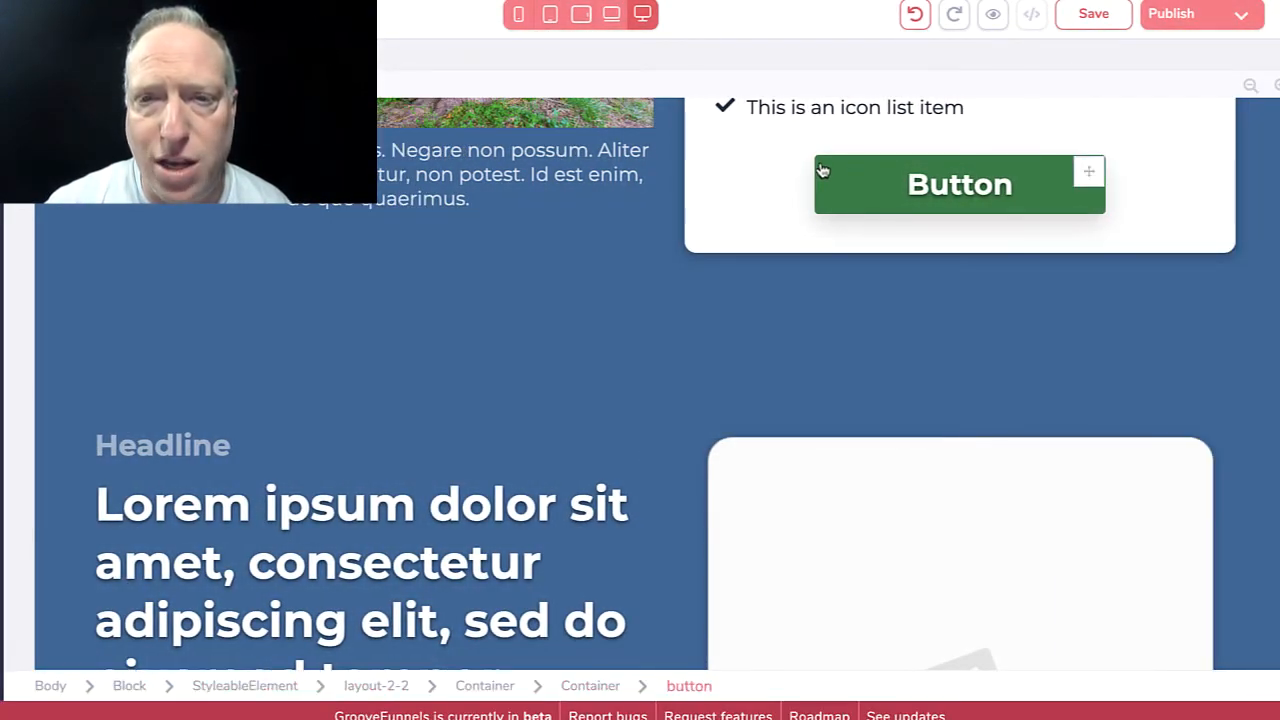
scroll("up", 3)
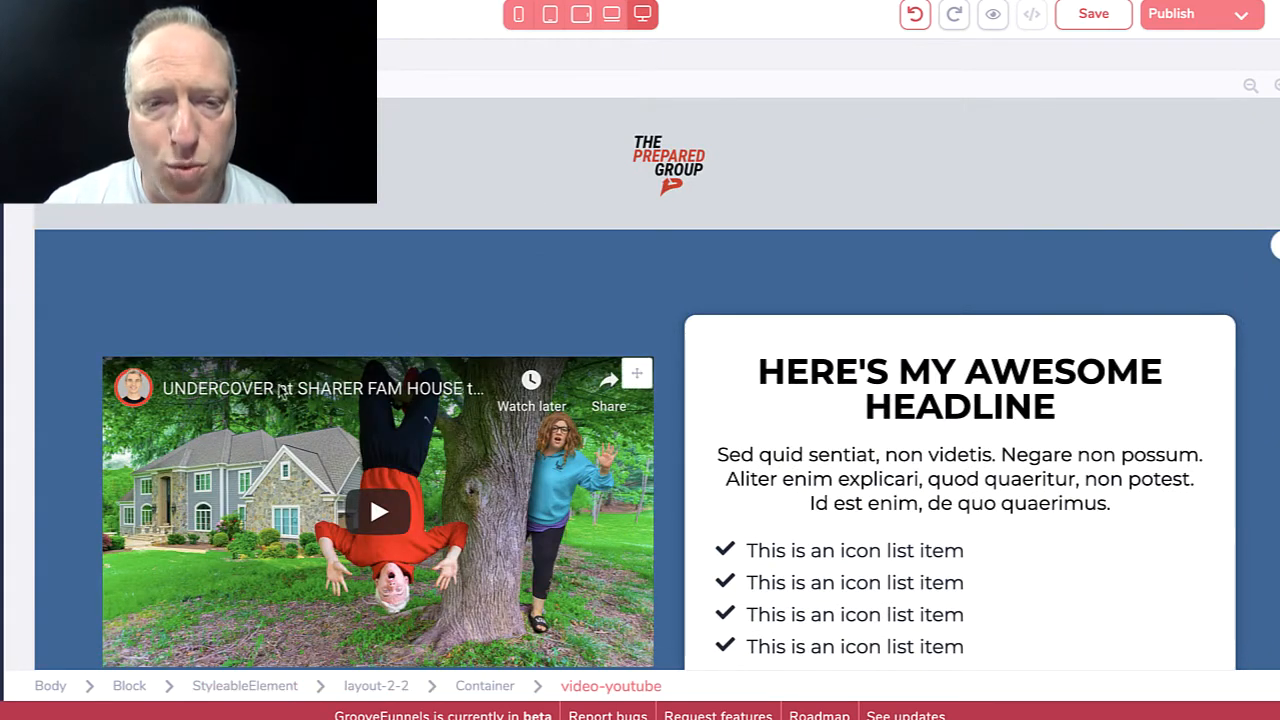
scroll("down", 3)
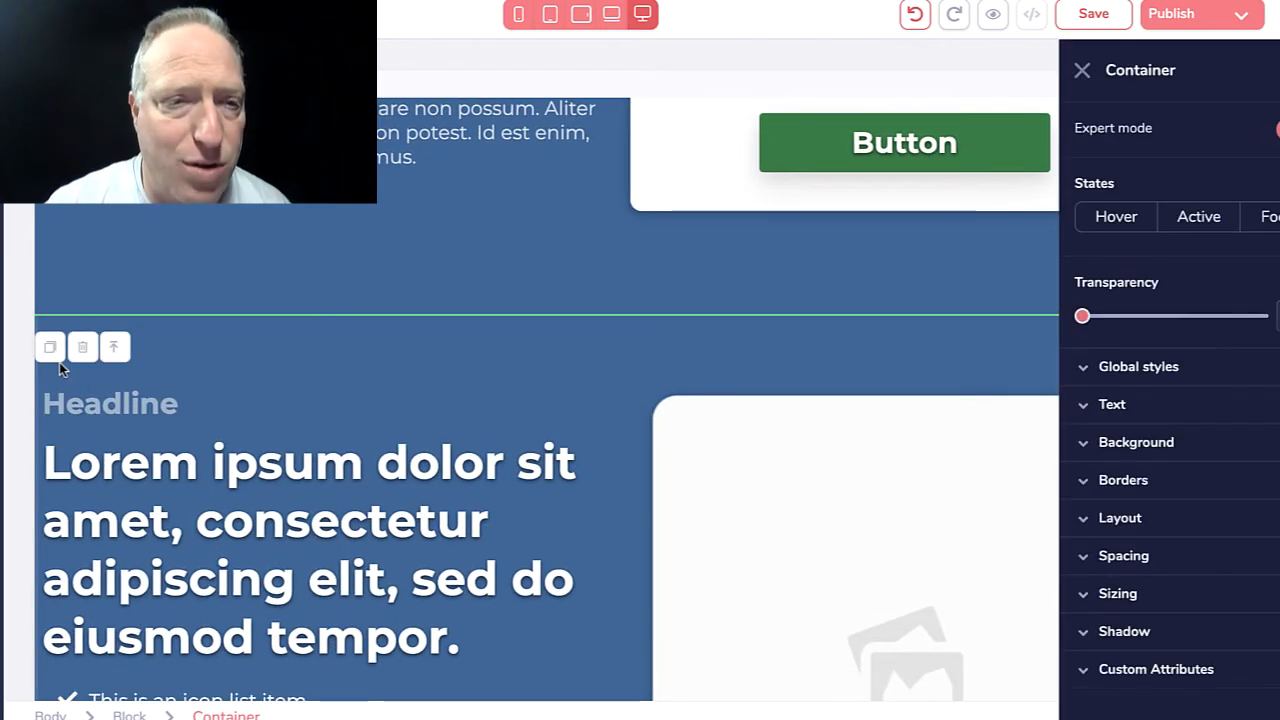
left_click(82, 347)
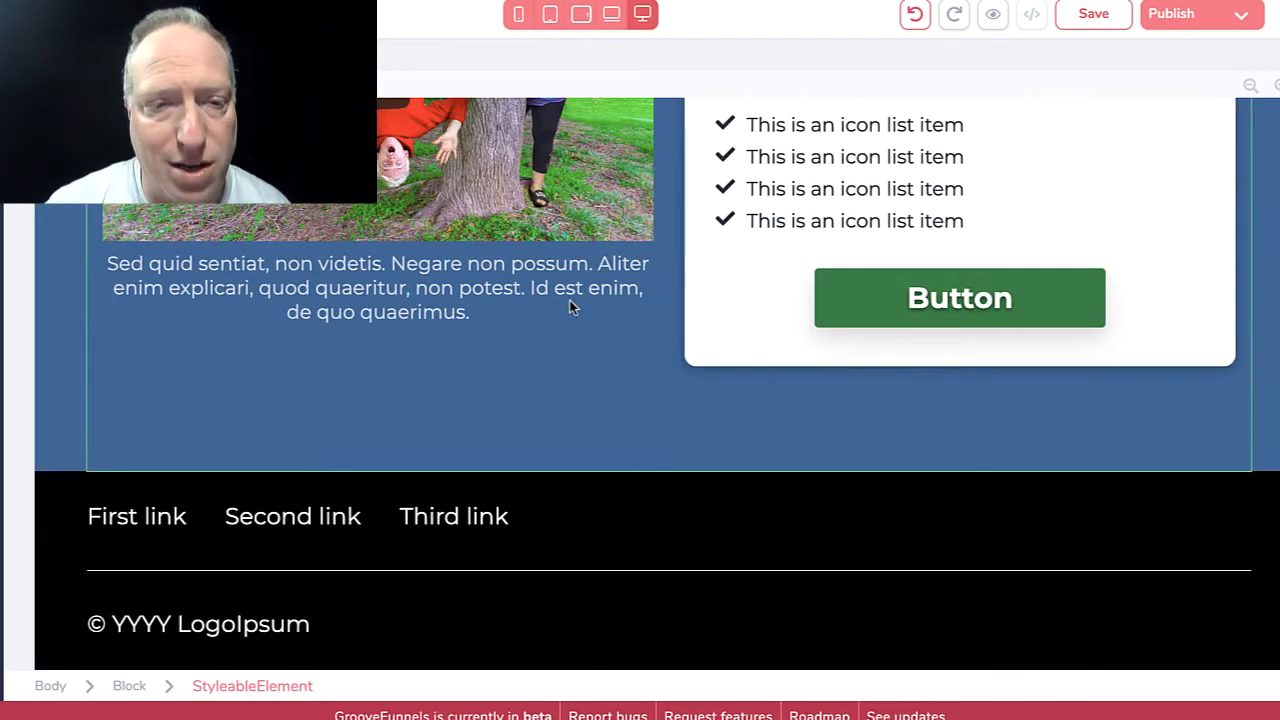
Remove the footer's Third link, keeping First and Second links, then select the copyright row
left_click(292, 516)
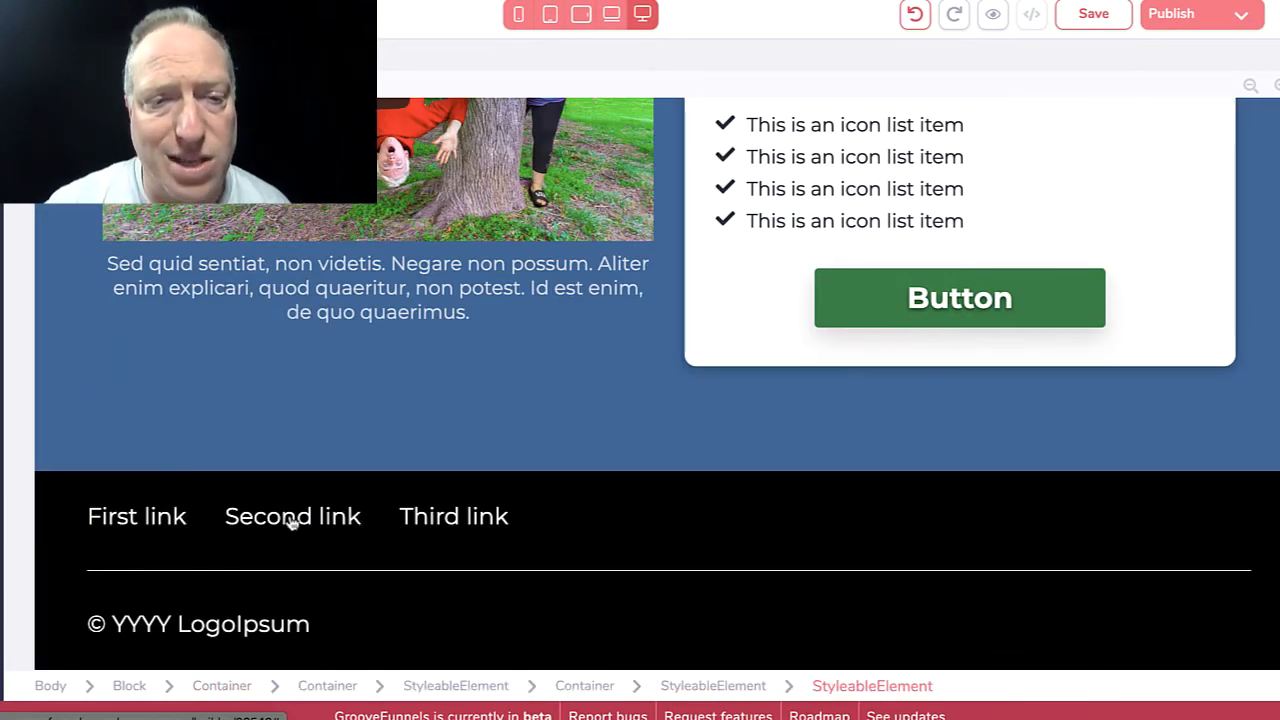
left_click(453, 516)
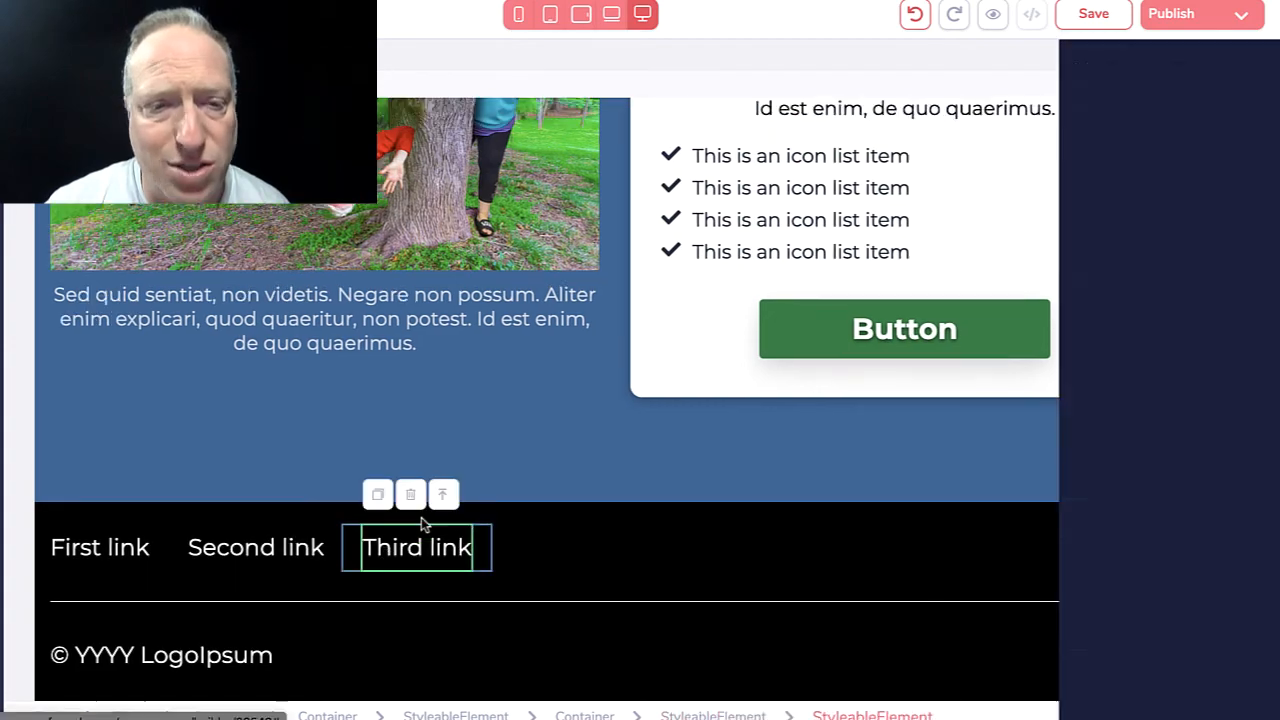
left_click(410, 494)
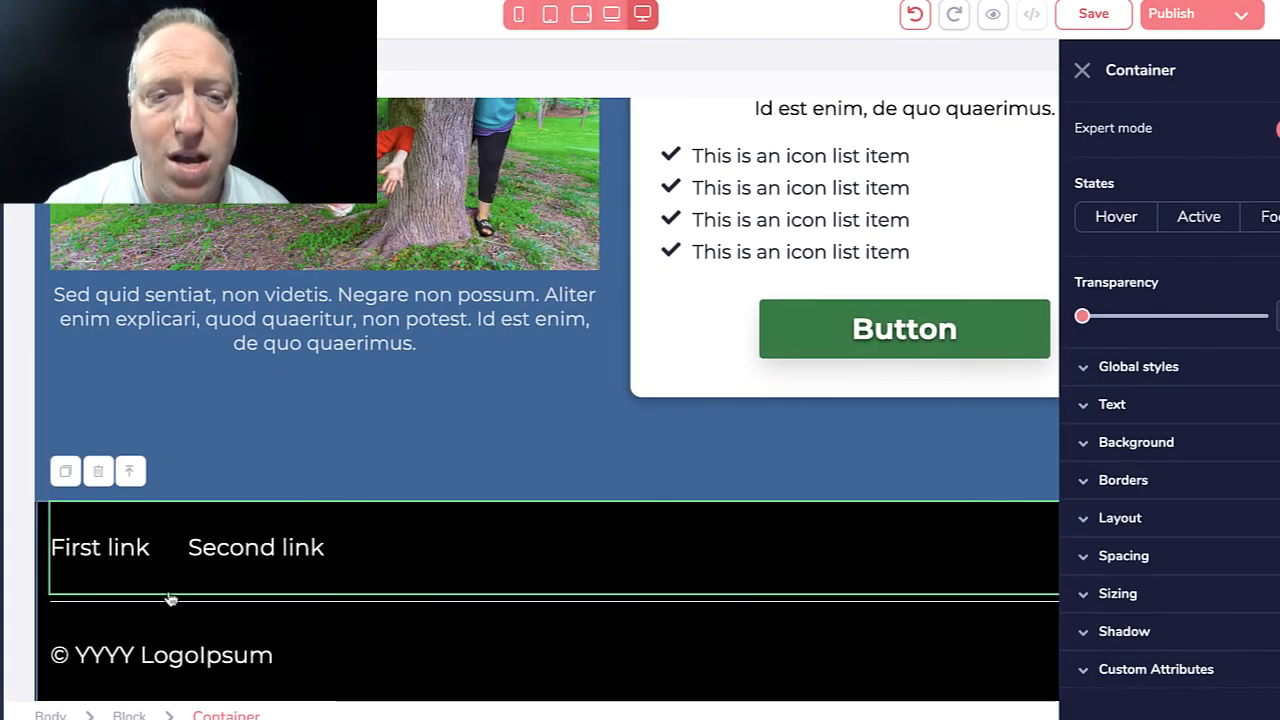
mouse_move(100, 645)
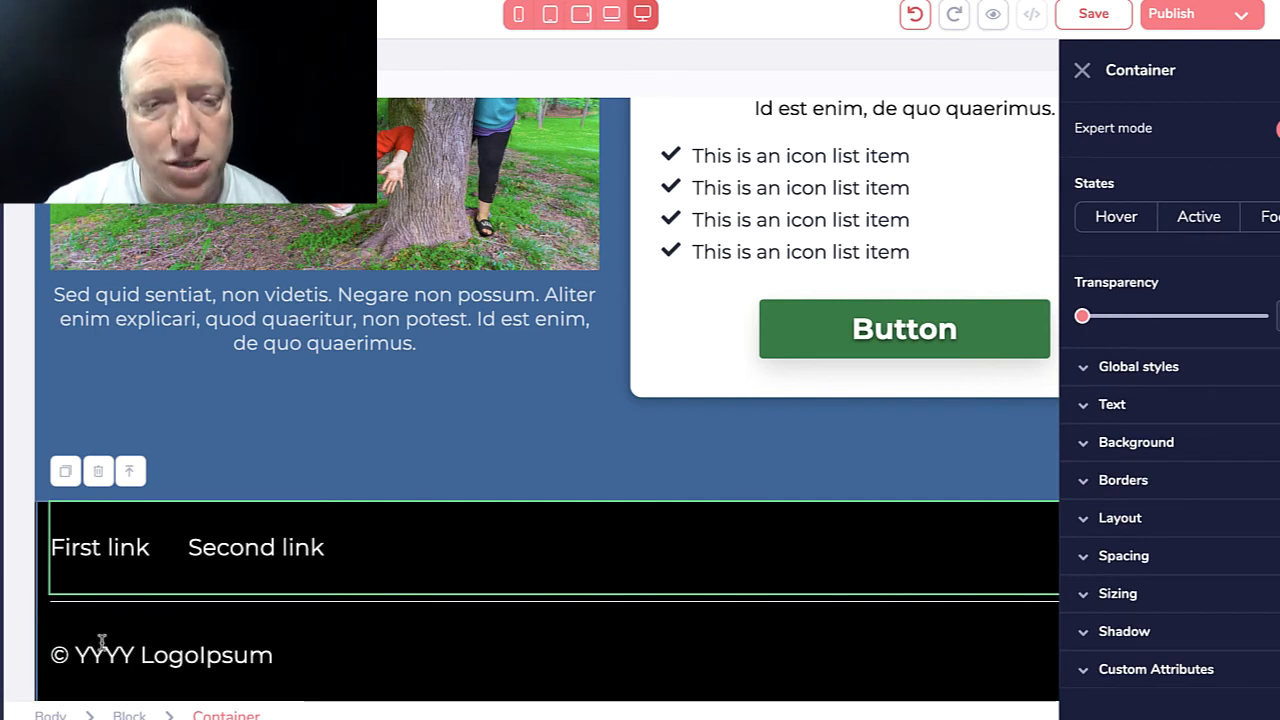
left_click(162, 655)
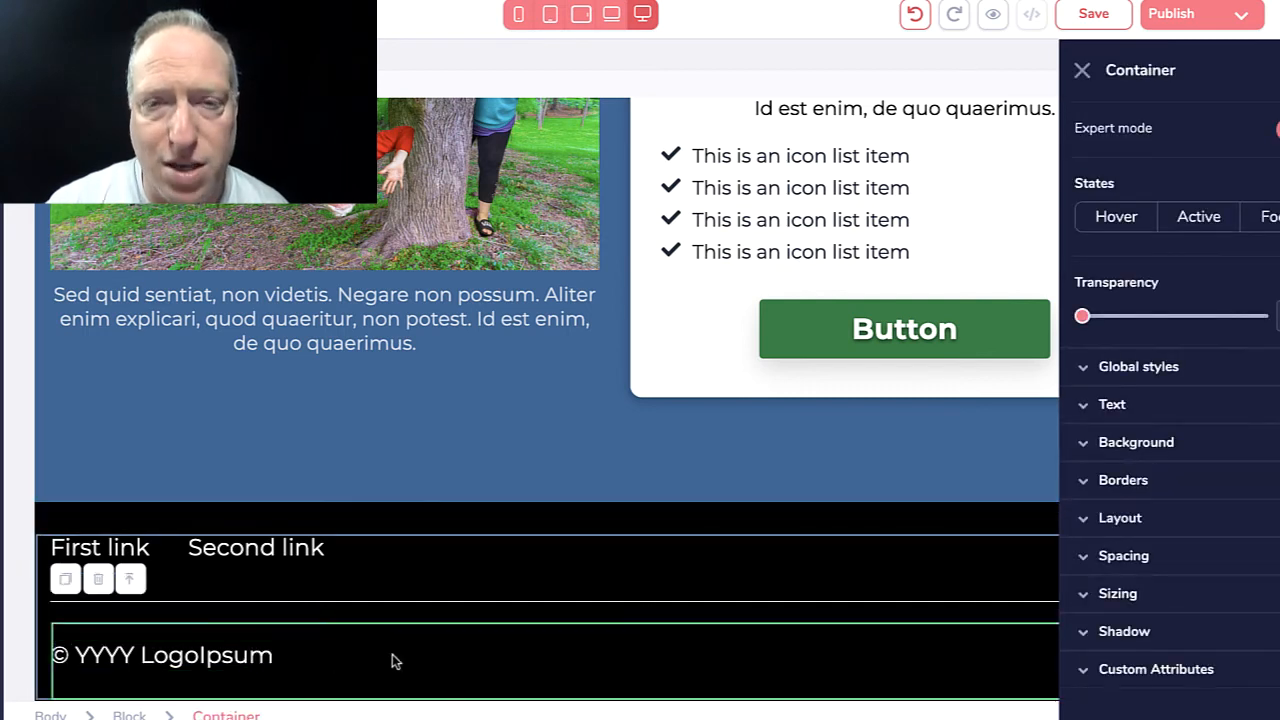
mouse_move(525, 667)
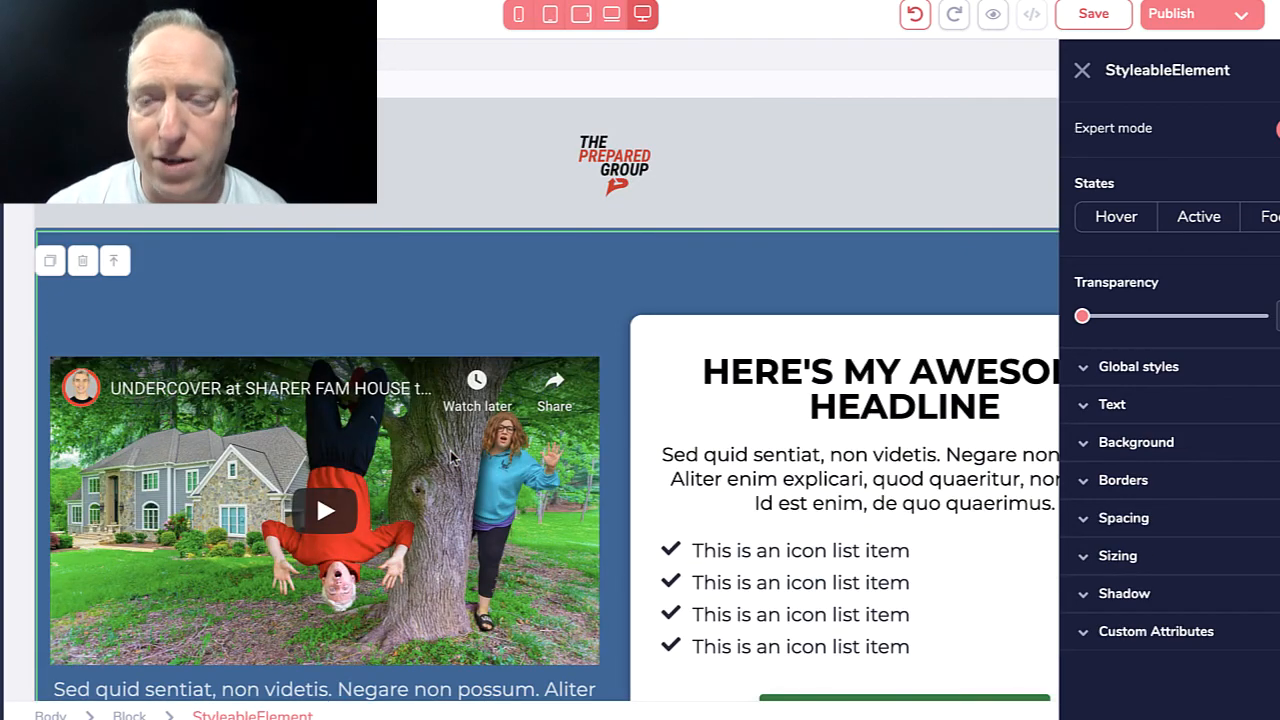
Close the StyleableElement settings panel with the logo, video and headline in view
scroll("down", 3)
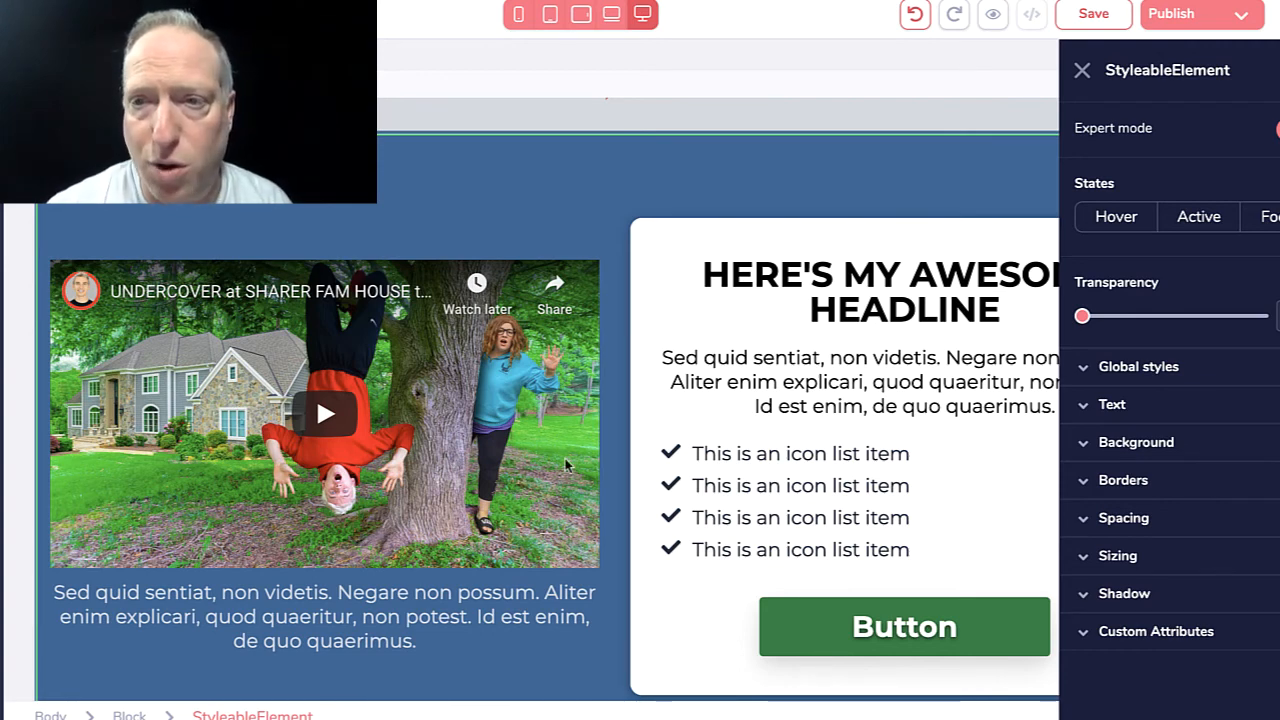
mouse_move(719, 411)
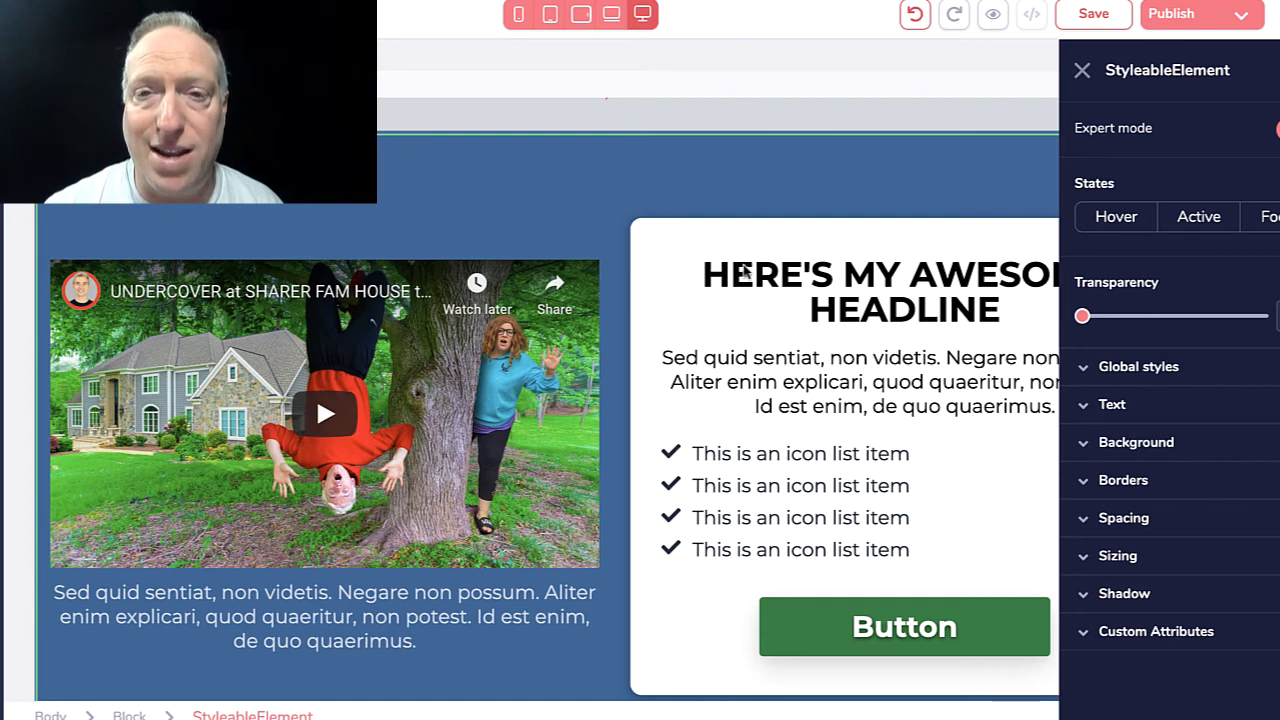
mouse_move(815, 174)
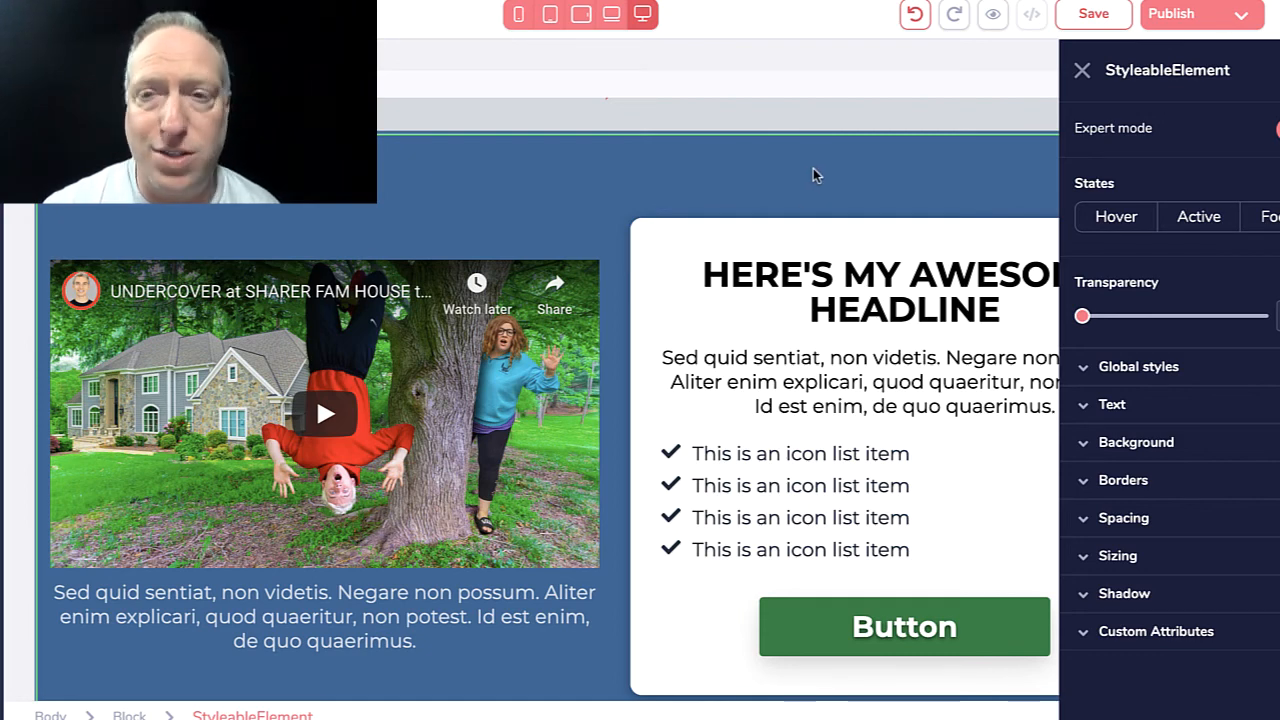
left_click(1081, 70)
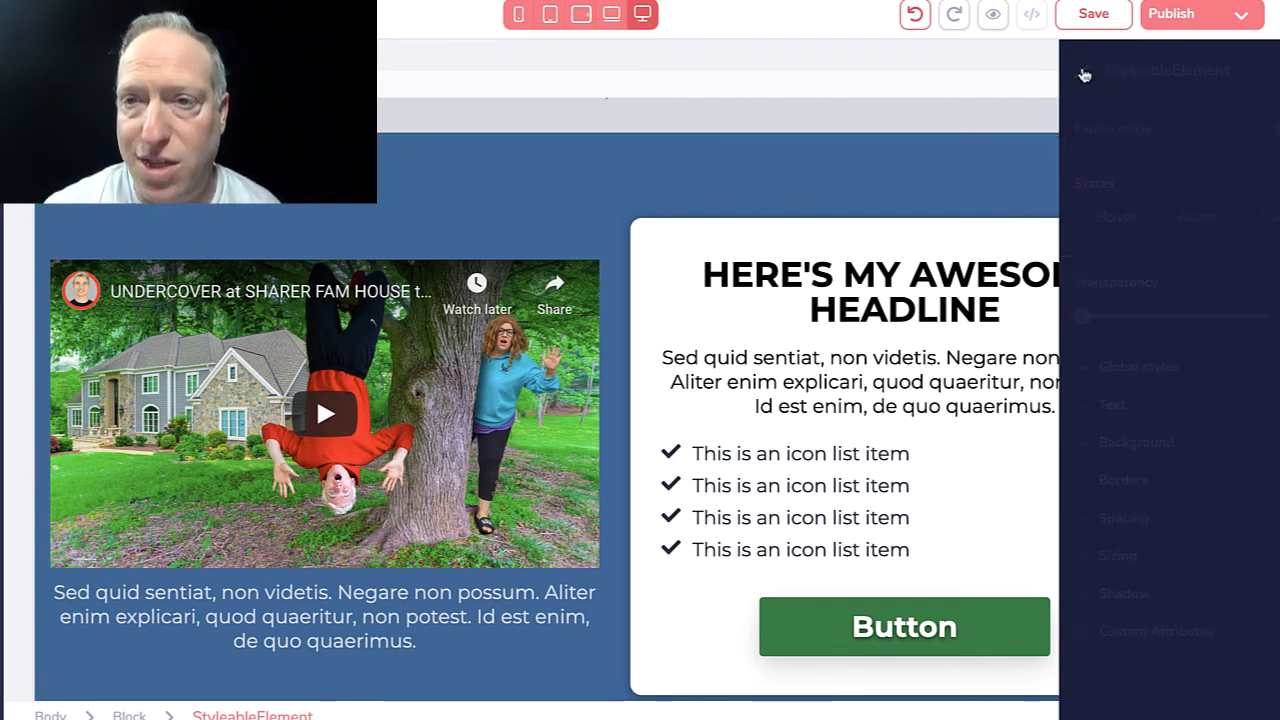